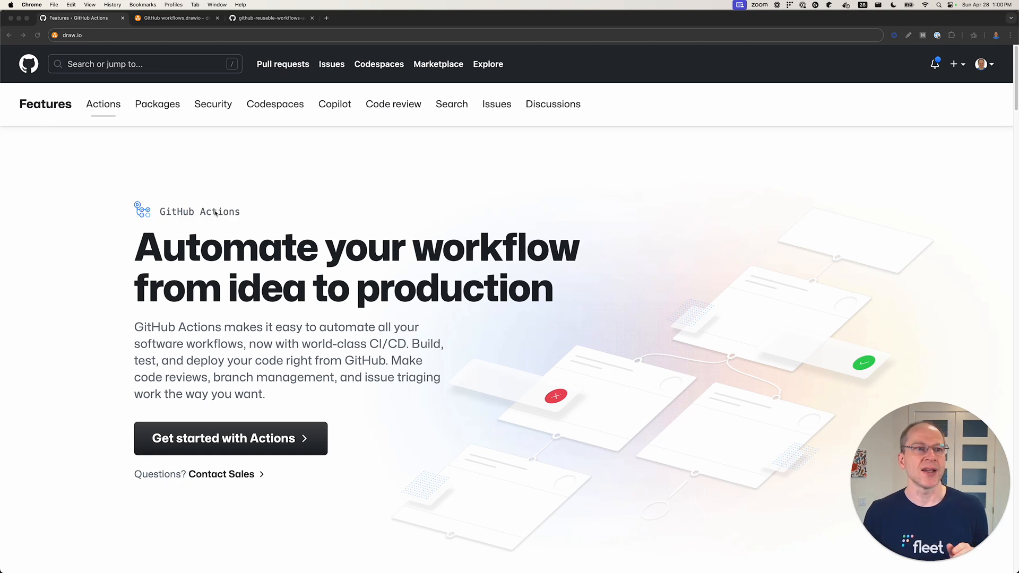
{"action": "mouse_move", "coordinate": [245, 176]}
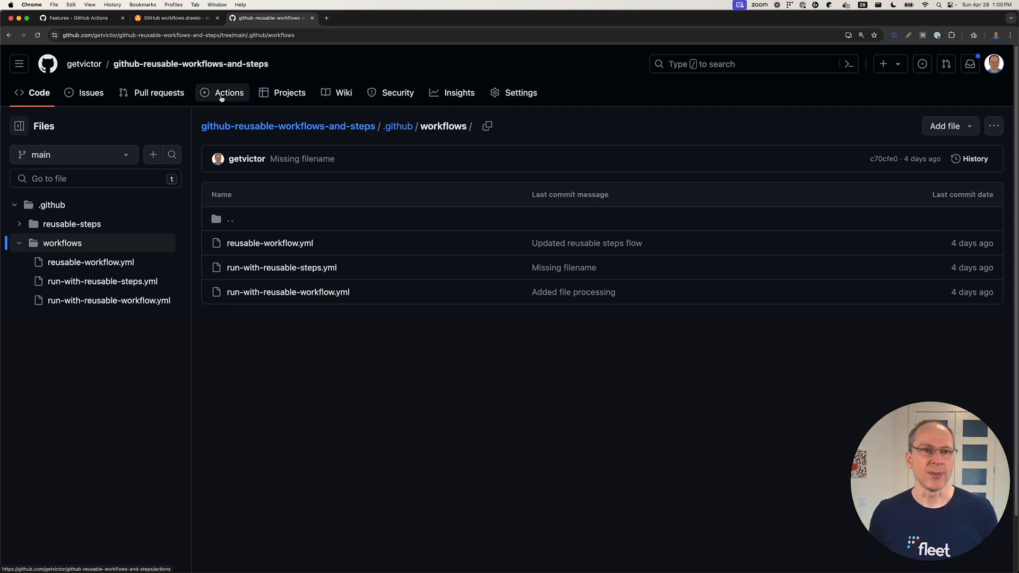
Show the GitHub workflows.drawio diagram and select the ubuntu-latest job feeding the OS-specific jobs.
{"action": "left_click", "coordinate": [174, 18]}
{"action": "type", "text": "gith"}
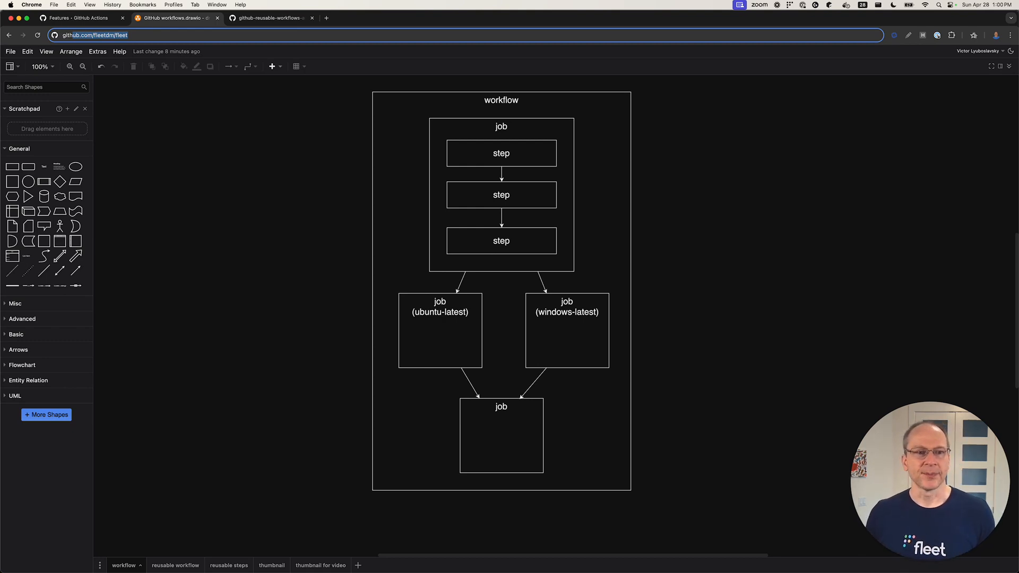
{"action": "left_click", "coordinate": [267, 18]}
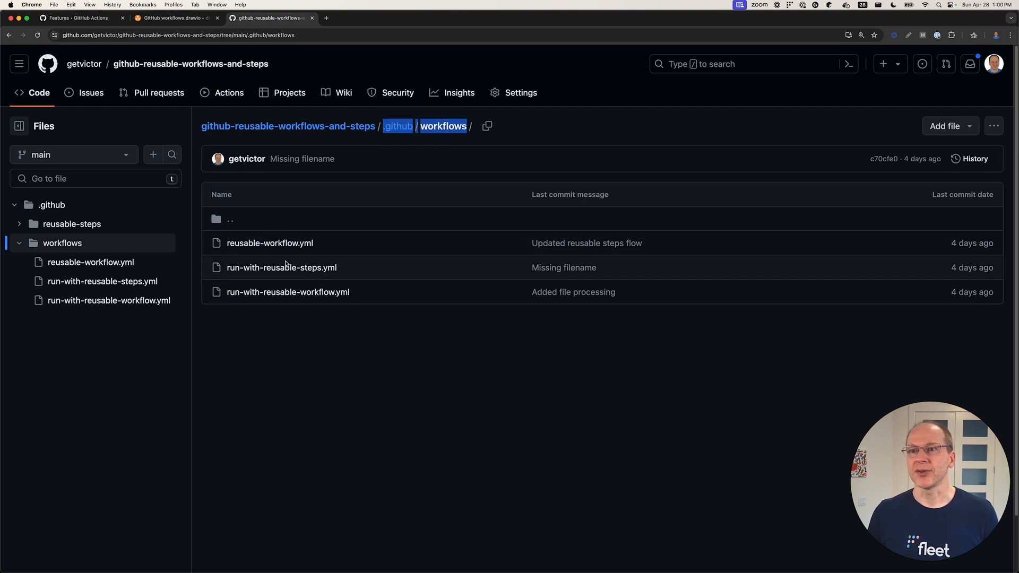
{"action": "left_click", "coordinate": [176, 18]}
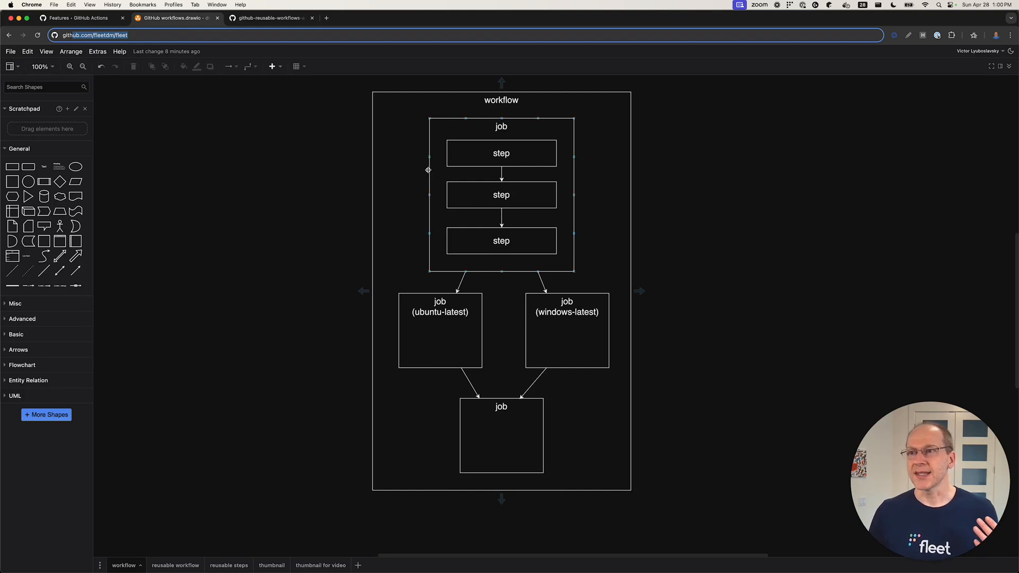
{"action": "mouse_move", "coordinate": [441, 134]}
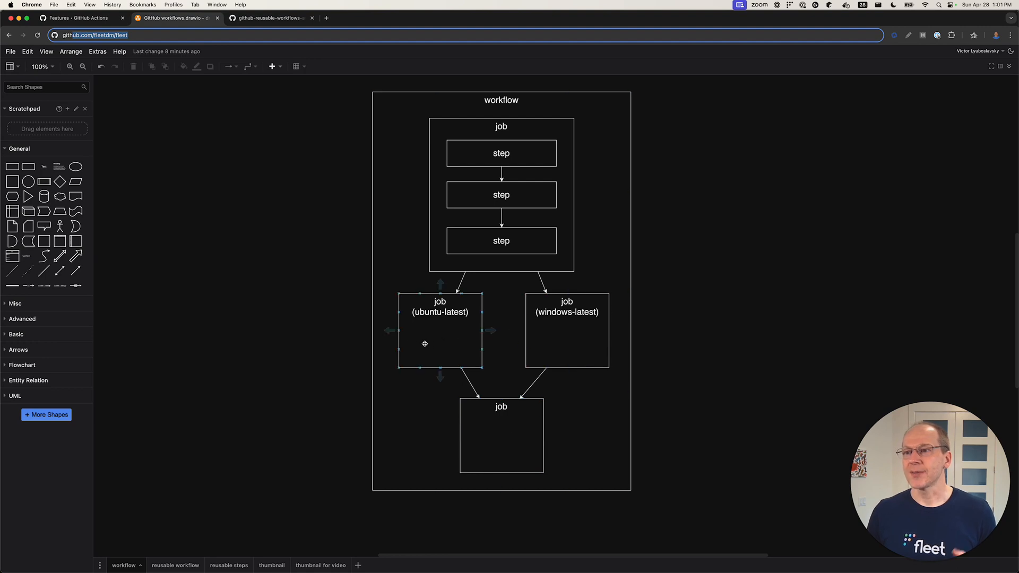
{"action": "left_click", "coordinate": [258, 319]}
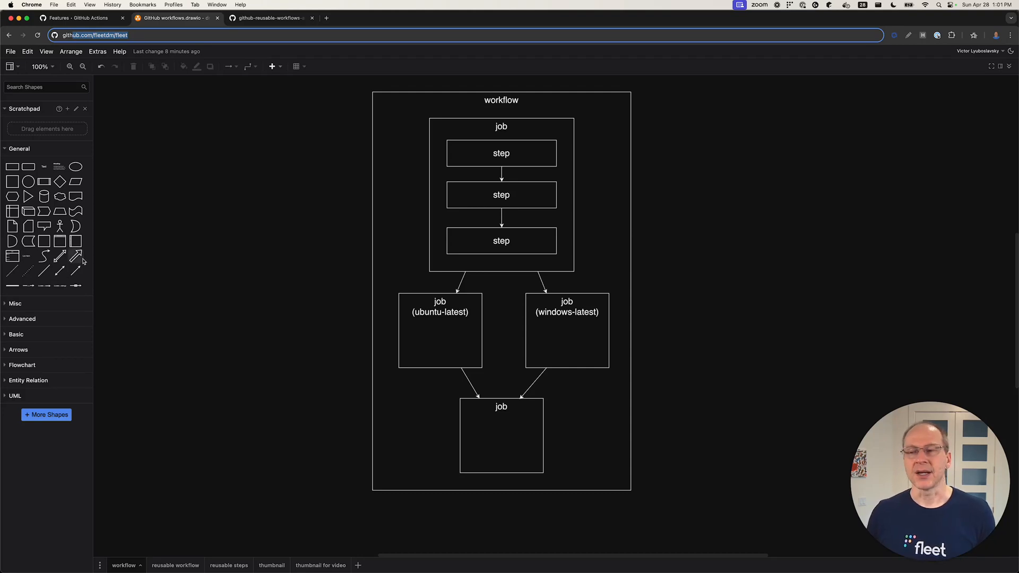
{"action": "mouse_move", "coordinate": [373, 241]}
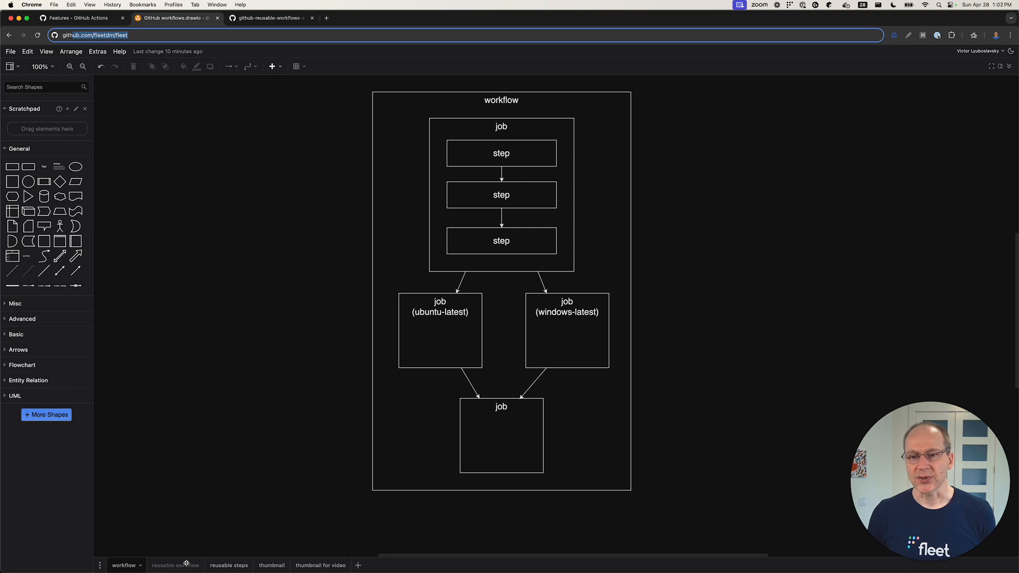
Show the reusable workflow page and select its container, first job, wrapper job and whole diagram.
{"action": "left_click", "coordinate": [170, 565]}
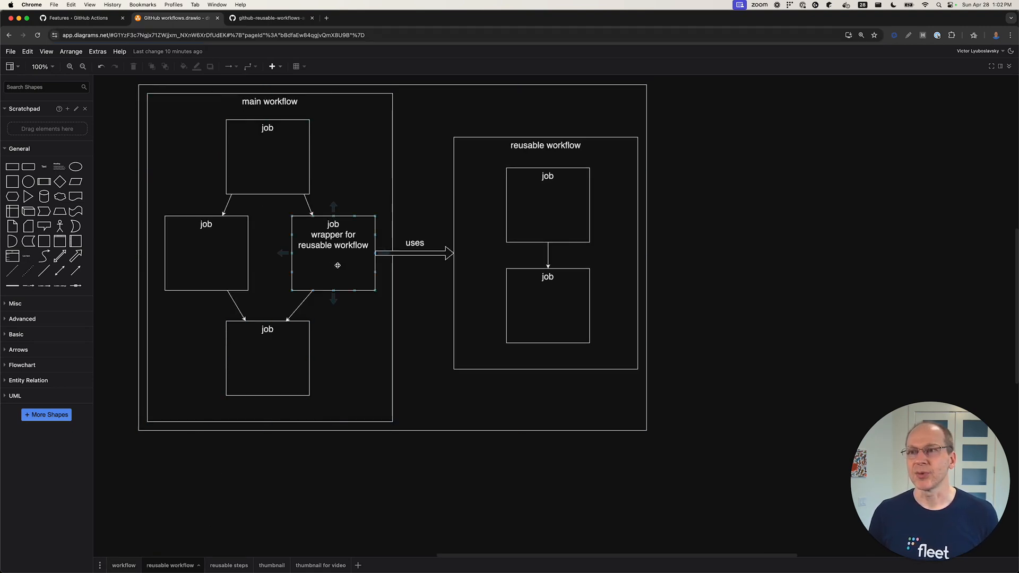
{"action": "left_click", "coordinate": [546, 146]}
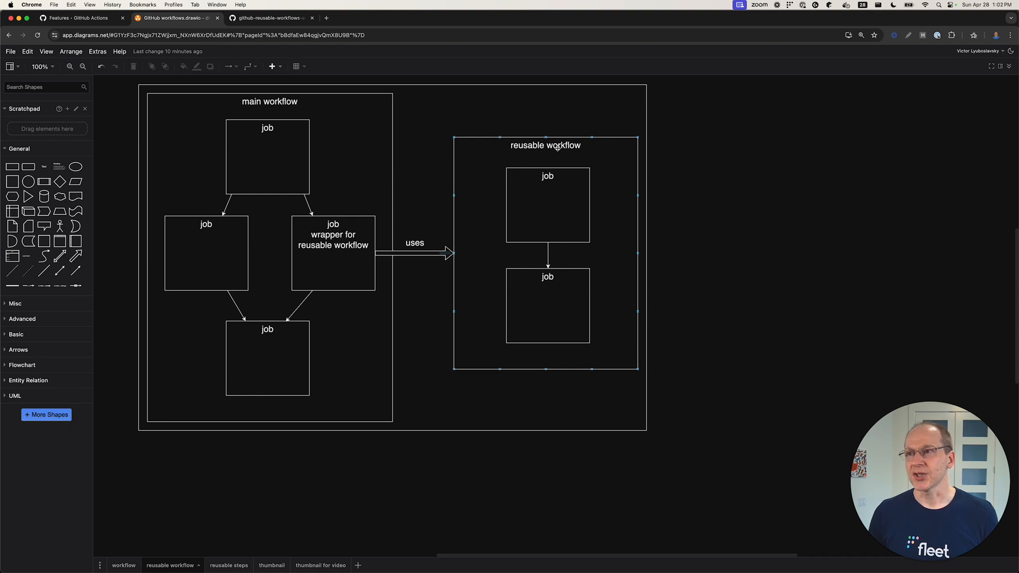
{"action": "left_click", "coordinate": [546, 205]}
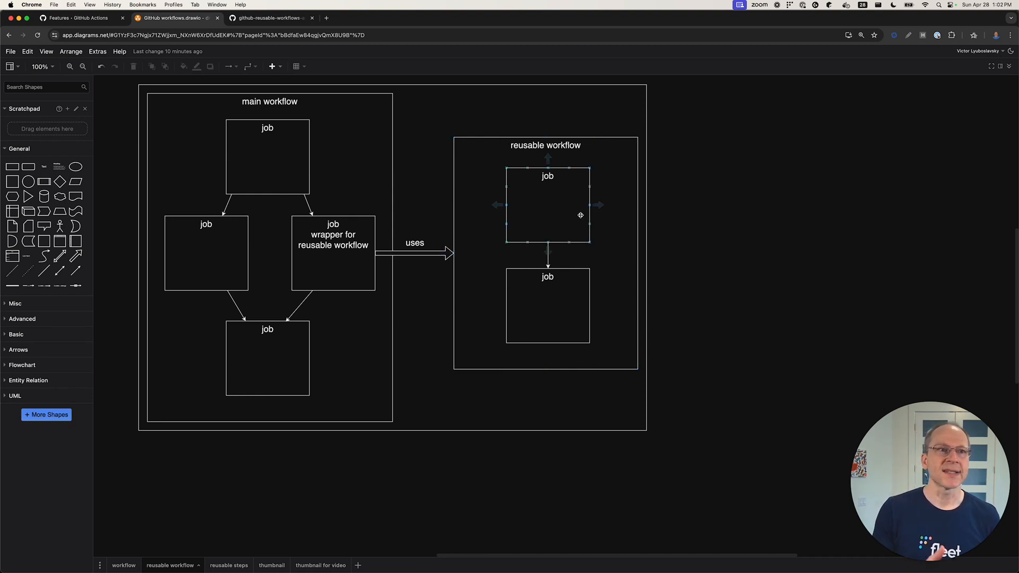
{"action": "left_click", "coordinate": [332, 253]}
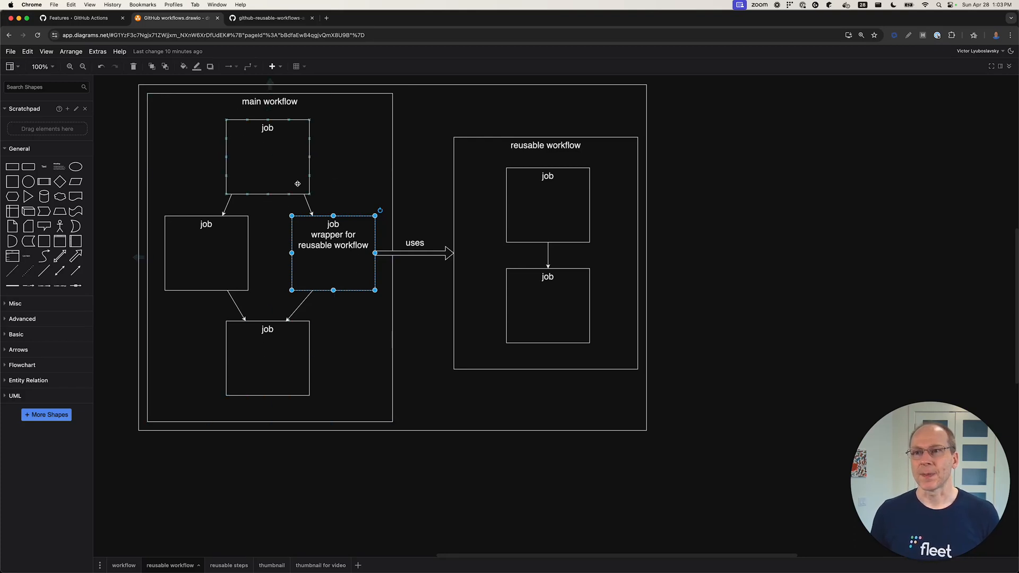
{"action": "left_click", "coordinate": [268, 101]}
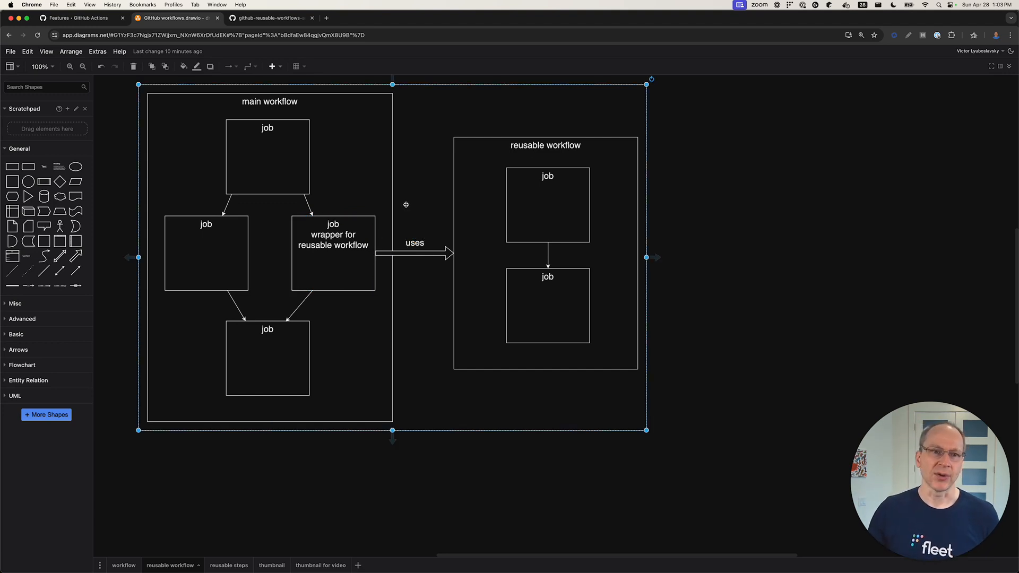
{"action": "mouse_move", "coordinate": [406, 204]}
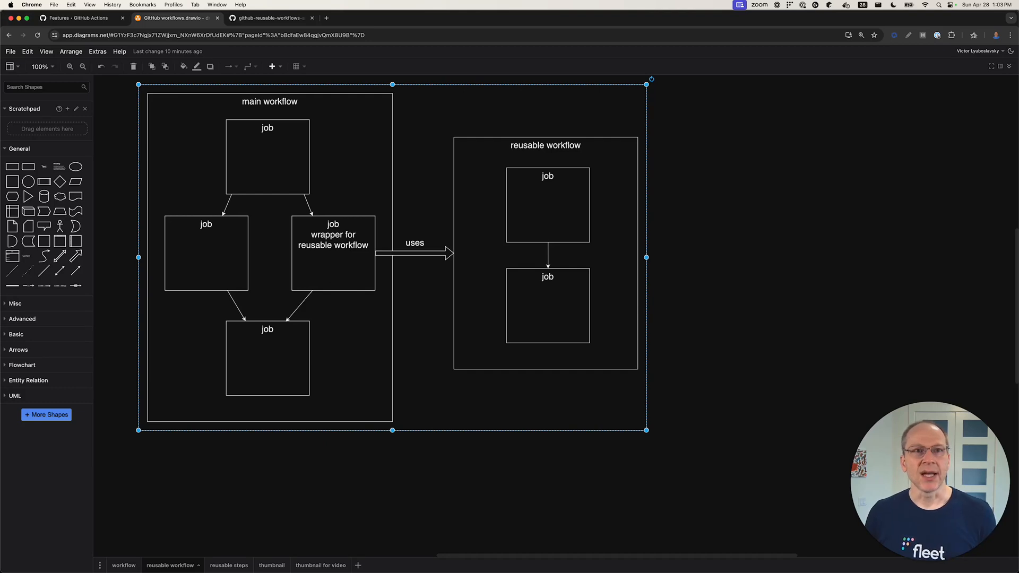
Open reusable-workflow.yml from the workflows folder and skim its workflow_call inputs.
{"action": "left_click", "coordinate": [269, 19]}
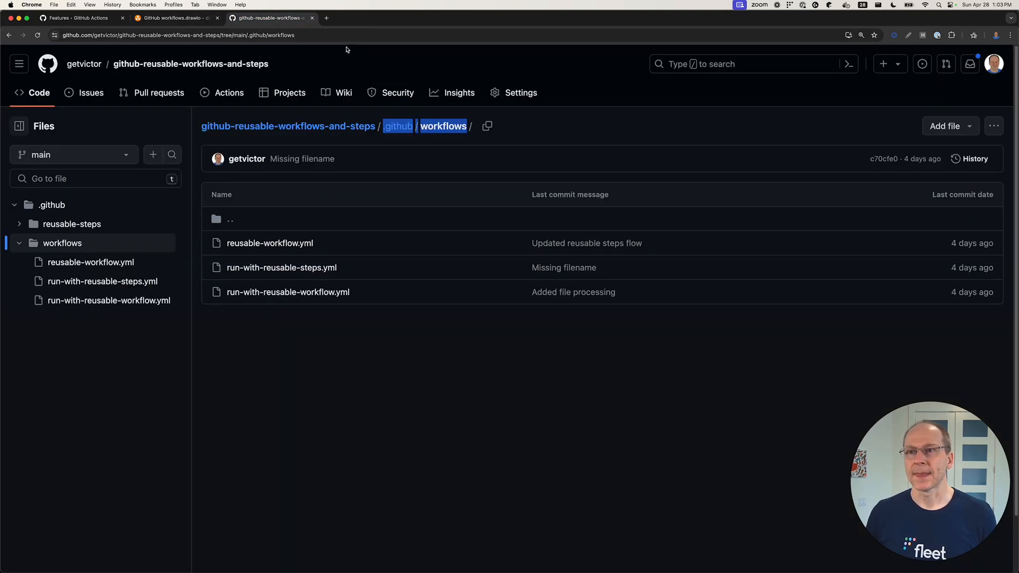
{"action": "mouse_move", "coordinate": [269, 242]}
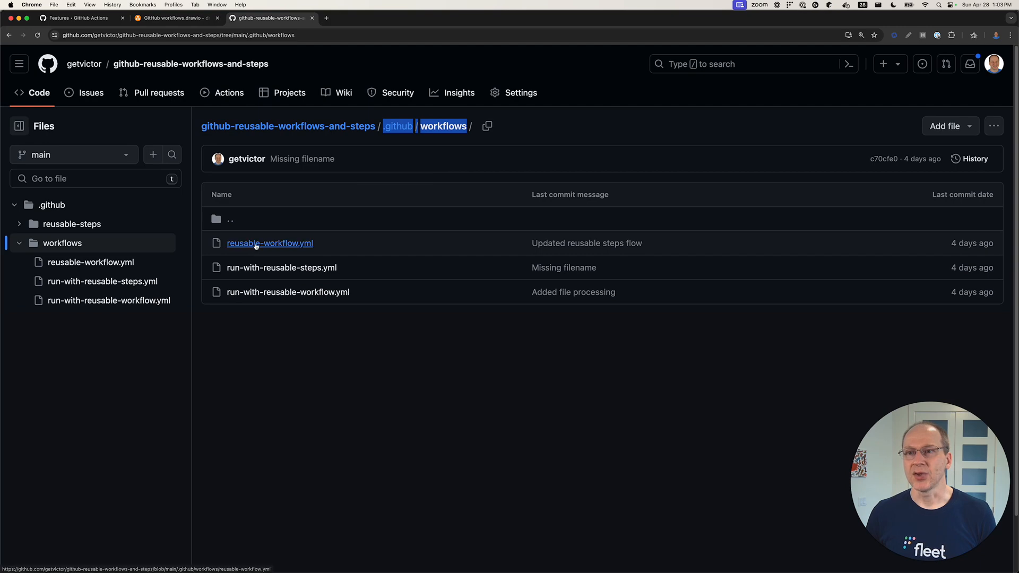
{"action": "left_click", "coordinate": [268, 242]}
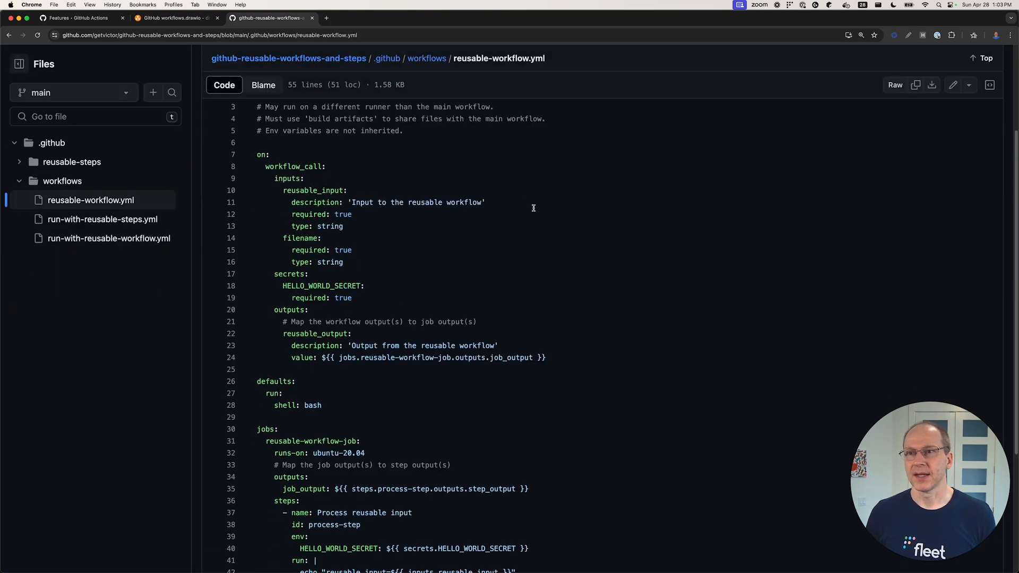
{"action": "scroll", "scroll_direction": "down", "scroll_amount": 3}
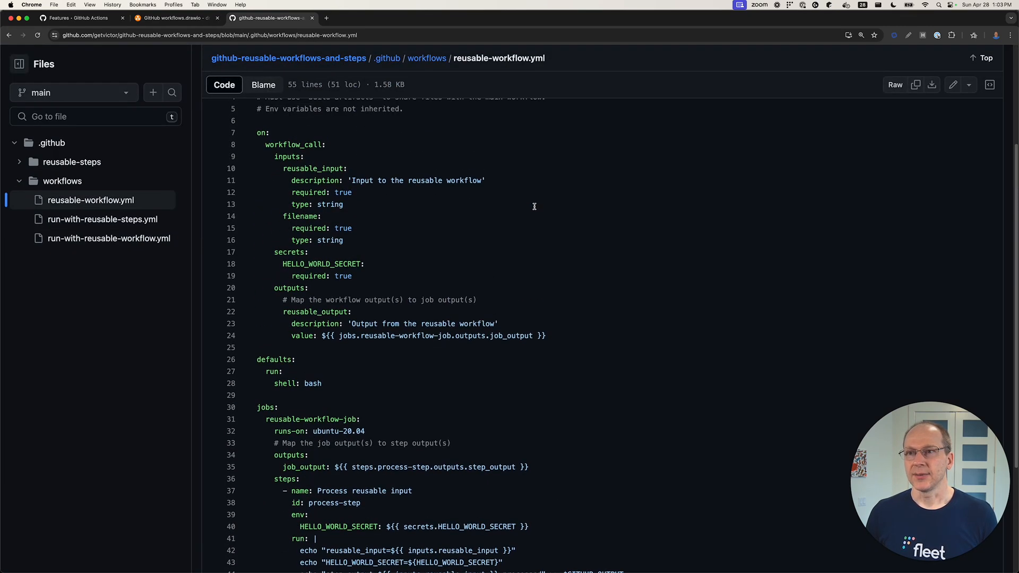
{"action": "scroll", "scroll_direction": "up", "scroll_amount": 3}
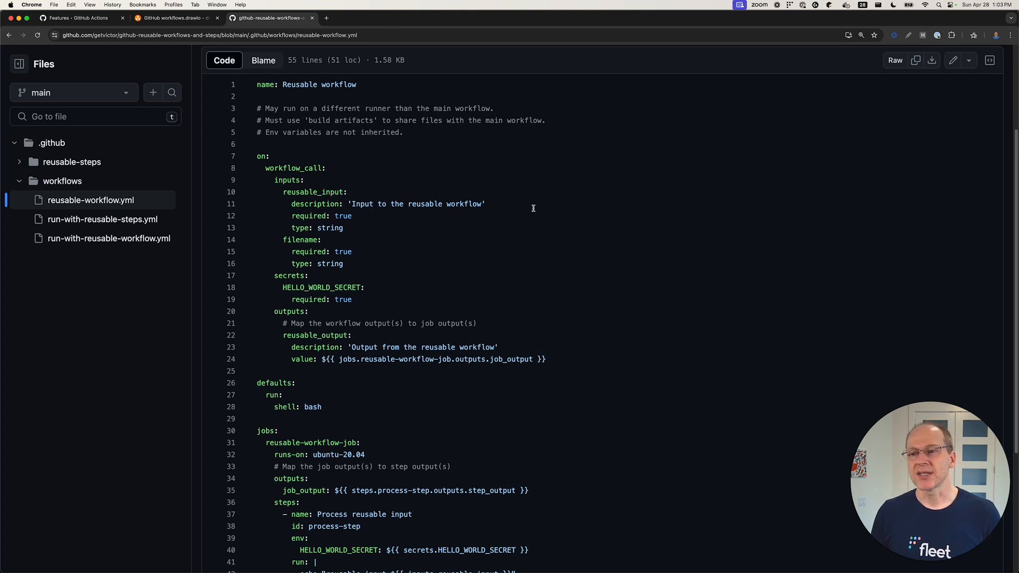
Read the jobs further down and highlight the download-artifact action reference.
{"action": "scroll", "scroll_direction": "down", "scroll_amount": 3}
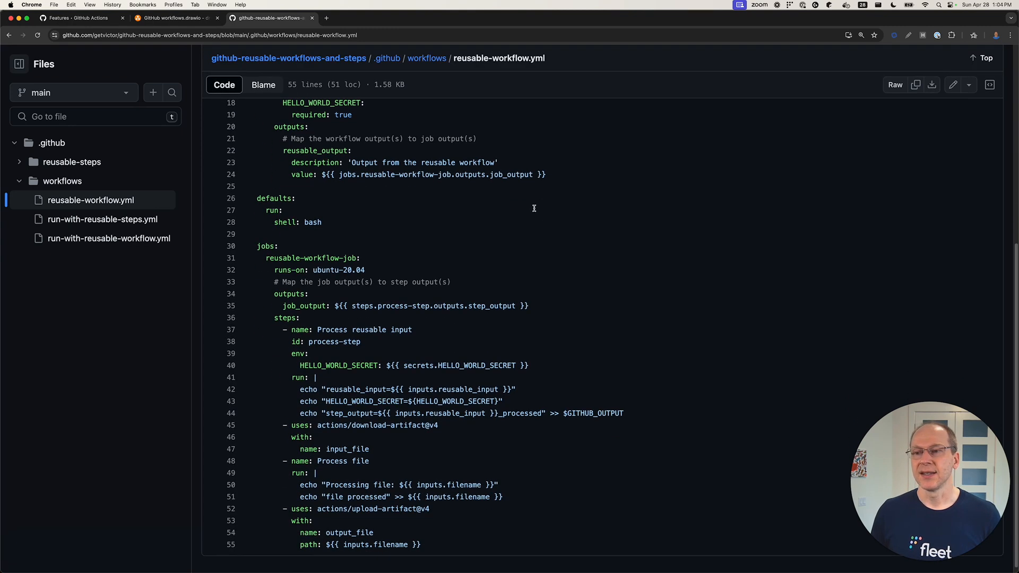
{"action": "scroll", "scroll_direction": "down", "scroll_amount": 3}
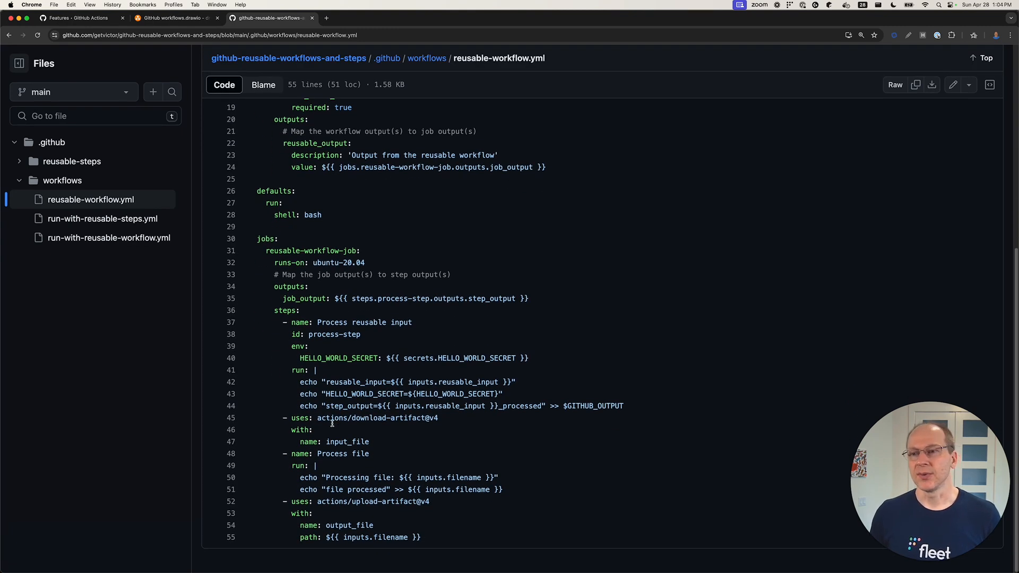
{"action": "double_click", "coordinate": [367, 418]}
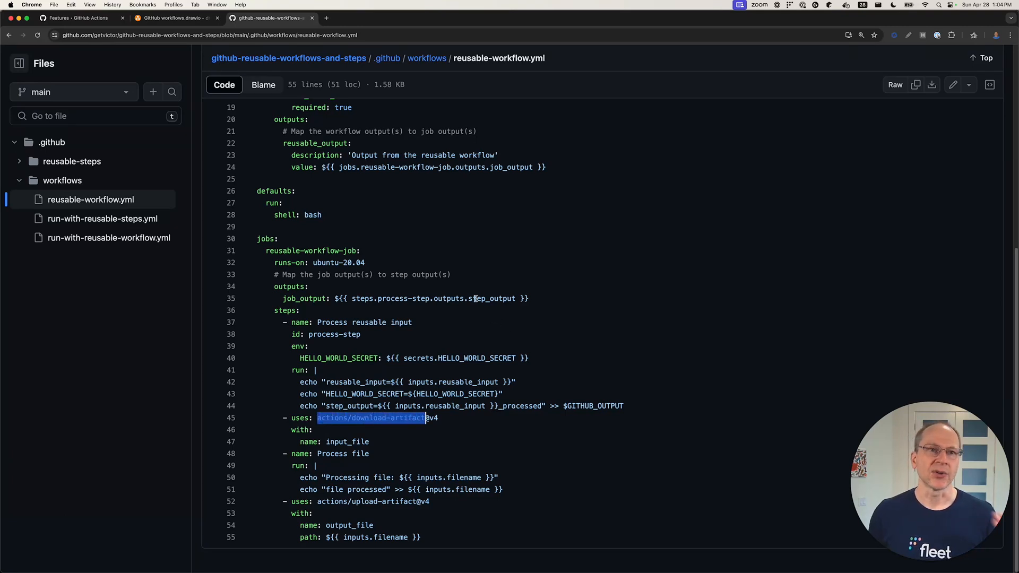
{"action": "scroll", "scroll_direction": "up", "scroll_amount": 3}
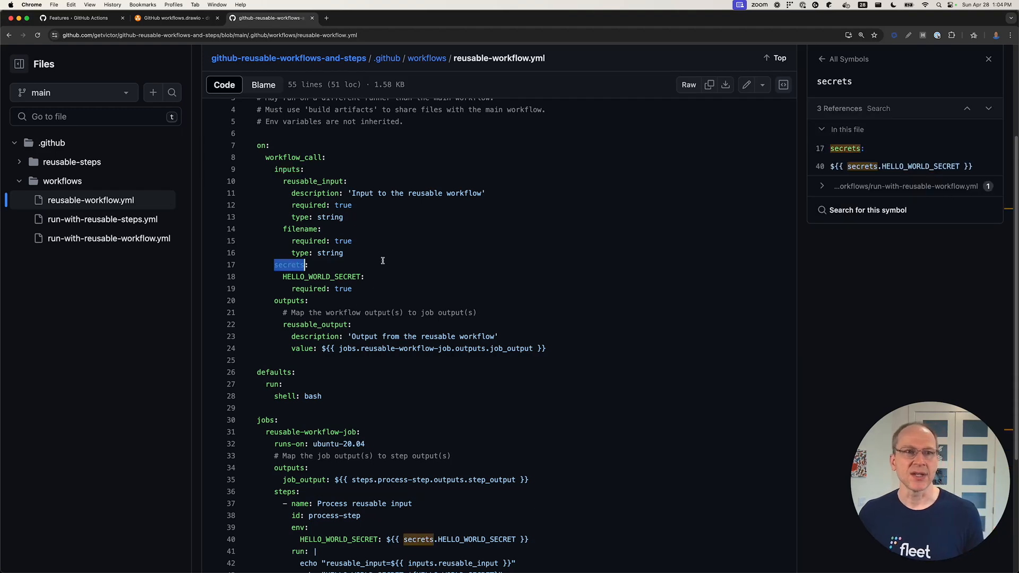
{"action": "mouse_move", "coordinate": [418, 242]}
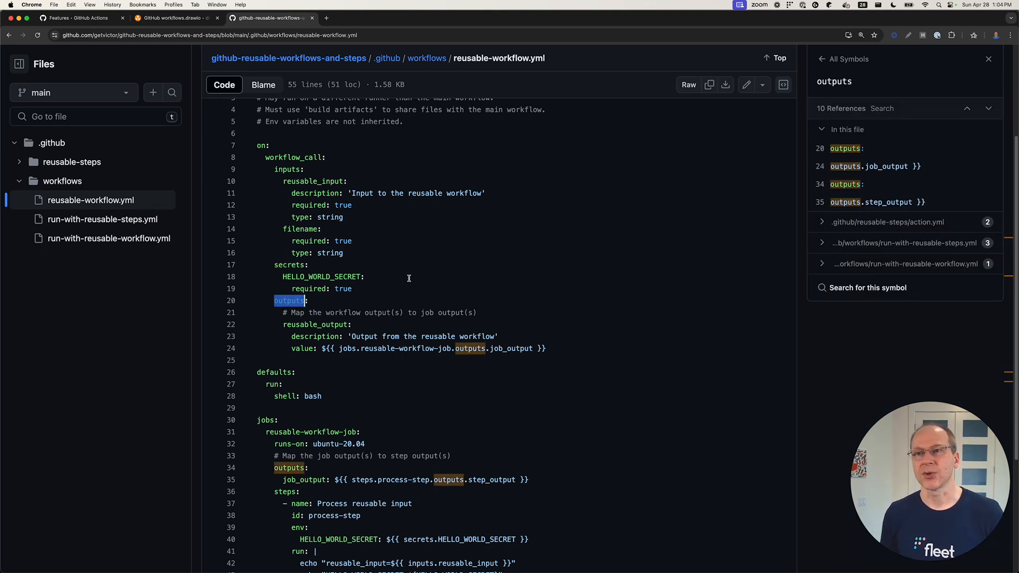
Scroll through reusable-workflow.yml to locate the secrets, outputs and workflow_call keys.
{"action": "scroll", "scroll_direction": "up", "scroll_amount": 3}
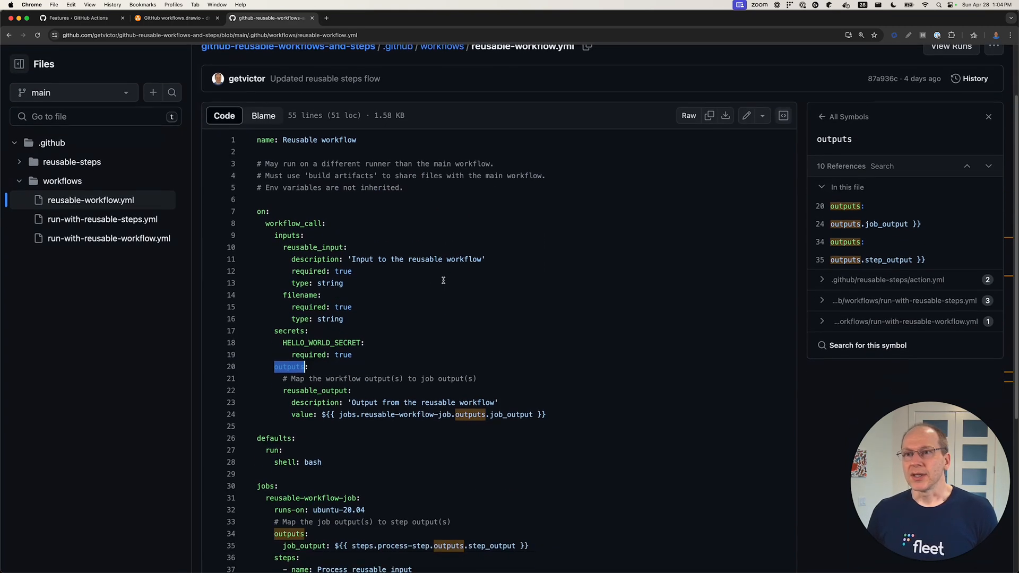
{"action": "scroll", "scroll_direction": "up", "scroll_amount": 3}
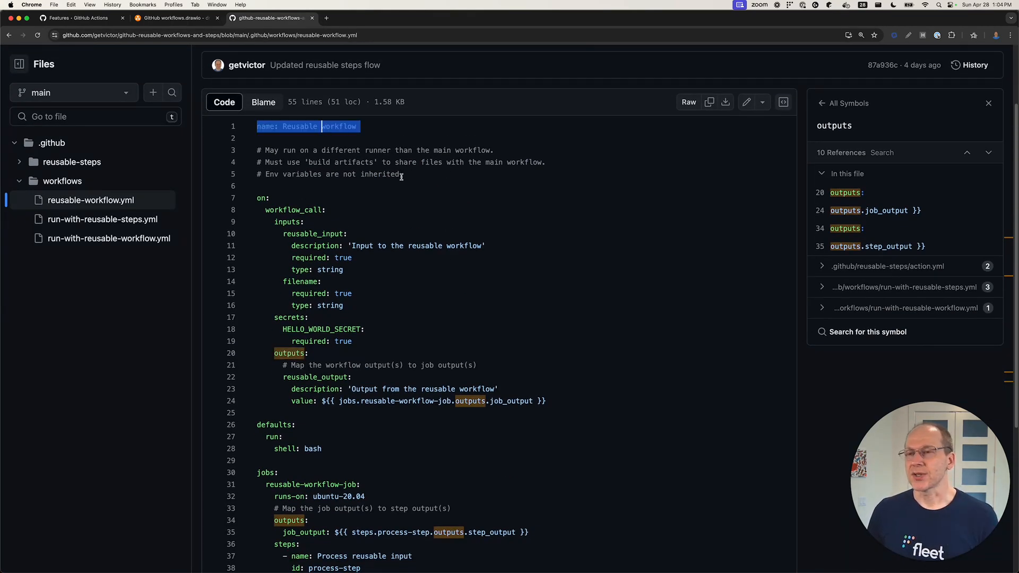
{"action": "scroll", "scroll_direction": "down", "scroll_amount": 3}
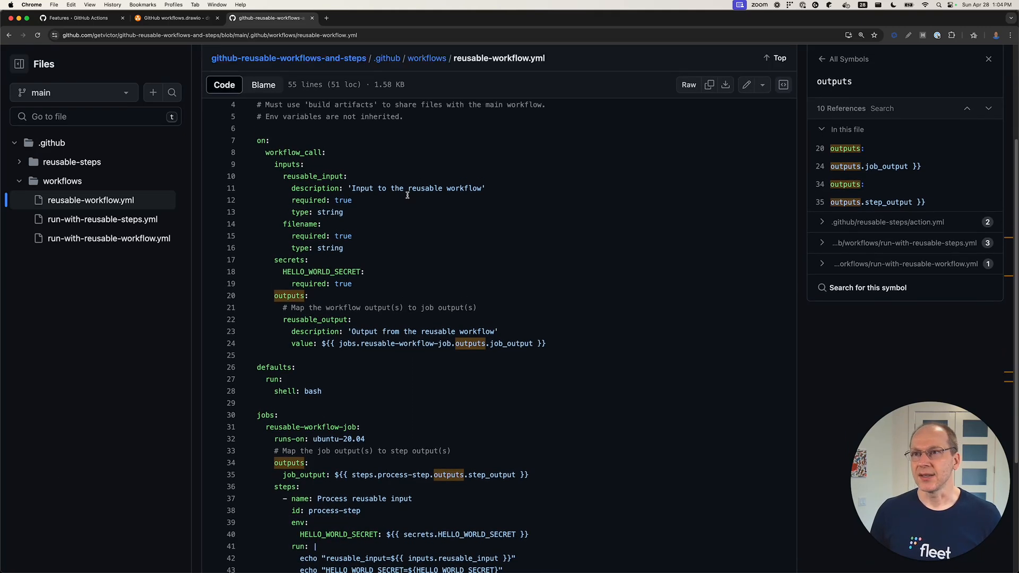
{"action": "scroll", "scroll_direction": "up", "scroll_amount": 3}
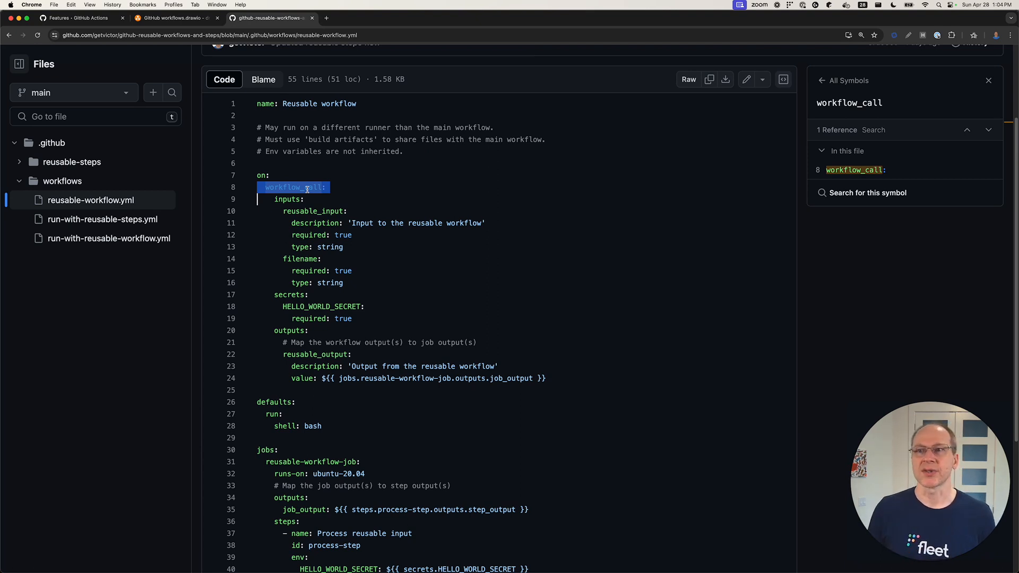
{"action": "left_click", "coordinate": [287, 198]}
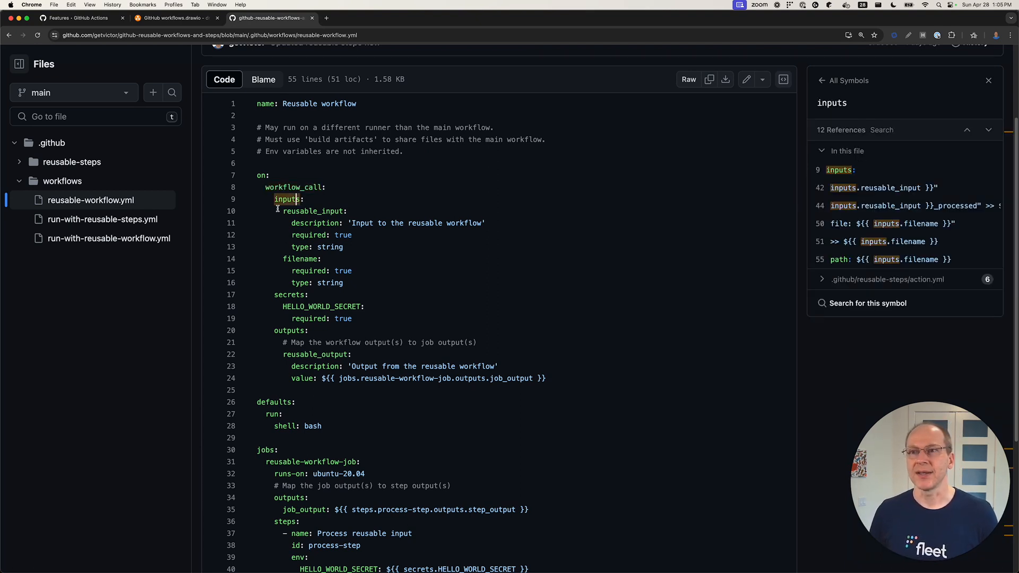
{"action": "double_click", "coordinate": [314, 197]}
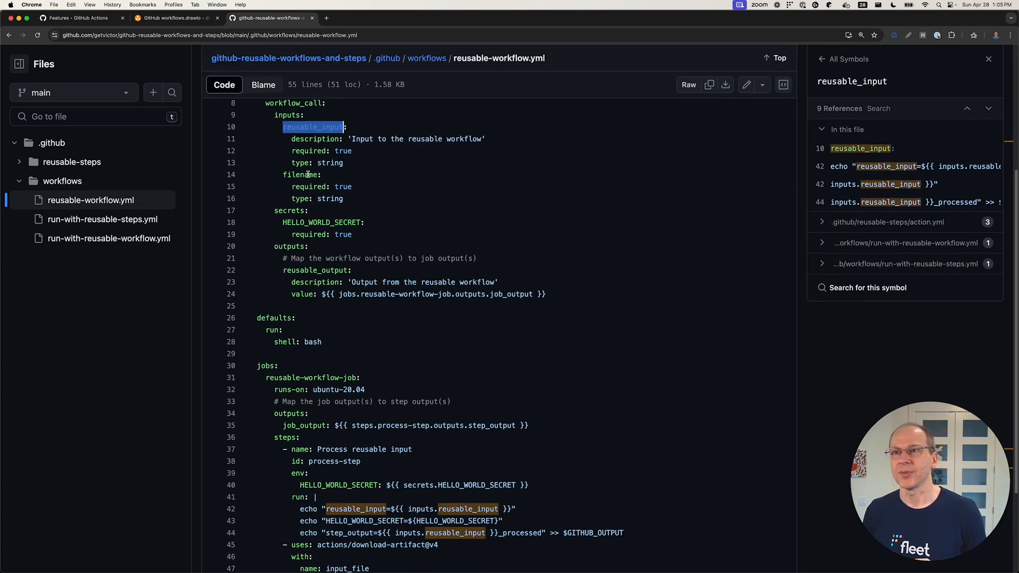
{"action": "left_click", "coordinate": [300, 174]}
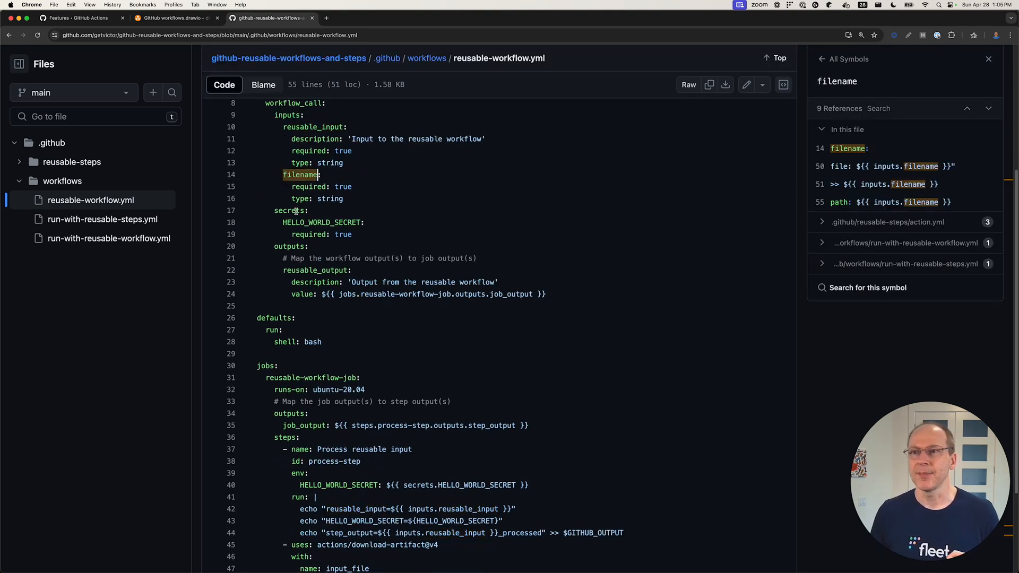
{"action": "left_click", "coordinate": [293, 210]}
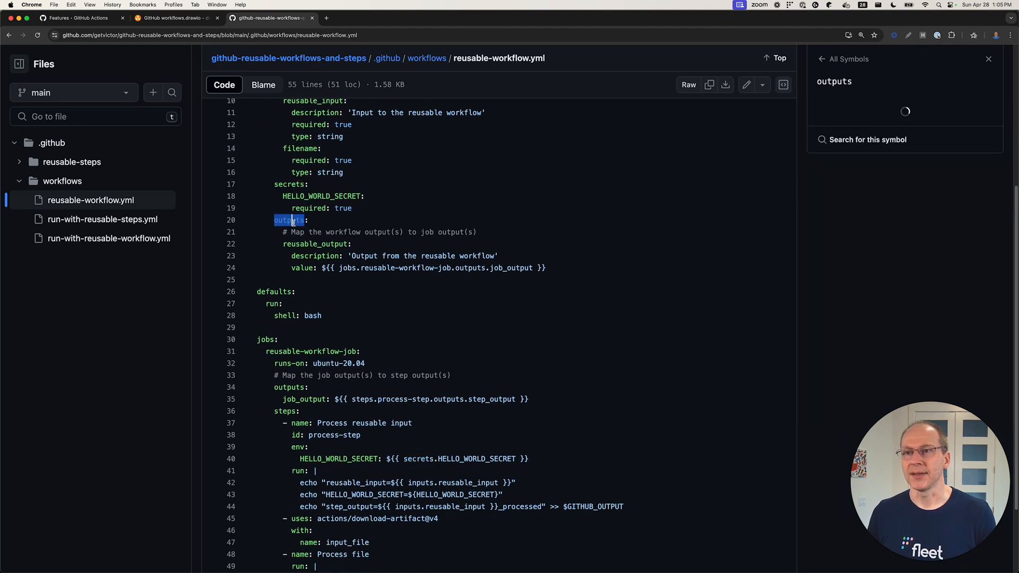
{"action": "left_click", "coordinate": [315, 244]}
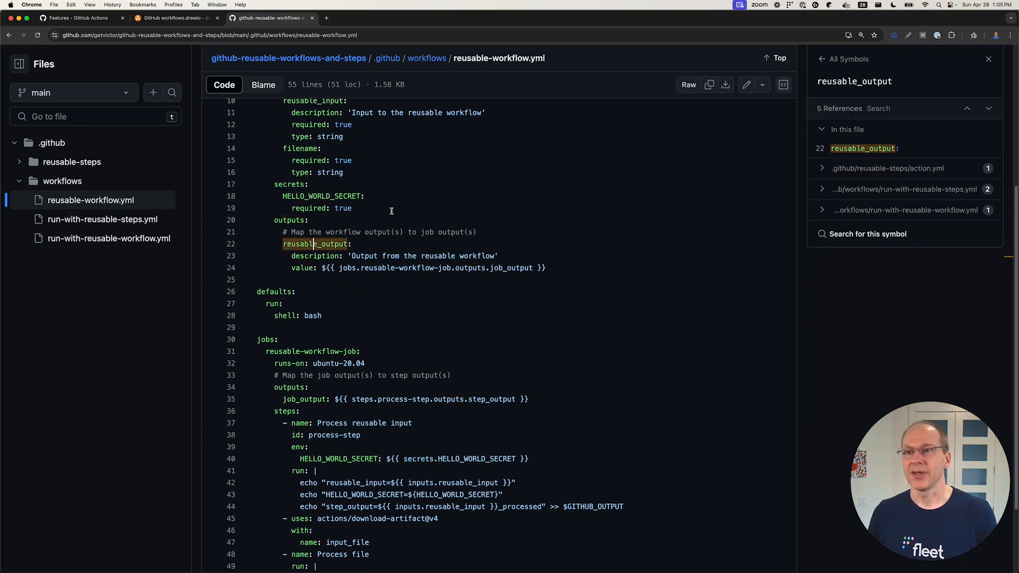
{"action": "mouse_move", "coordinate": [438, 202]}
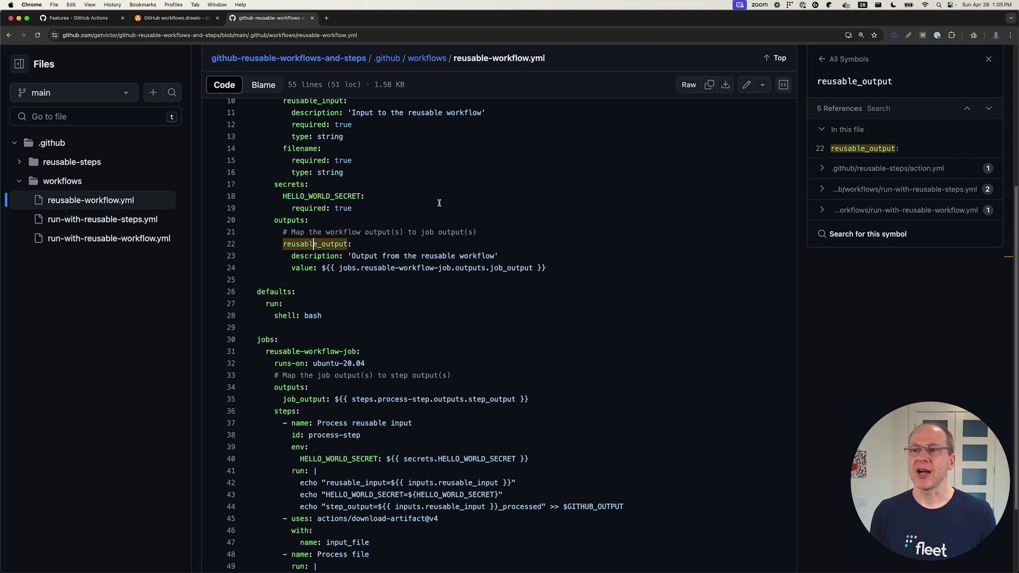
{"action": "mouse_move", "coordinate": [470, 206]}
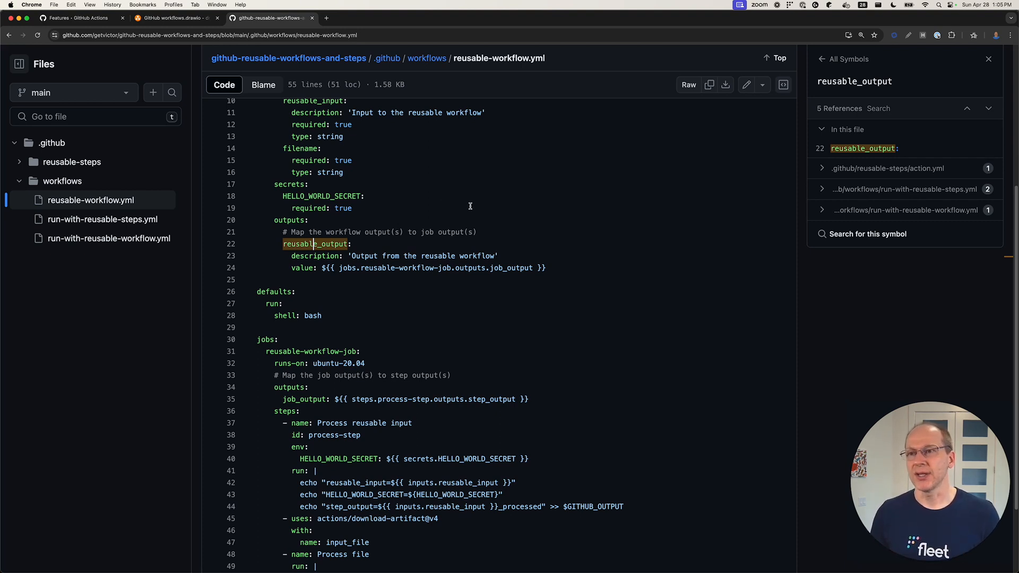
{"action": "mouse_move", "coordinate": [309, 248]}
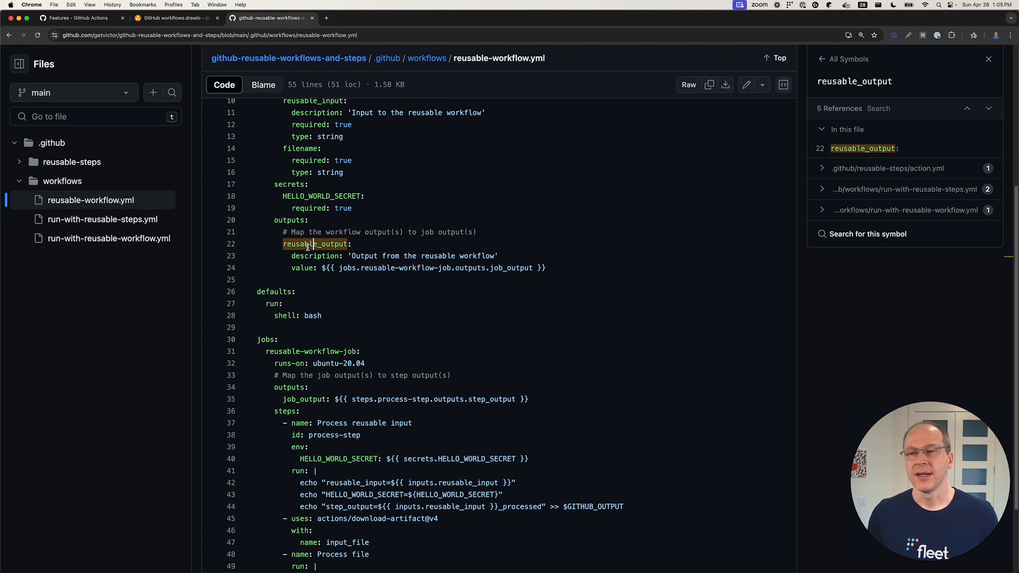
{"action": "double_click", "coordinate": [315, 244]}
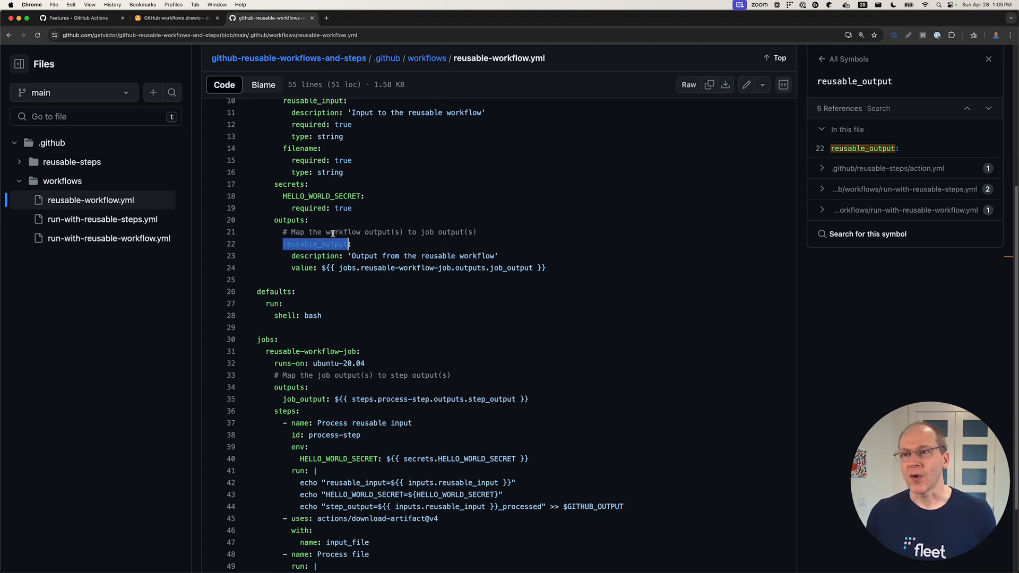
{"action": "mouse_move", "coordinate": [421, 232]}
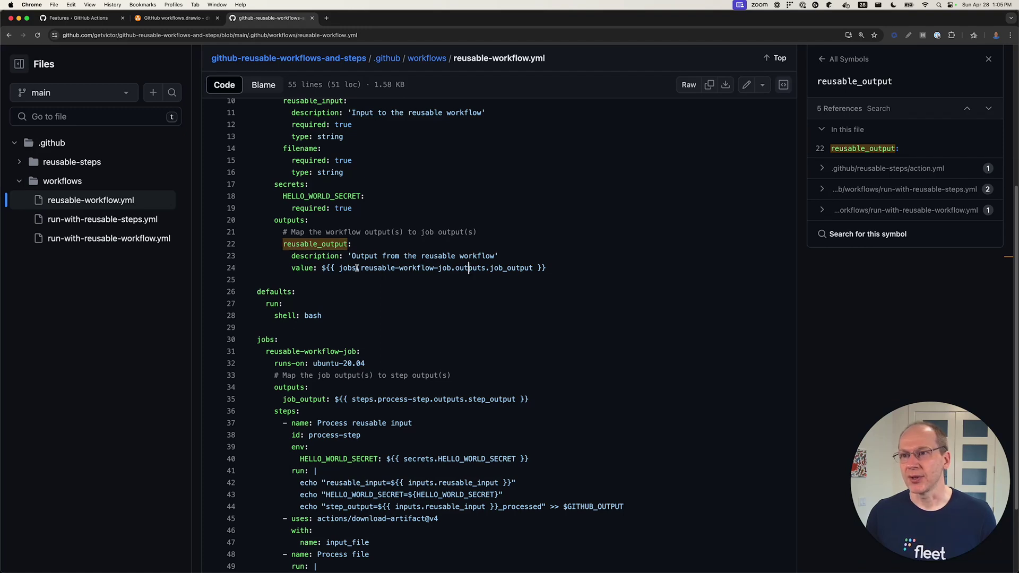
{"action": "double_click", "coordinate": [512, 267]}
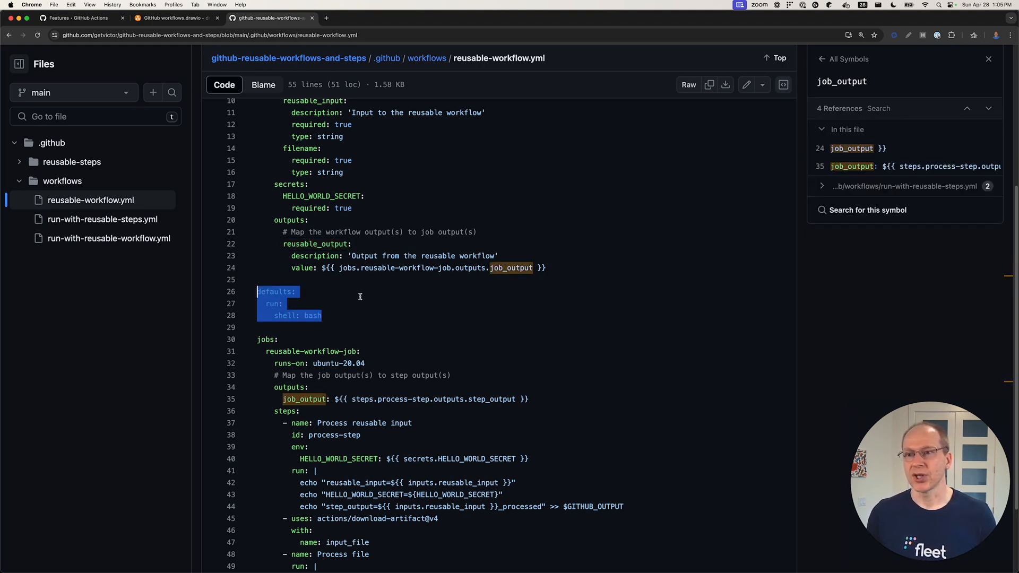
{"action": "scroll", "scroll_direction": "down", "scroll_amount": 3}
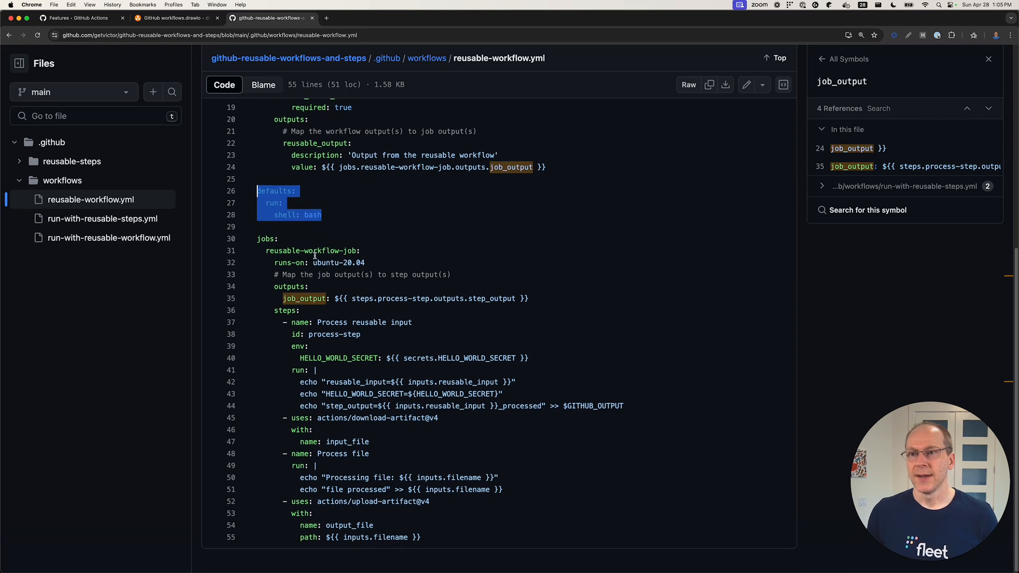
{"action": "left_click", "coordinate": [312, 251]}
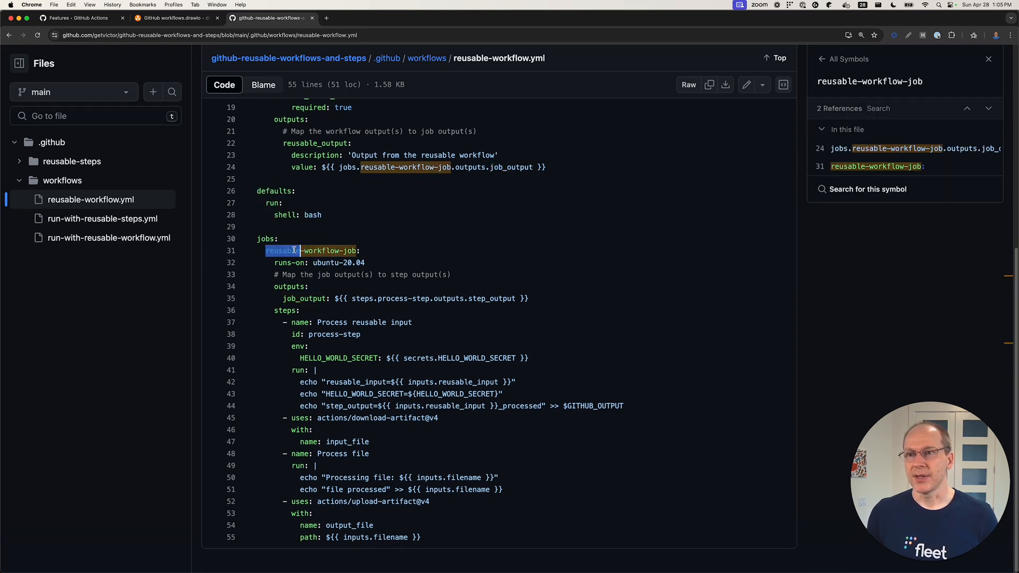
{"action": "scroll", "scroll_direction": "up", "scroll_amount": 3}
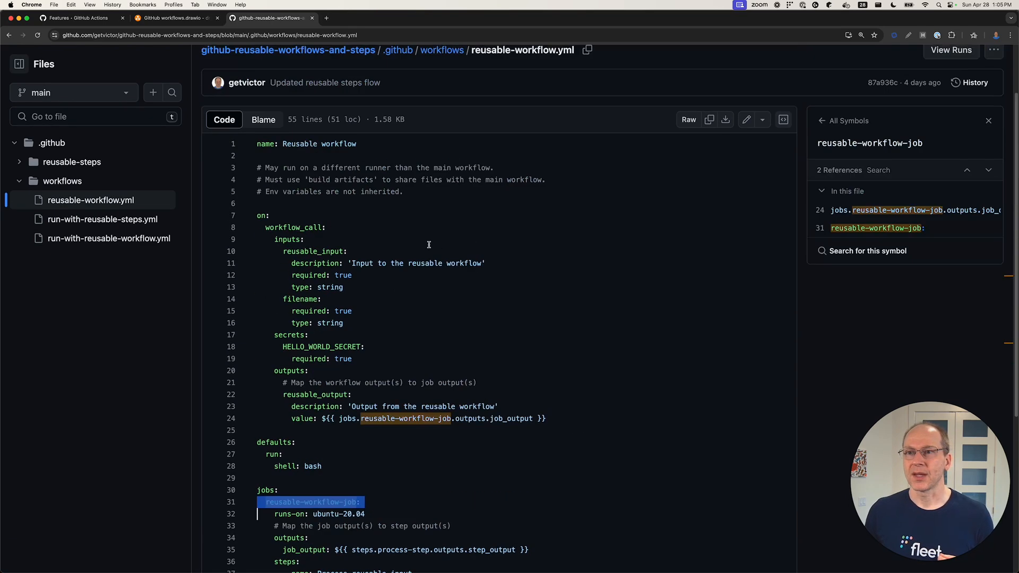
{"action": "scroll", "scroll_direction": "down", "scroll_amount": 3}
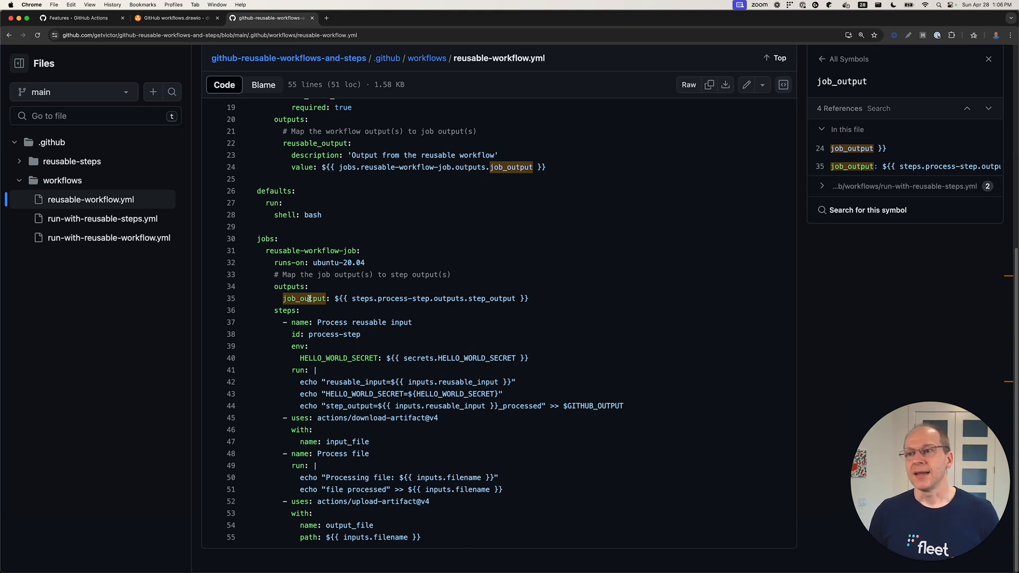
{"action": "mouse_move", "coordinate": [404, 280]}
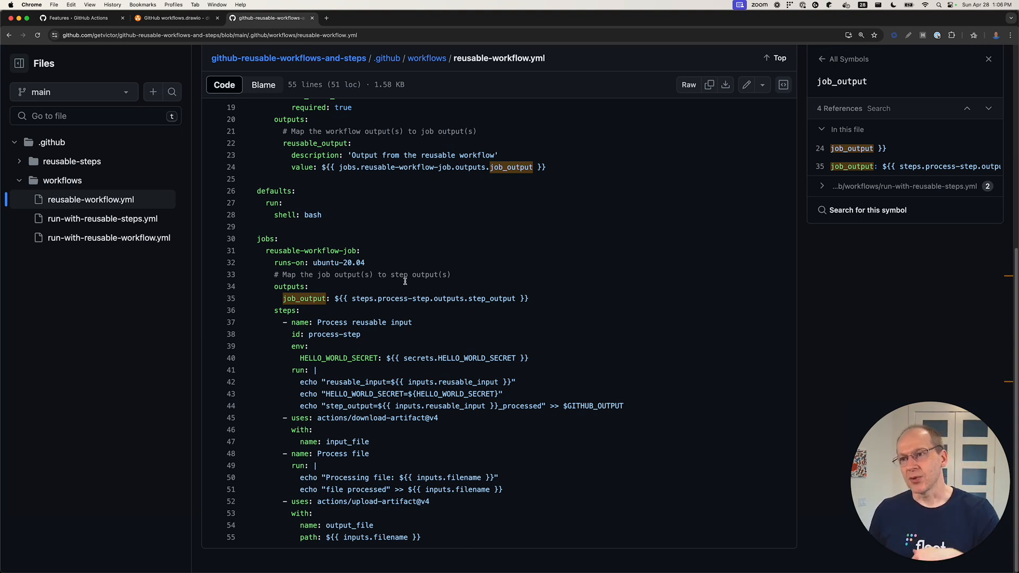
{"action": "double_click", "coordinate": [494, 299]}
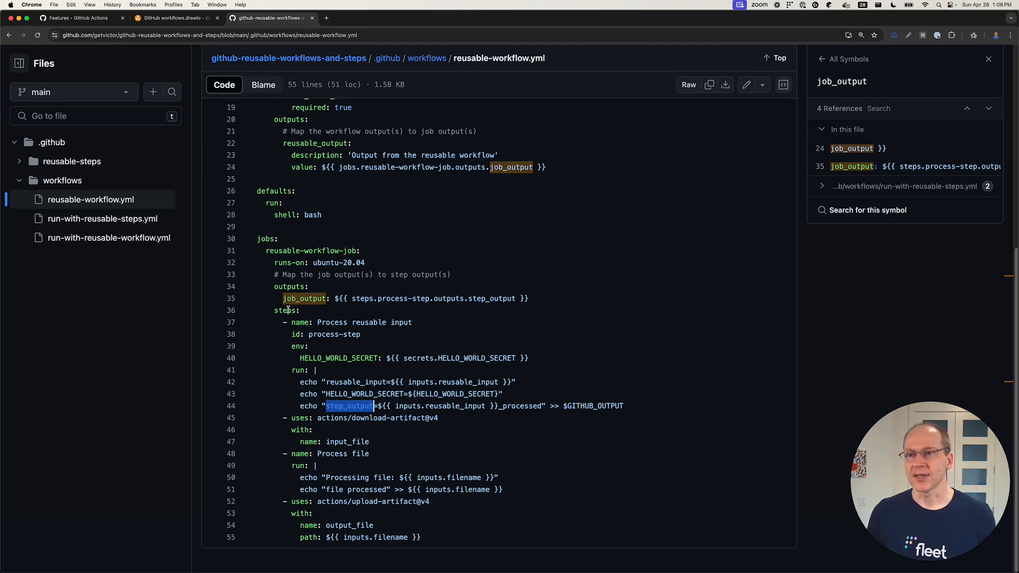
{"action": "left_click", "coordinate": [284, 310]}
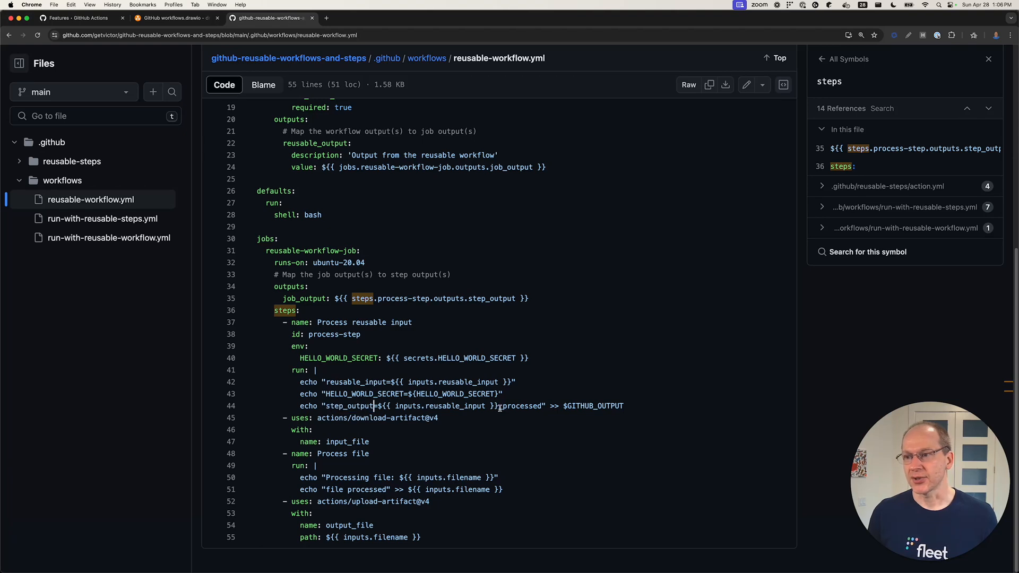
{"action": "double_click", "coordinate": [522, 406]}
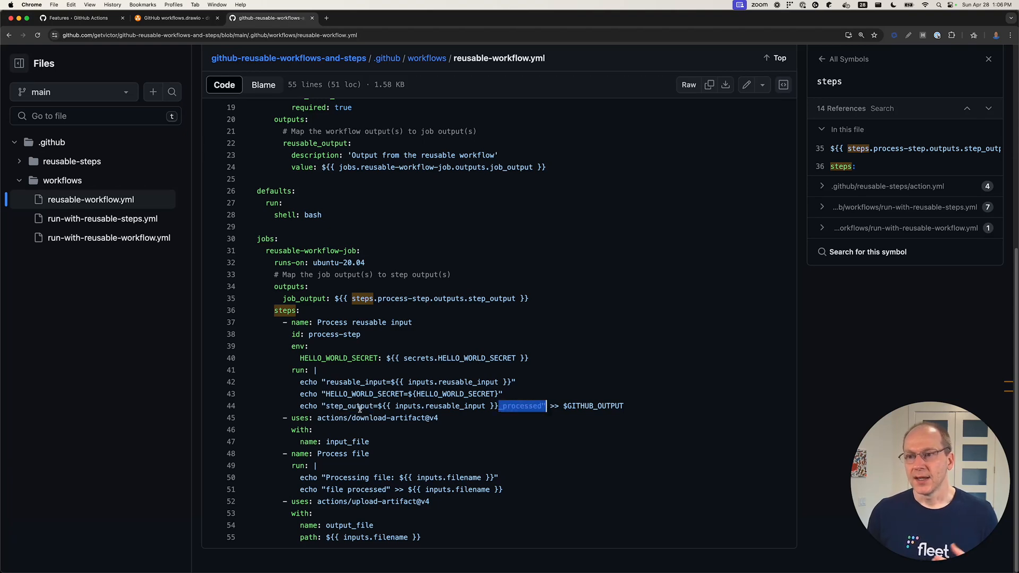
{"action": "left_click", "coordinate": [376, 418]}
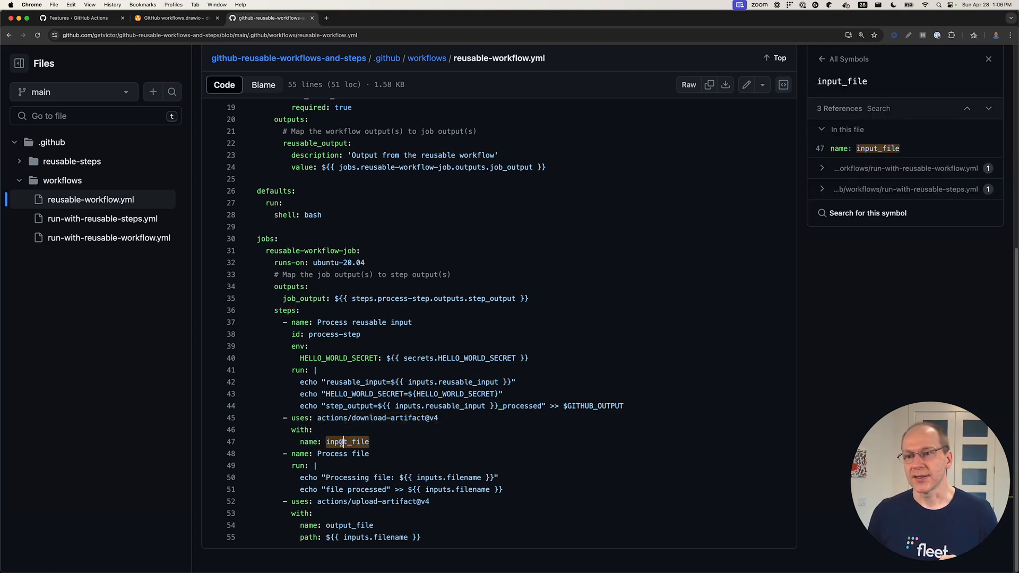
{"action": "double_click", "coordinate": [347, 441]}
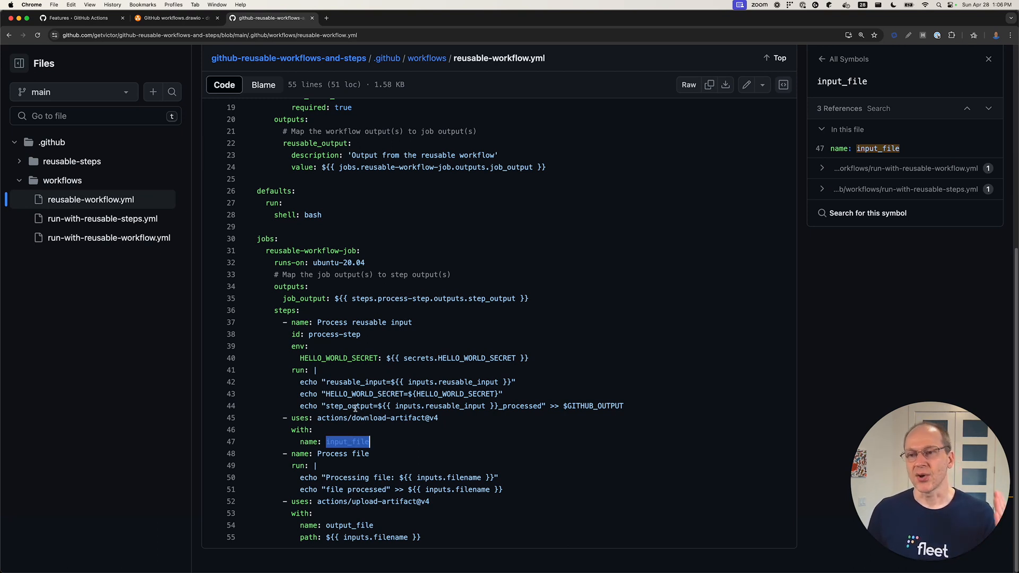
{"action": "left_click", "coordinate": [334, 453]}
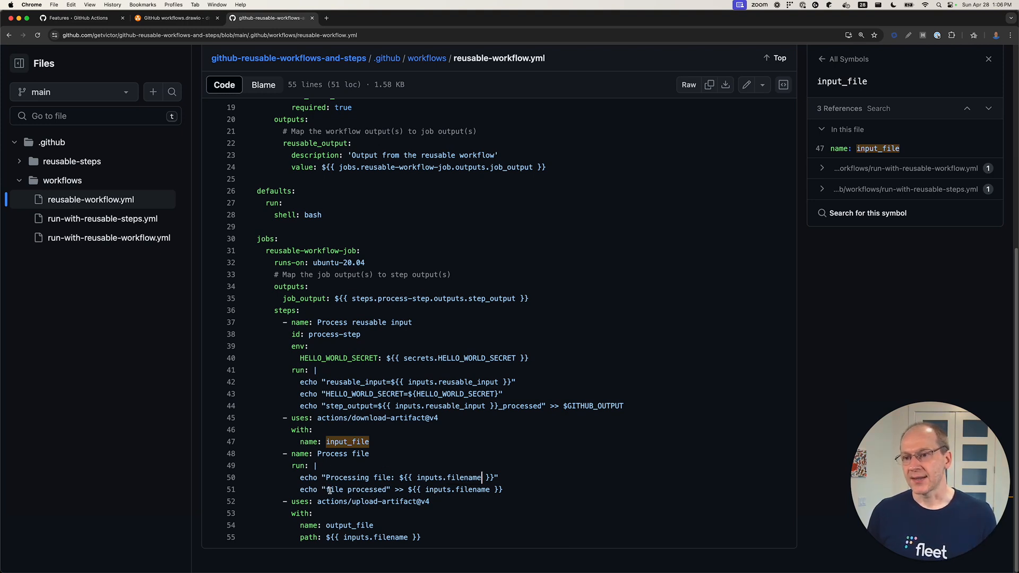
{"action": "double_click", "coordinate": [355, 489]}
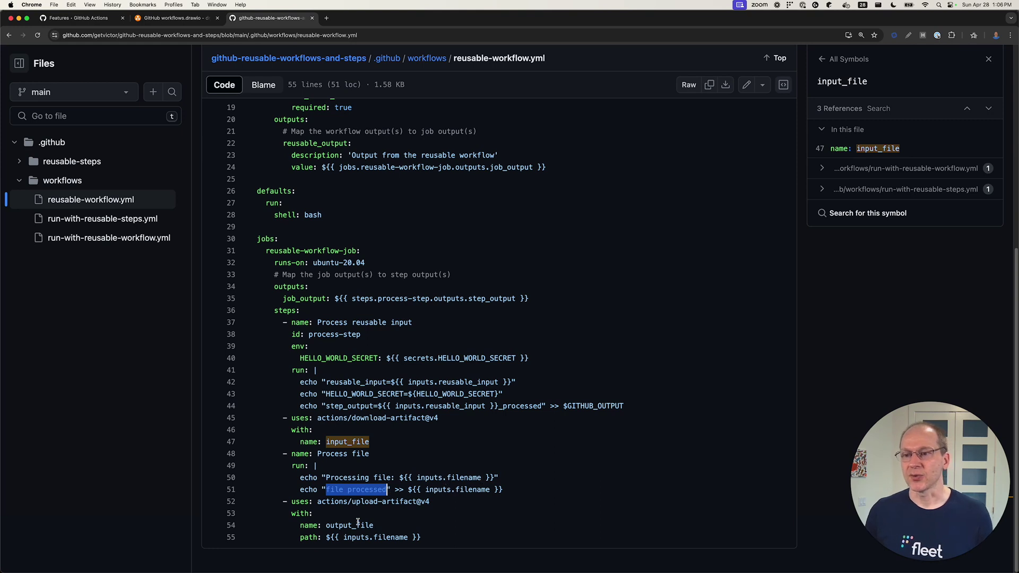
{"action": "left_click", "coordinate": [349, 526]}
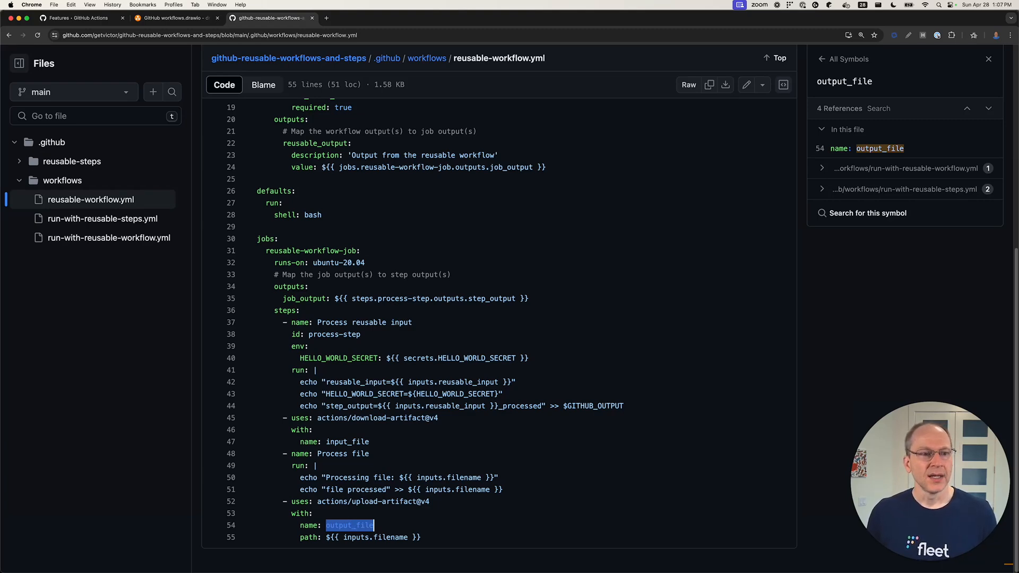
{"action": "mouse_move", "coordinate": [407, 312]}
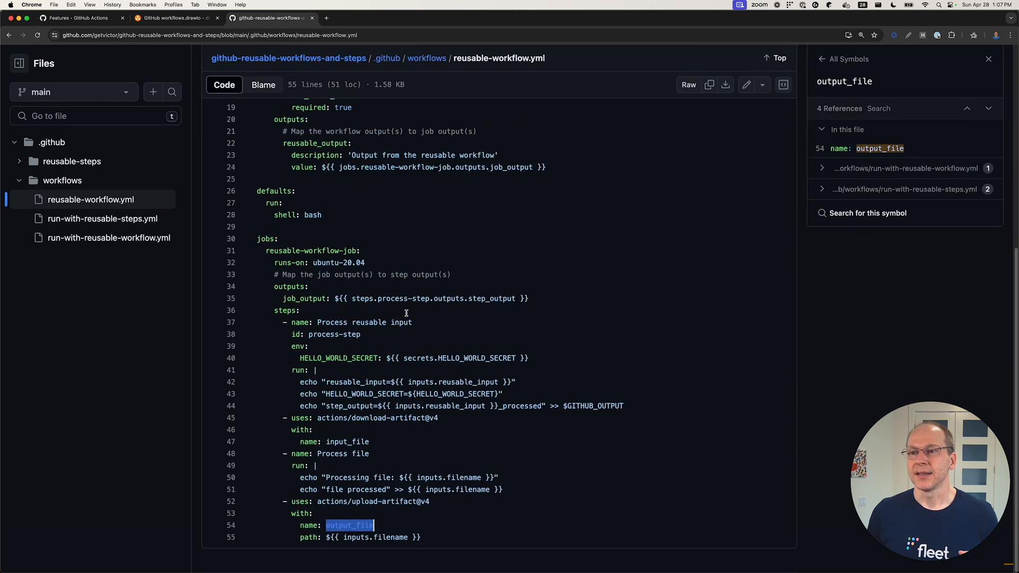
{"action": "scroll", "scroll_direction": "up", "scroll_amount": 3}
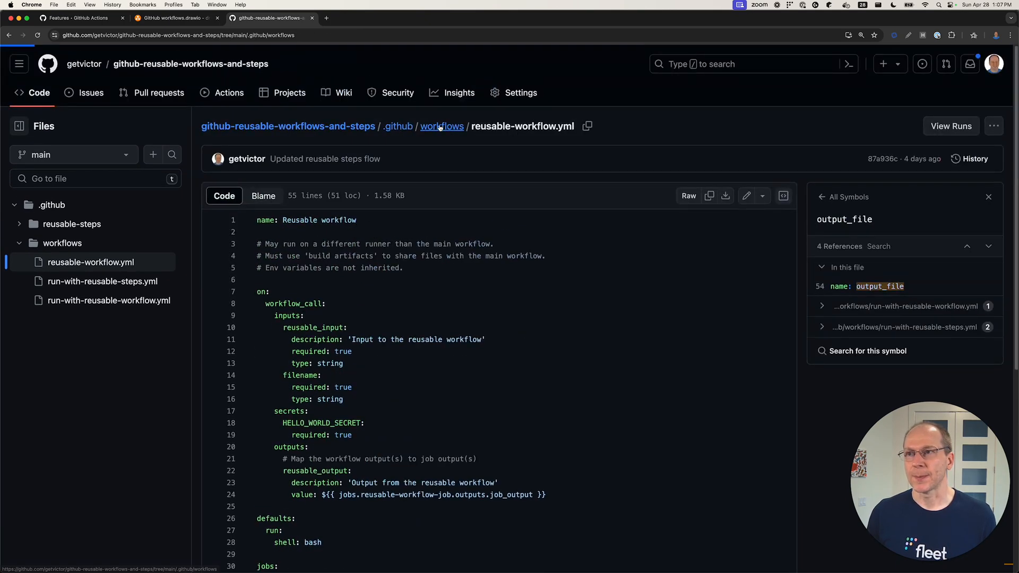
Open run-with-reusable-workflow.yml from the workflows folder listing.
{"action": "left_click", "coordinate": [441, 127]}
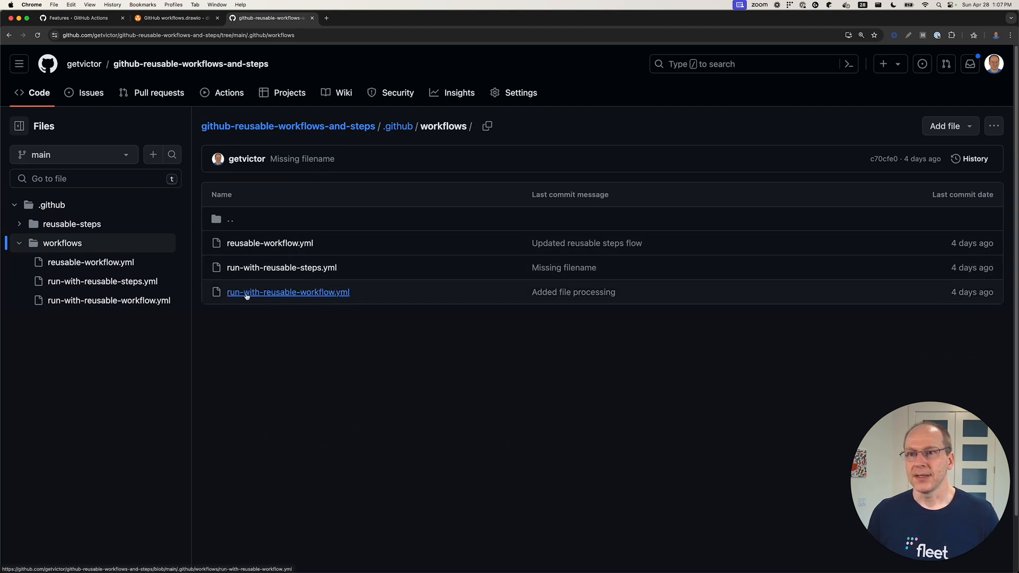
{"action": "left_click", "coordinate": [287, 291]}
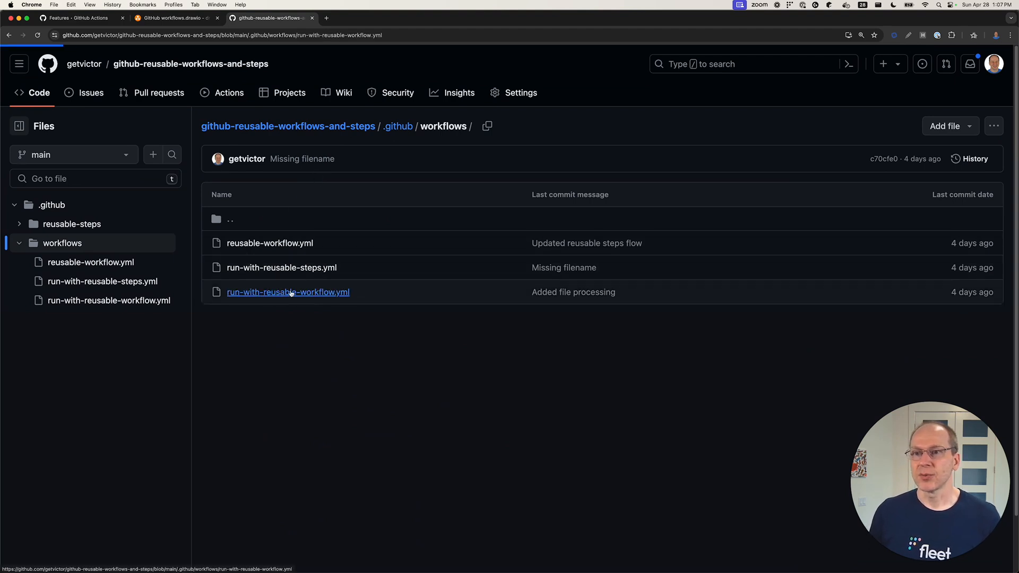
{"action": "left_click", "coordinate": [288, 292]}
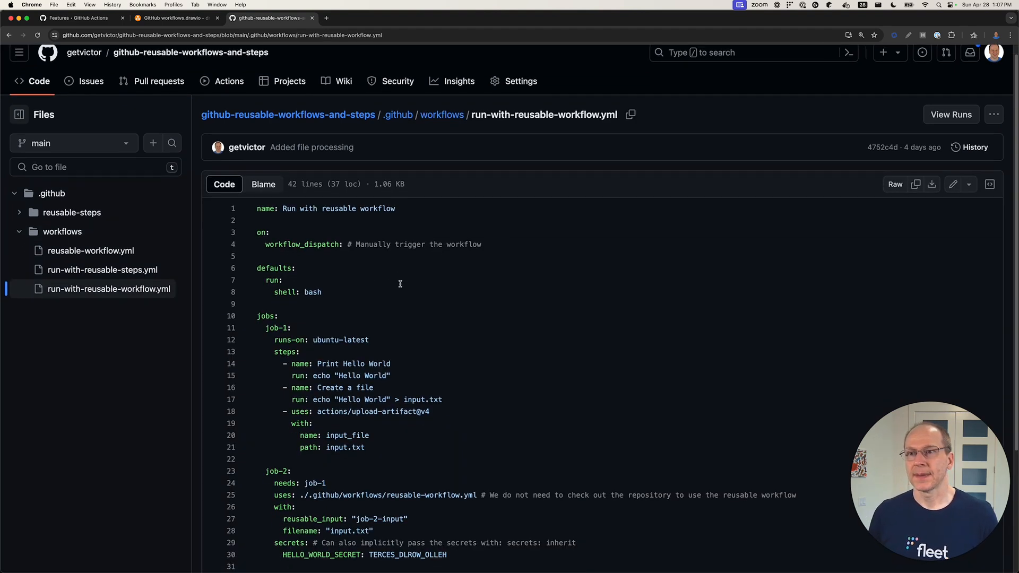
{"action": "scroll", "scroll_direction": "down", "scroll_amount": 3}
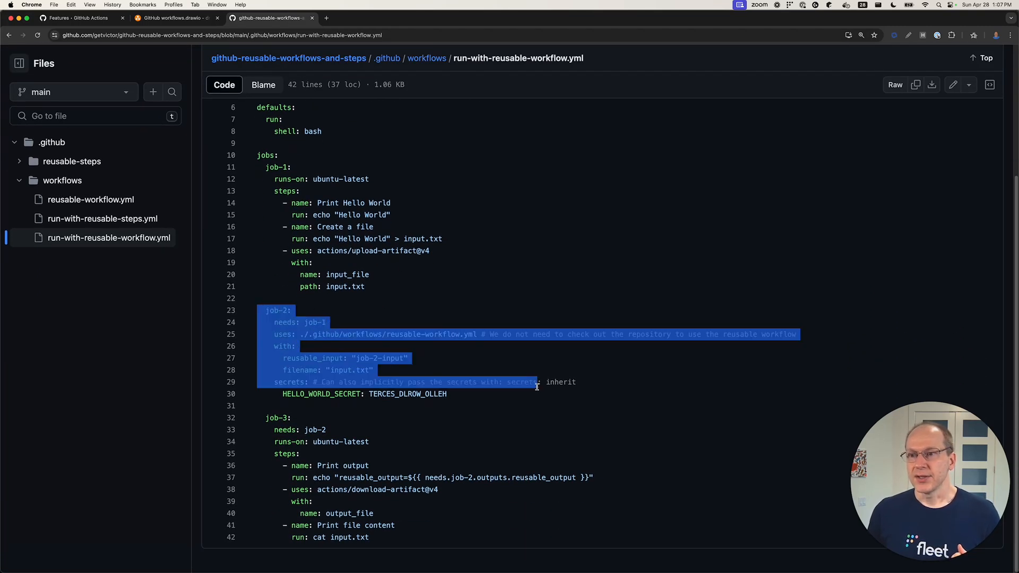
Look up references to the secret value, uses, the TERCES_DLROW_OLLEH secret and job-3.
{"action": "left_click", "coordinate": [406, 393]}
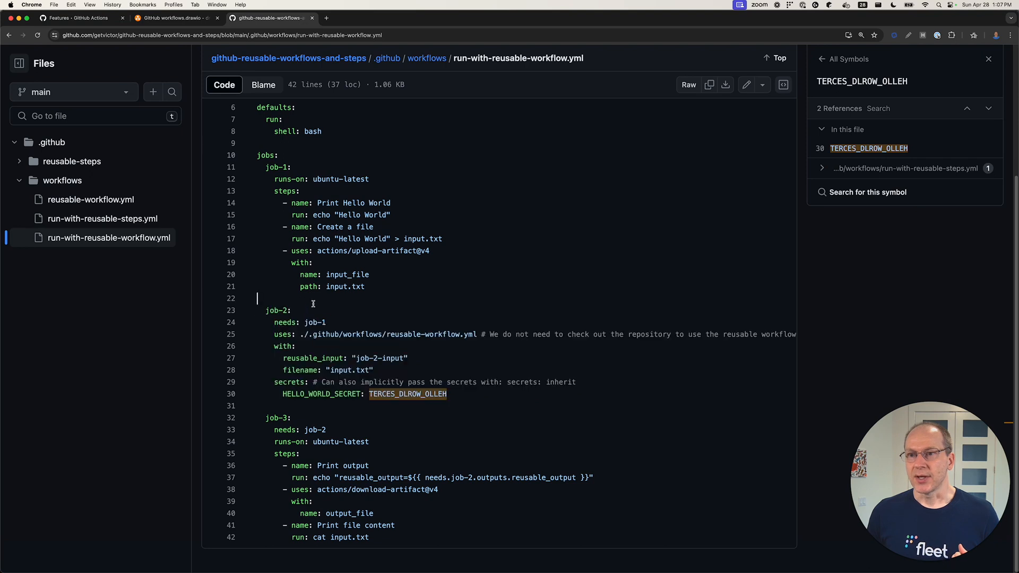
{"action": "left_click", "coordinate": [284, 335]}
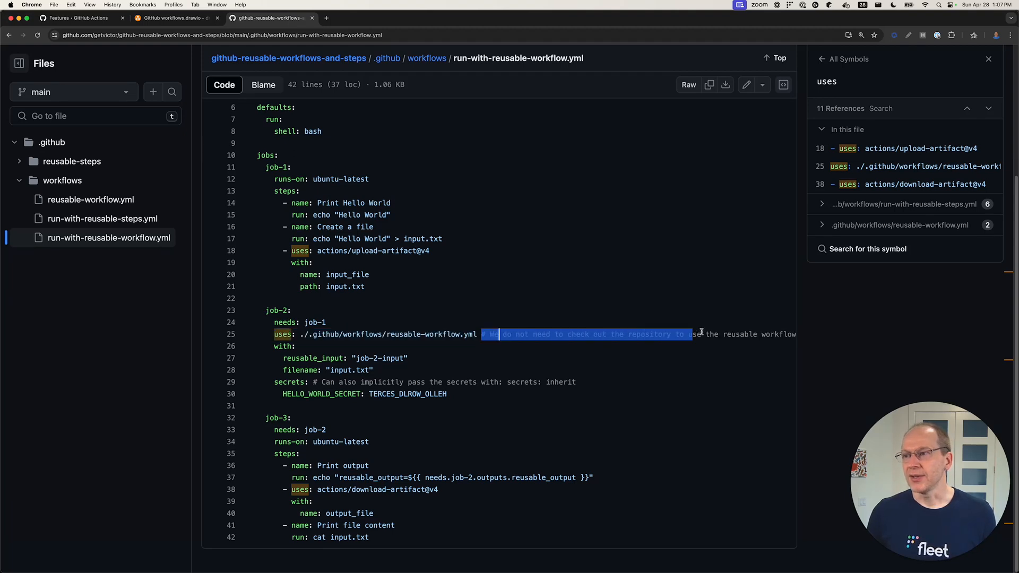
{"action": "double_click", "coordinate": [361, 334]}
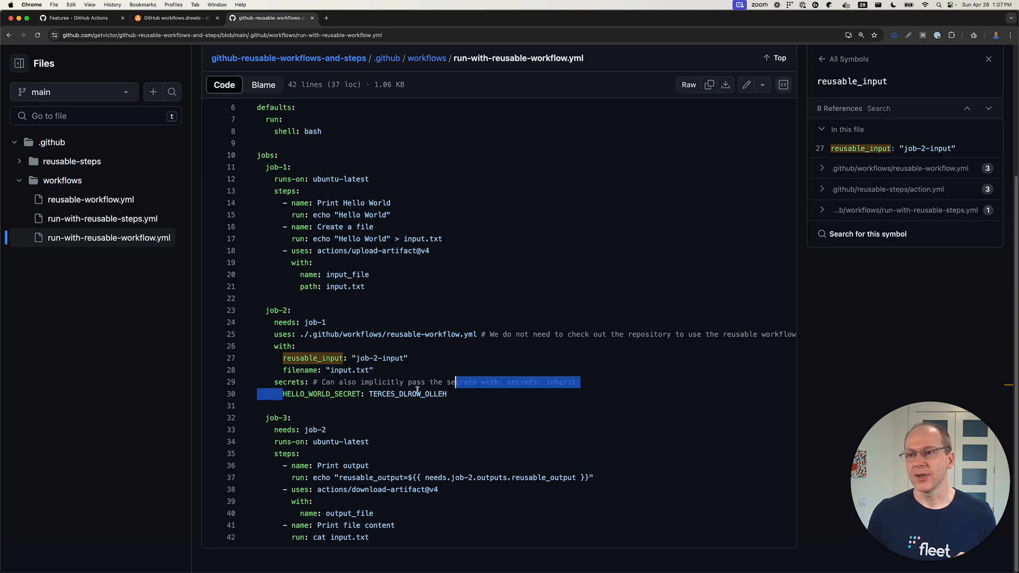
{"action": "left_click", "coordinate": [407, 392]}
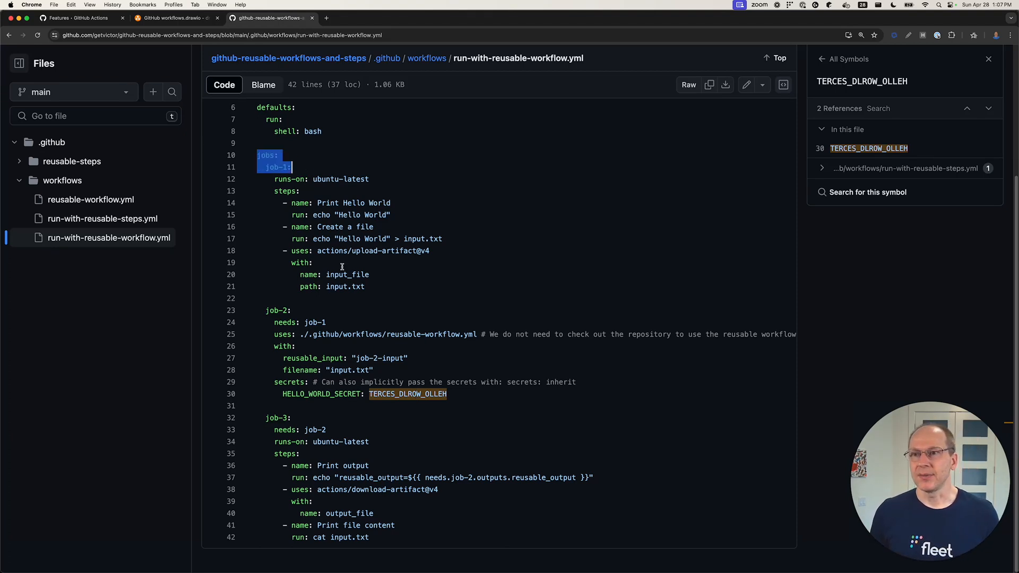
{"action": "double_click", "coordinate": [348, 274]}
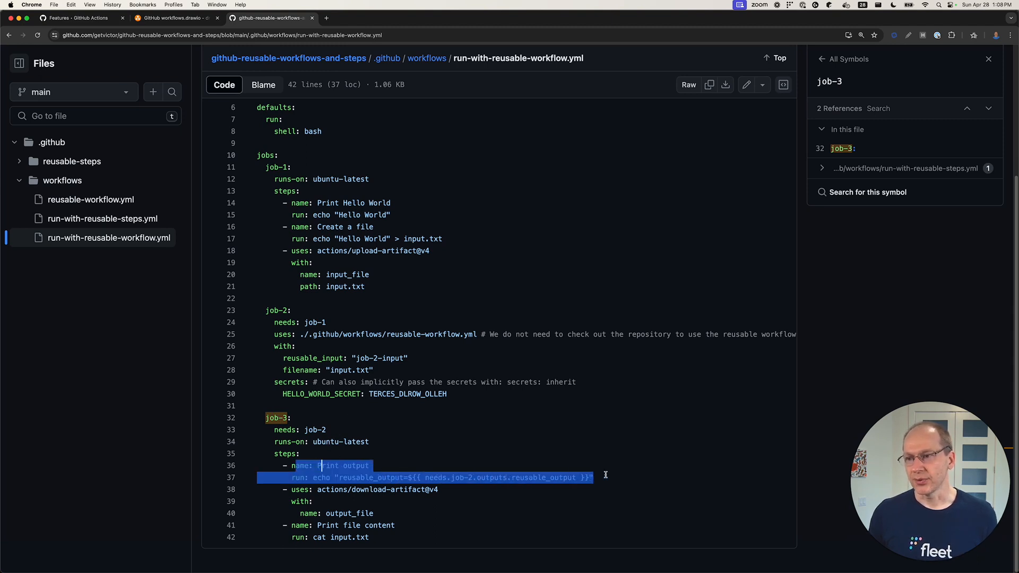
Look up references to actions/download-artifact@v4 and list every use of ubuntu-latest.
{"action": "left_click", "coordinate": [376, 490]}
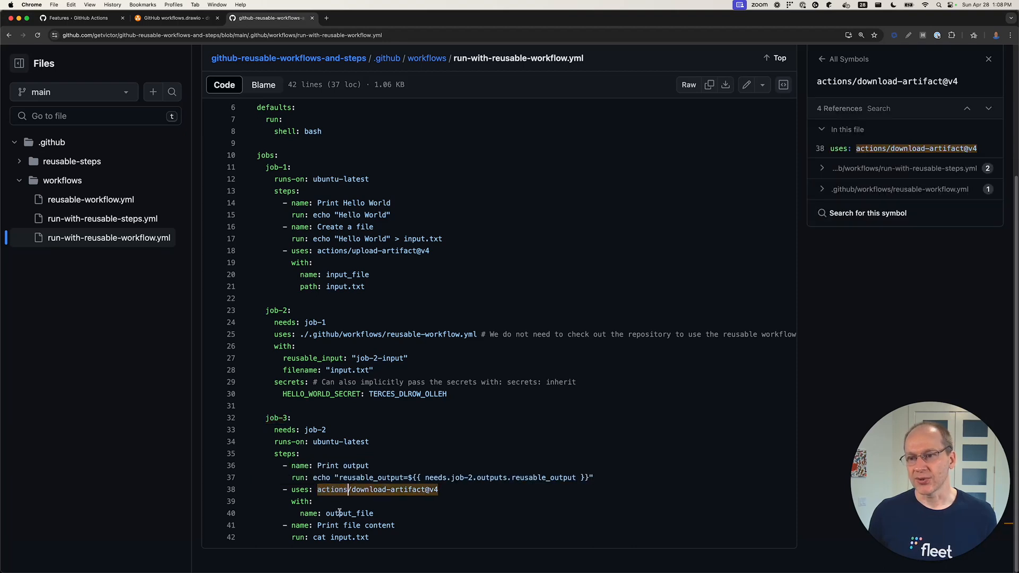
{"action": "left_click", "coordinate": [341, 442]}
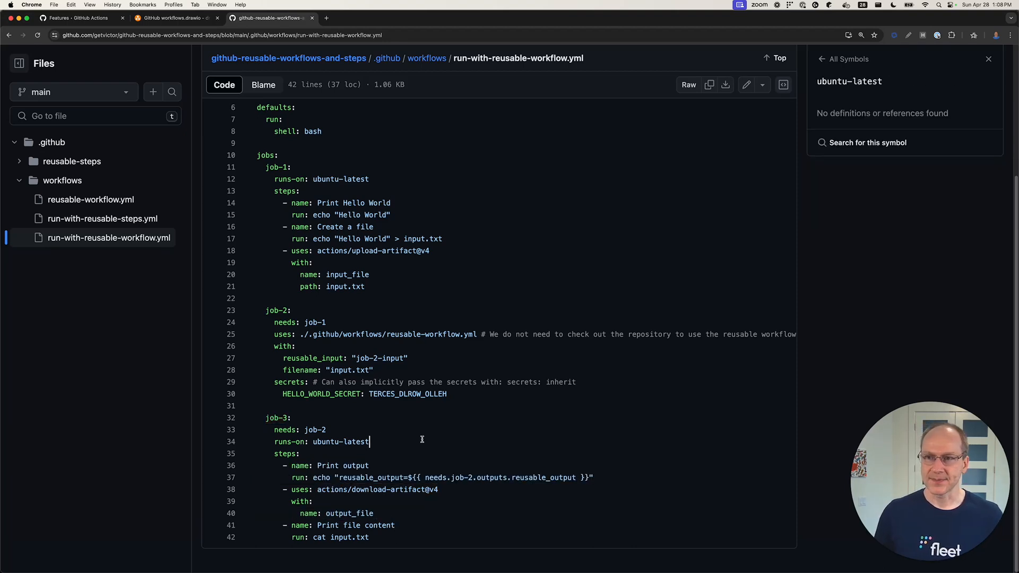
{"action": "left_click", "coordinate": [867, 142]}
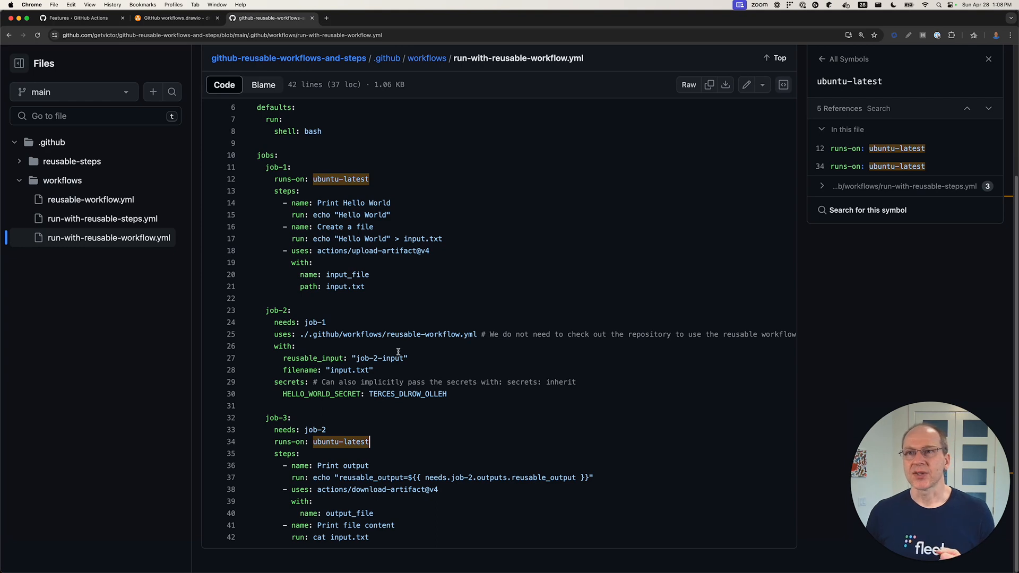
{"action": "scroll", "scroll_direction": "up", "scroll_amount": 3}
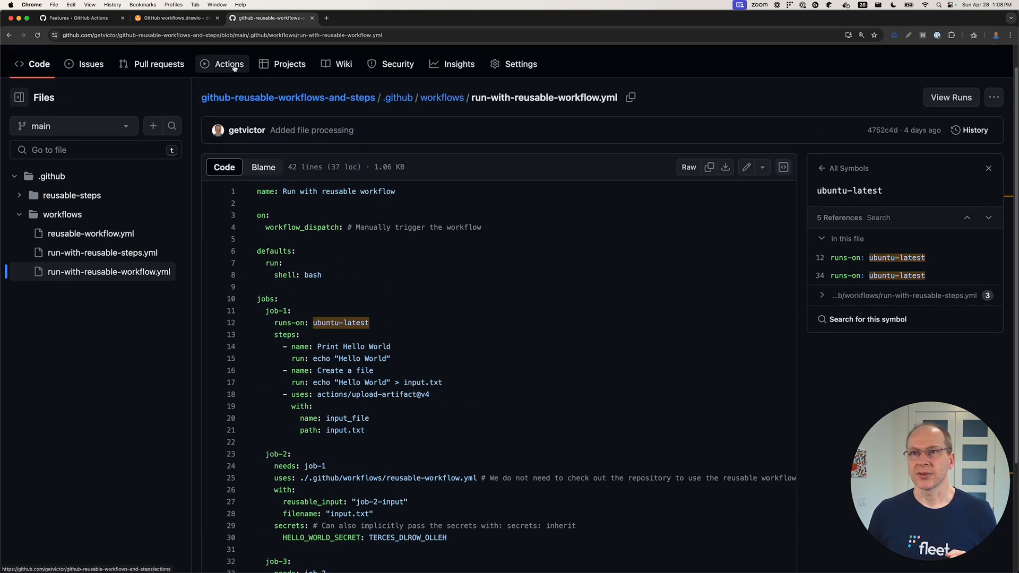
In Actions, filter to Run with reusable workflow and open run #2's summary.
{"action": "left_click", "coordinate": [230, 63]}
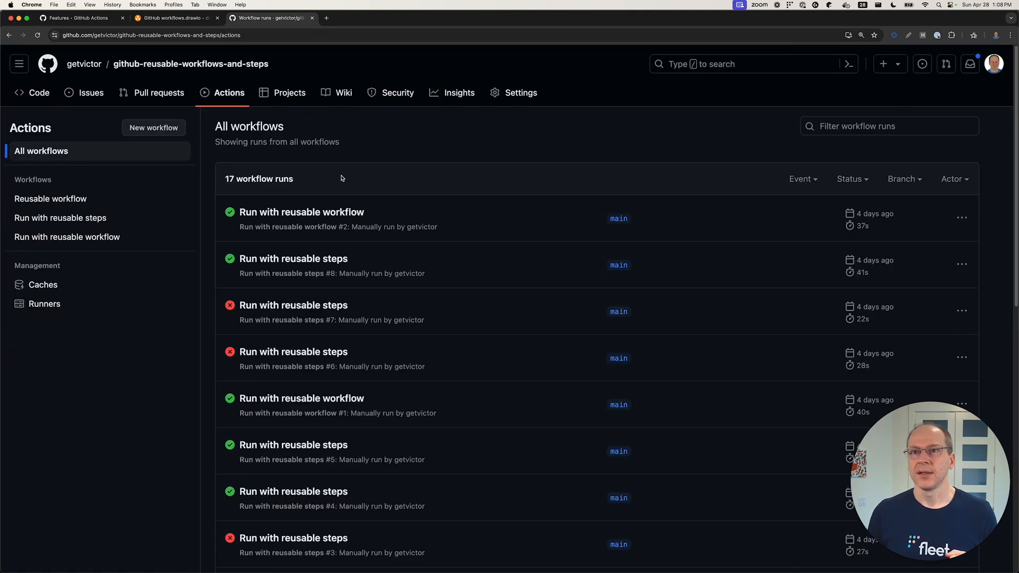
{"action": "mouse_move", "coordinate": [67, 237]}
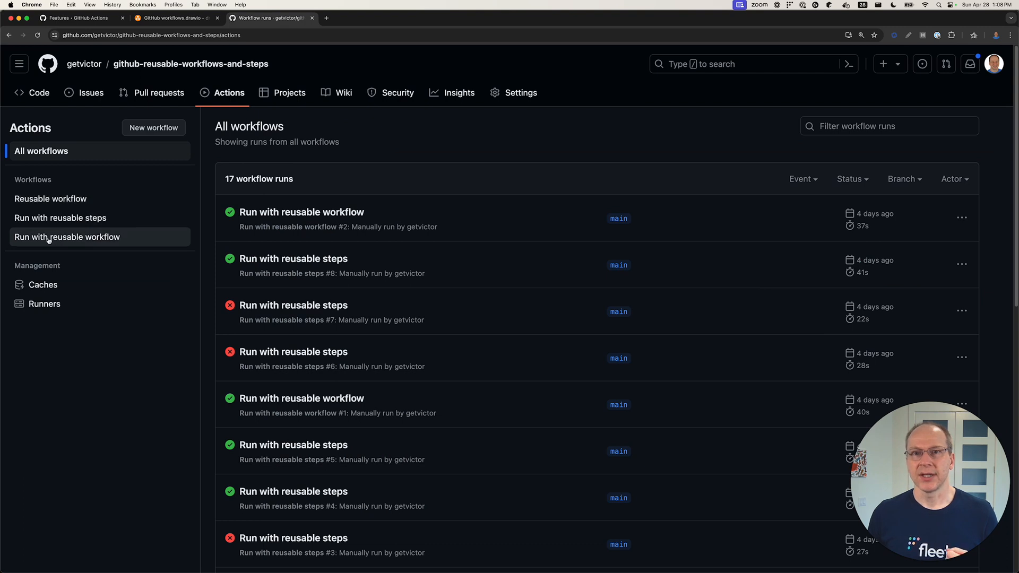
{"action": "left_click", "coordinate": [66, 237]}
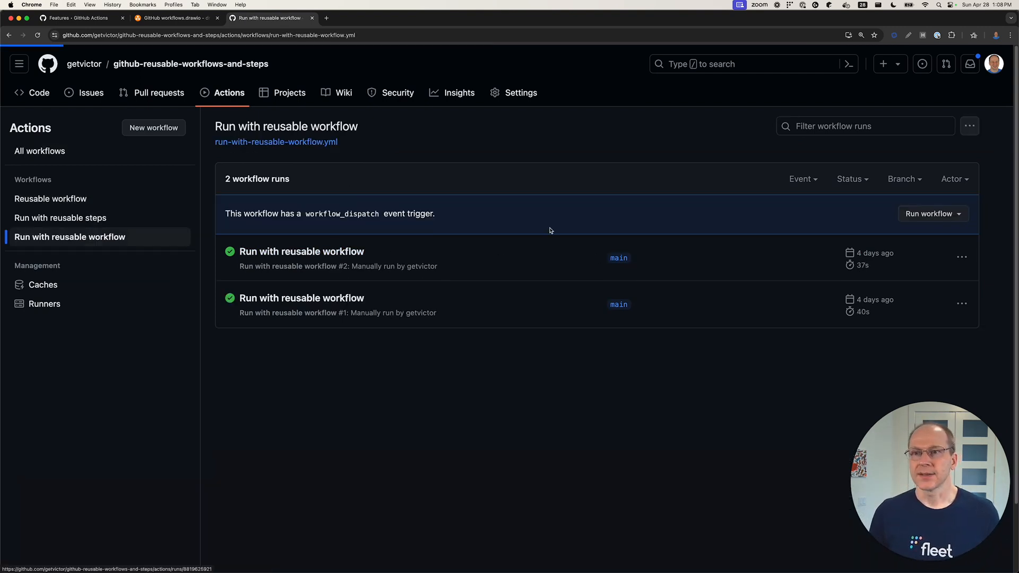
{"action": "left_click", "coordinate": [300, 252]}
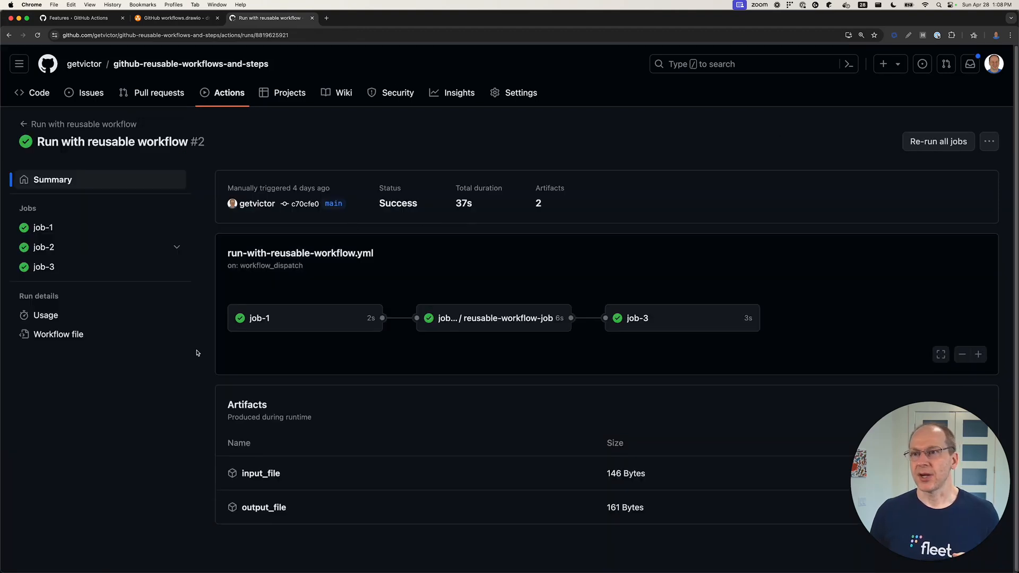
{"action": "mouse_move", "coordinate": [453, 327]}
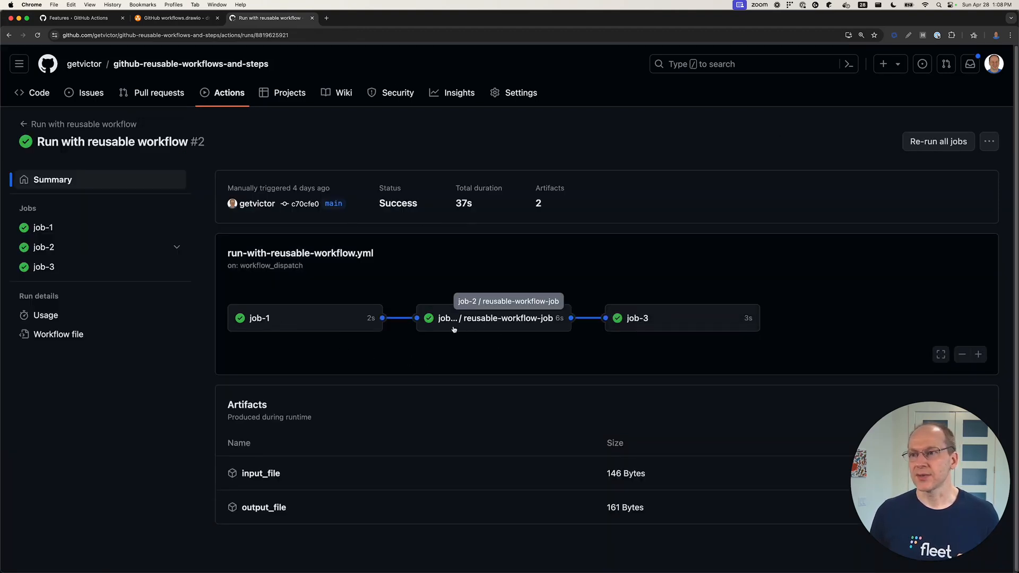
{"action": "mouse_move", "coordinate": [444, 317]}
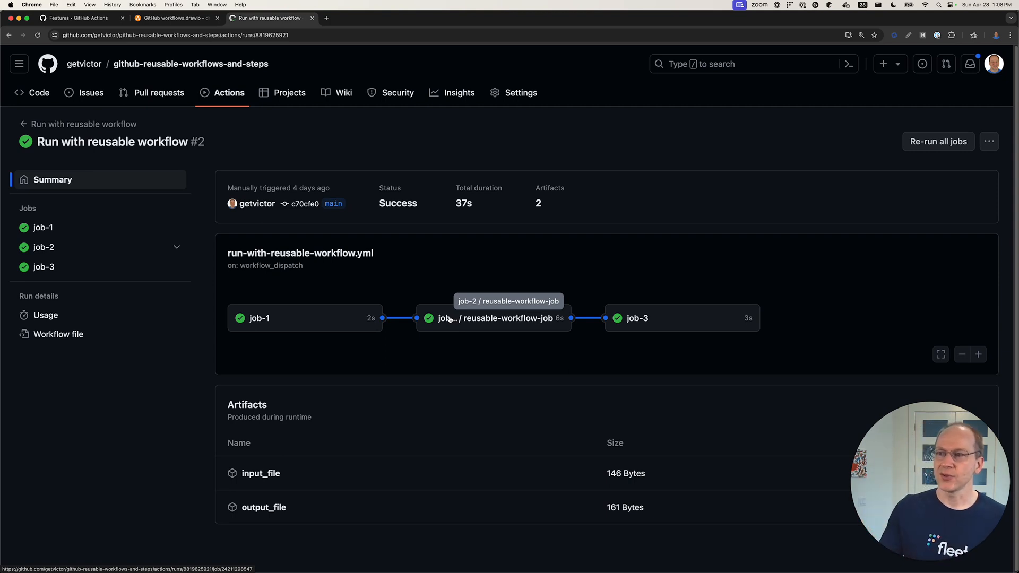
{"action": "mouse_move", "coordinate": [477, 259]}
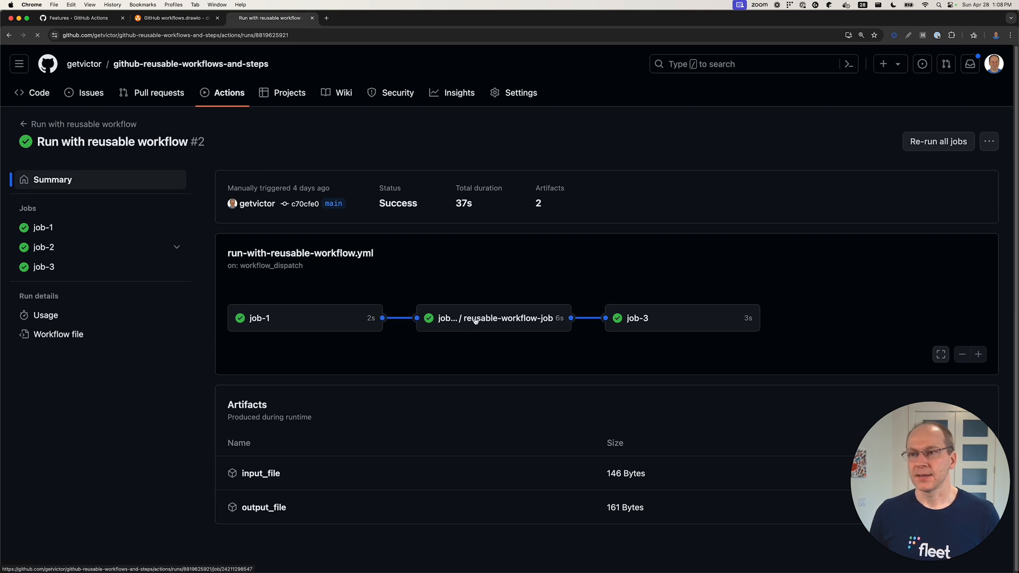
Review the job logs, highlighting the reusable_output _processed value and the Hello World and file processed lines.
{"action": "left_click", "coordinate": [492, 317]}
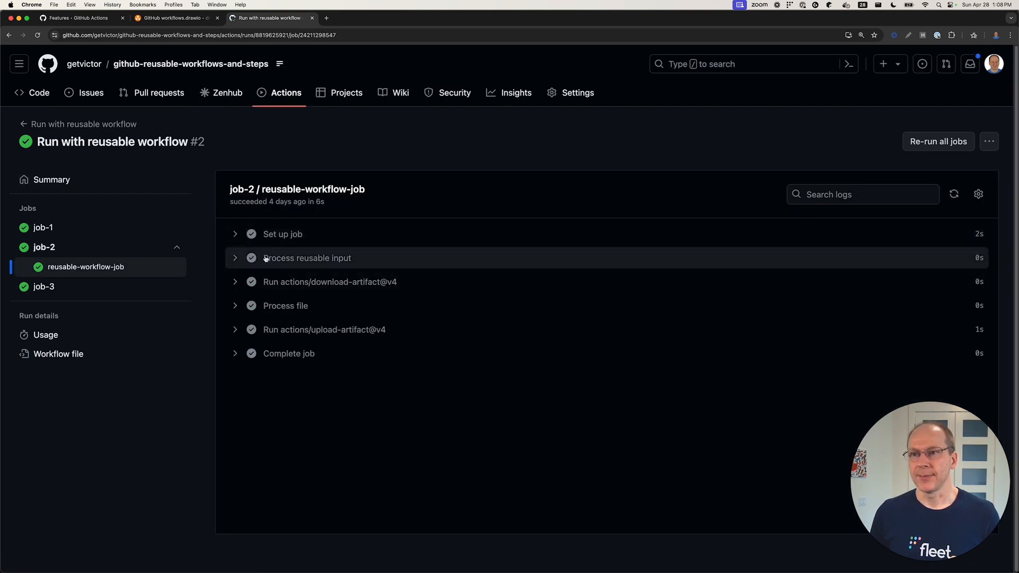
{"action": "mouse_move", "coordinate": [238, 289]}
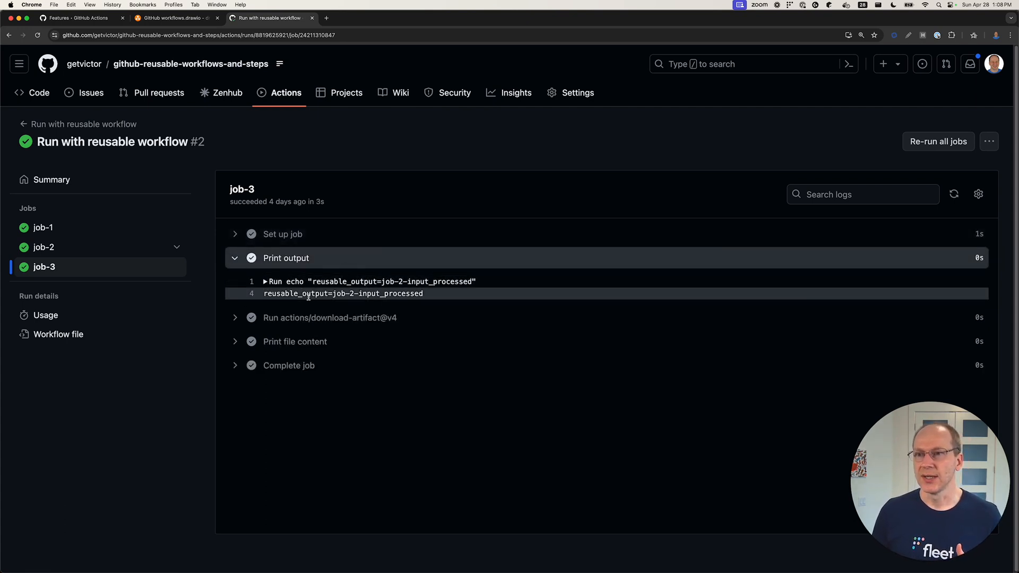
{"action": "double_click", "coordinate": [343, 293]}
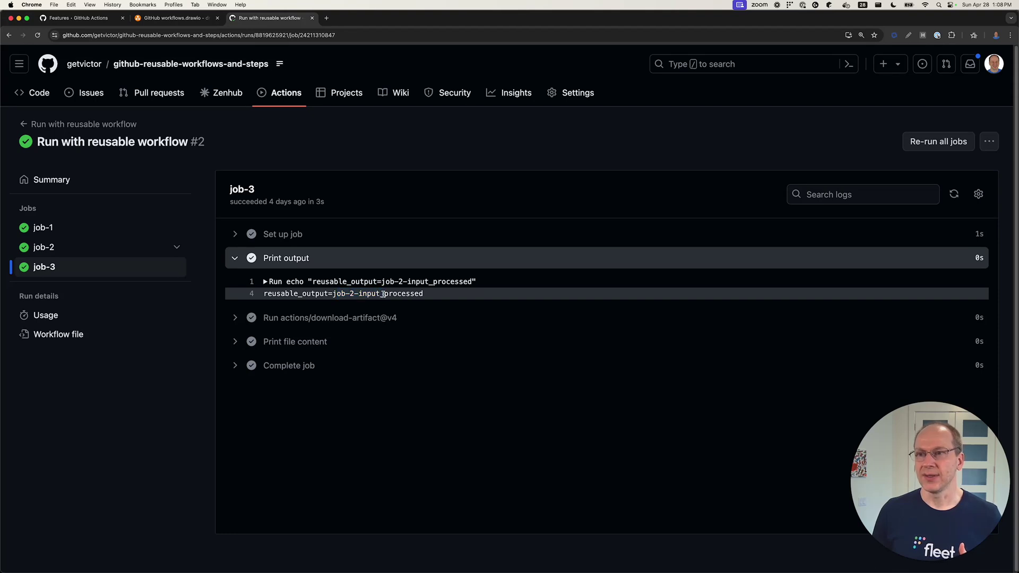
{"action": "double_click", "coordinate": [400, 293]}
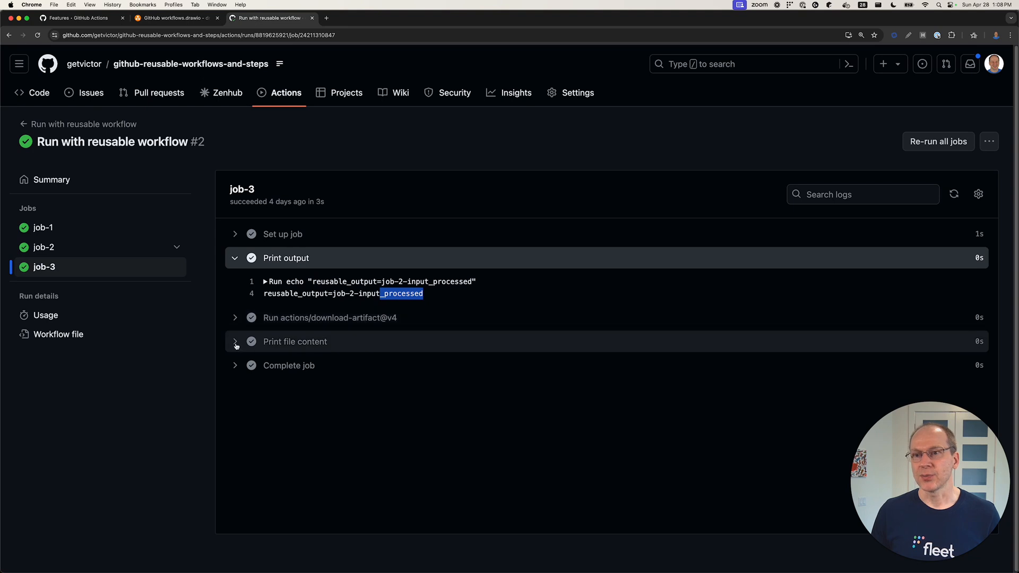
{"action": "left_click", "coordinate": [234, 340]}
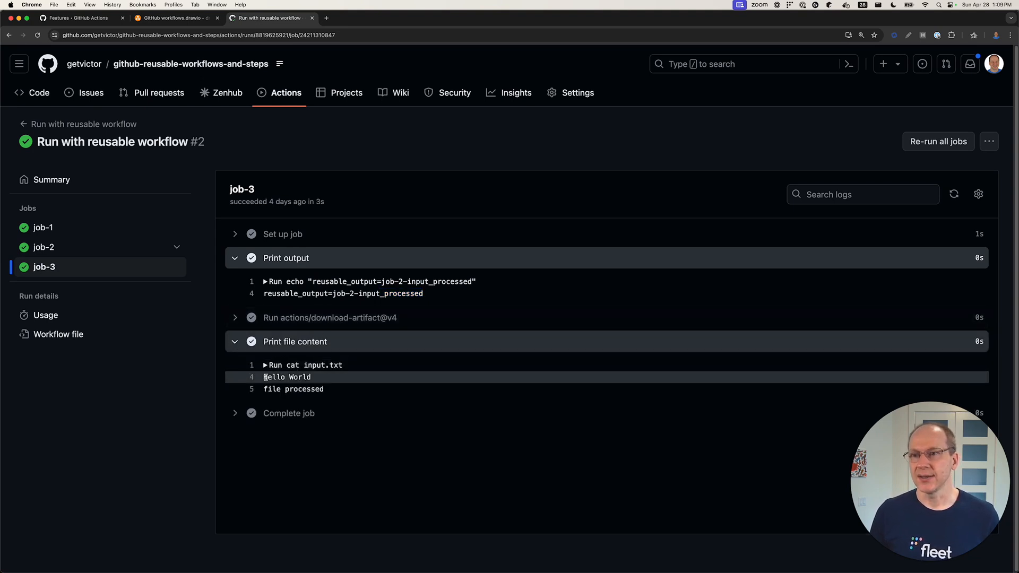
{"action": "double_click", "coordinate": [285, 376]}
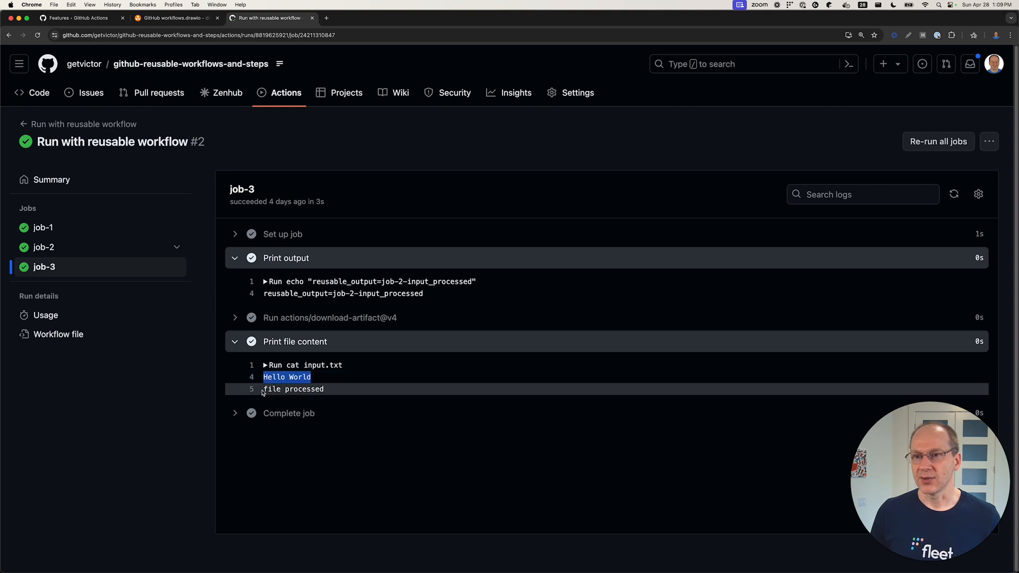
{"action": "double_click", "coordinate": [293, 389]}
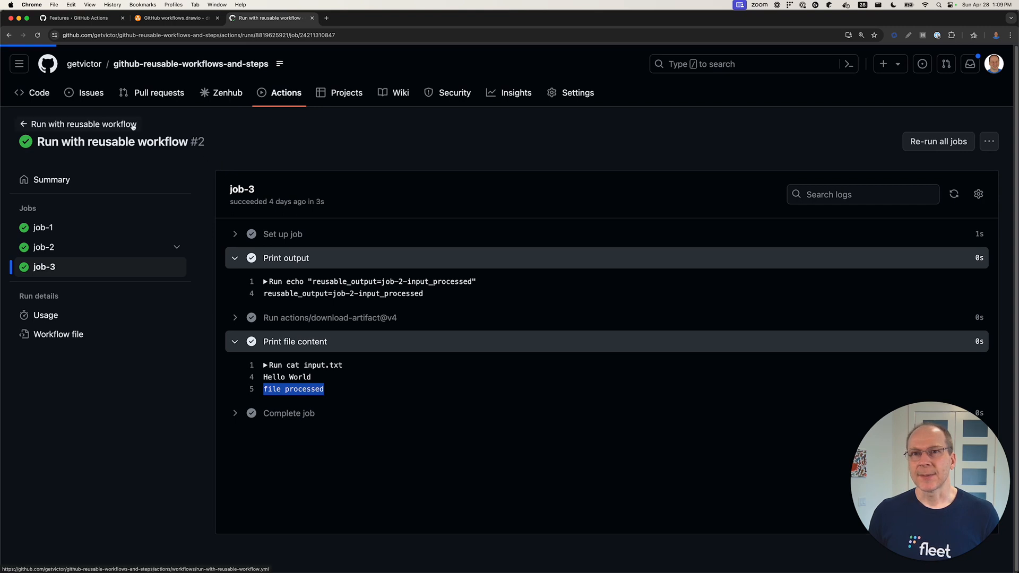
Return to the workflow file, check references to actions/upload-artifact@v4, then bring up the draw.io diagrams.
{"action": "left_click", "coordinate": [83, 124]}
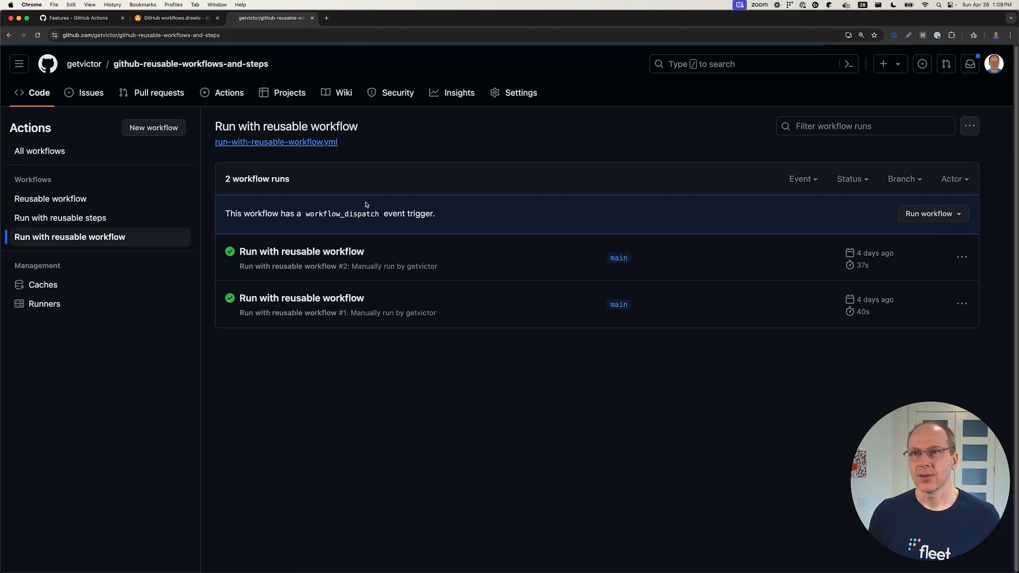
{"action": "left_click", "coordinate": [276, 141]}
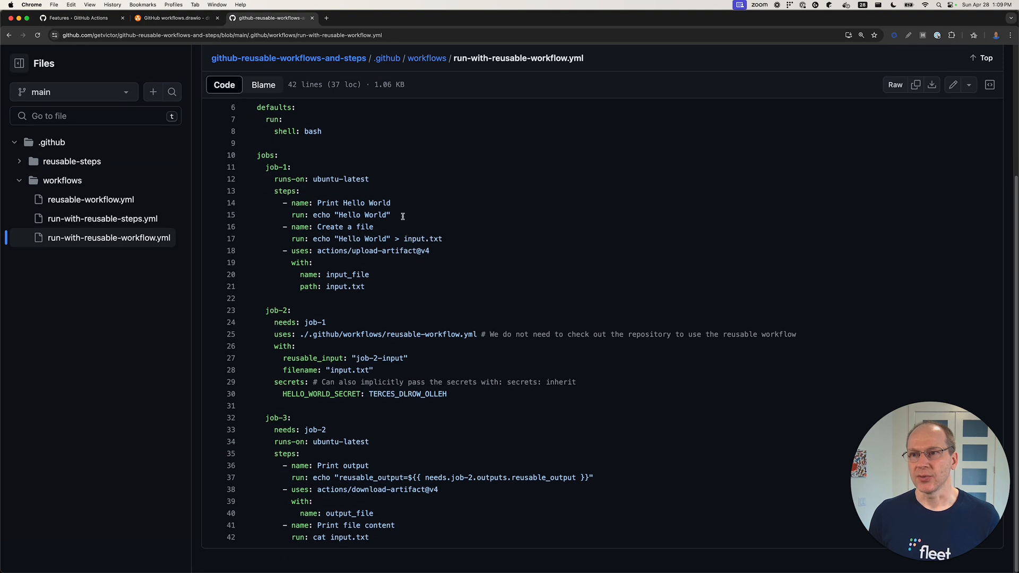
{"action": "left_click", "coordinate": [372, 250]}
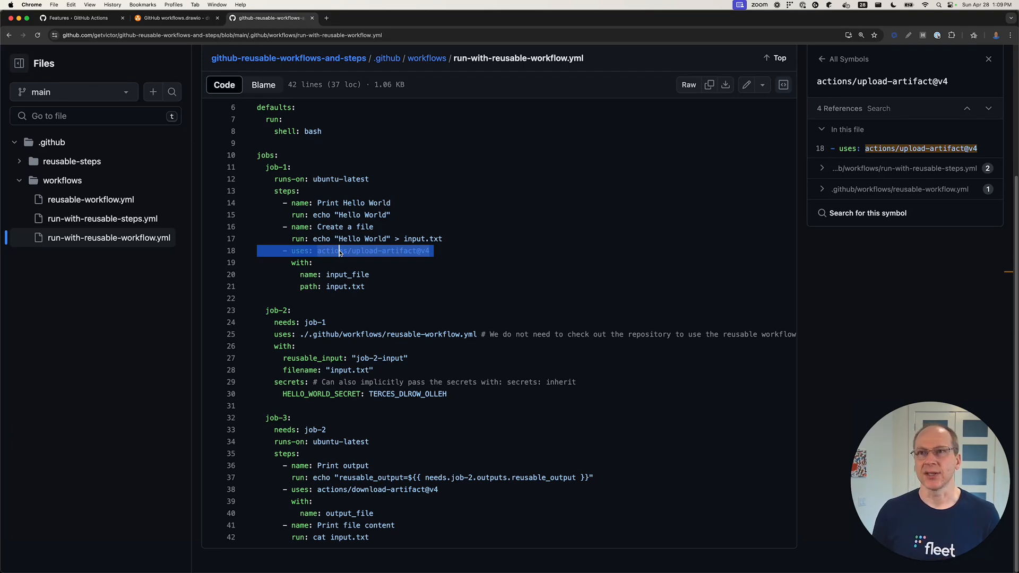
{"action": "left_click", "coordinate": [174, 18]}
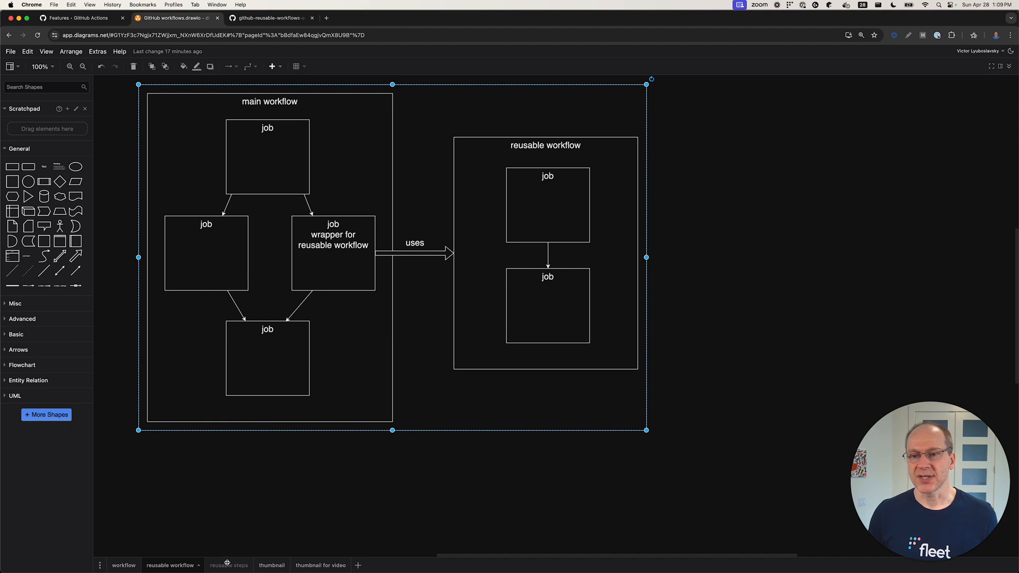
{"action": "left_click", "coordinate": [224, 565]}
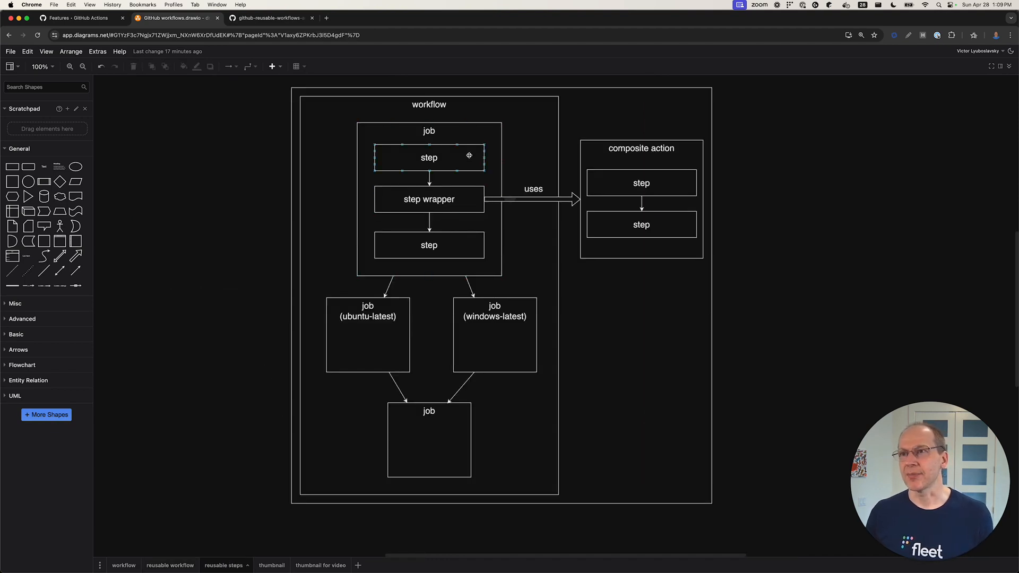
{"action": "left_click", "coordinate": [429, 130]}
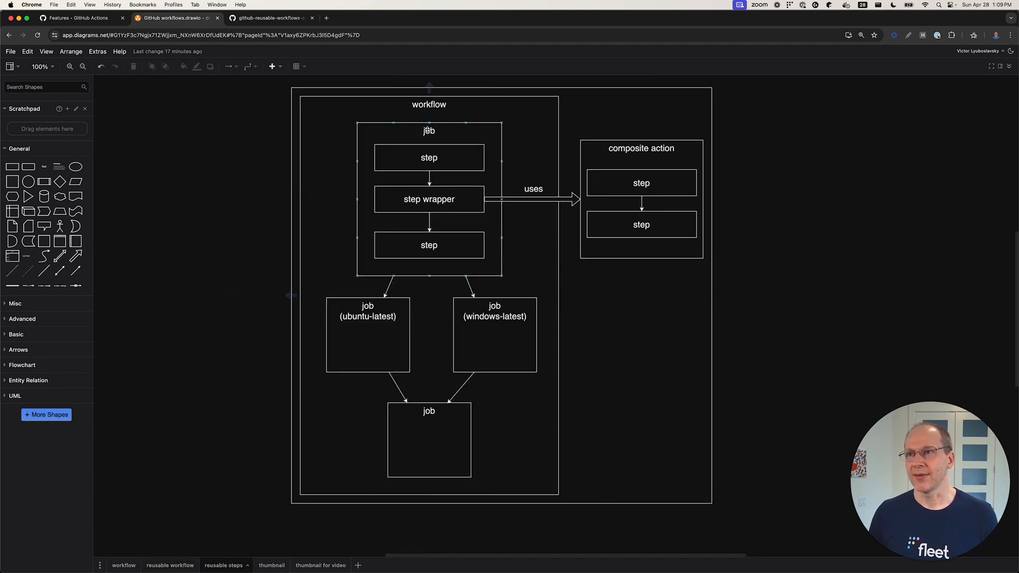
{"action": "left_click", "coordinate": [428, 198]}
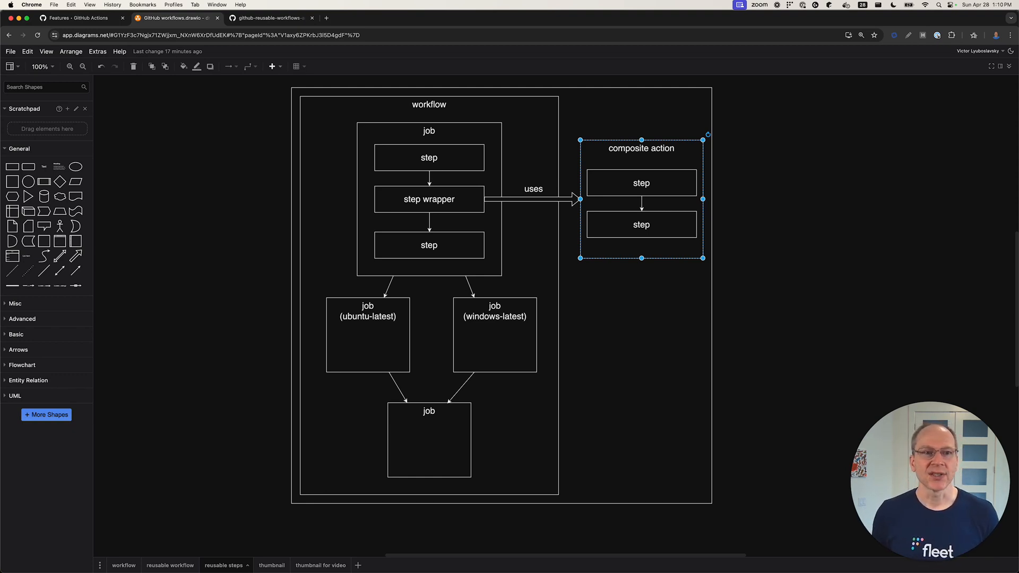
{"action": "mouse_move", "coordinate": [106, 394]}
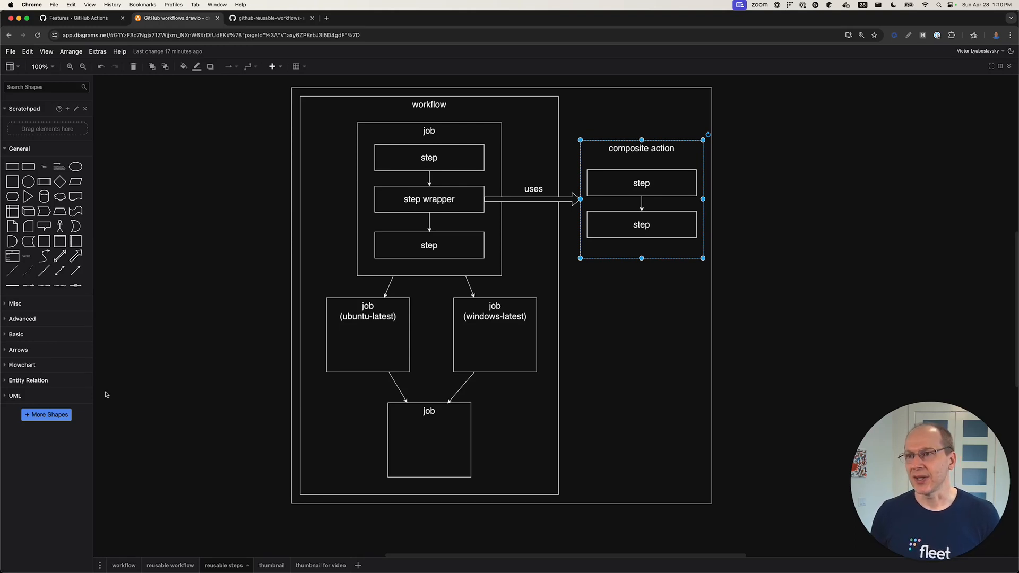
{"action": "left_click", "coordinate": [429, 130]}
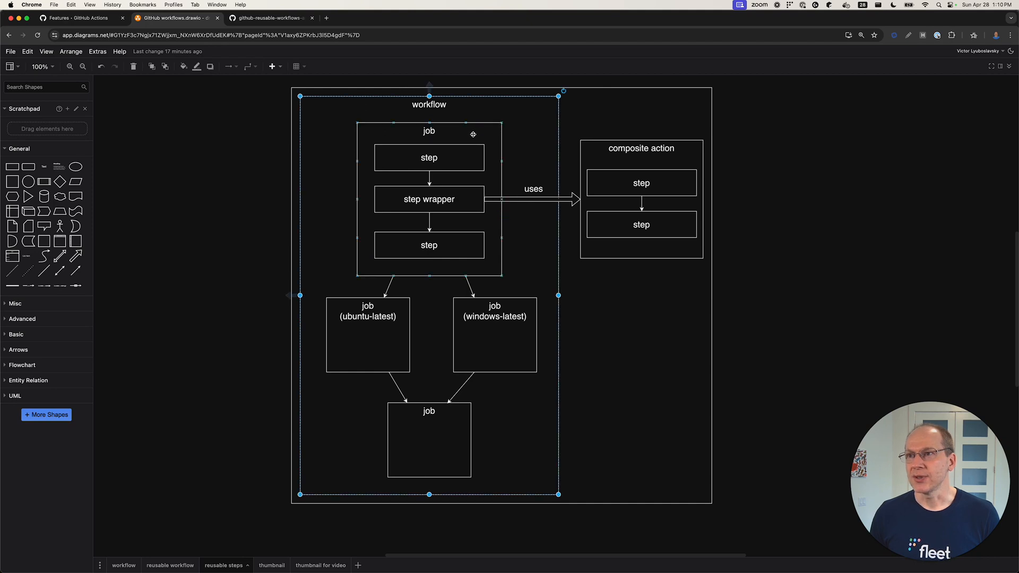
{"action": "left_click", "coordinate": [429, 198]}
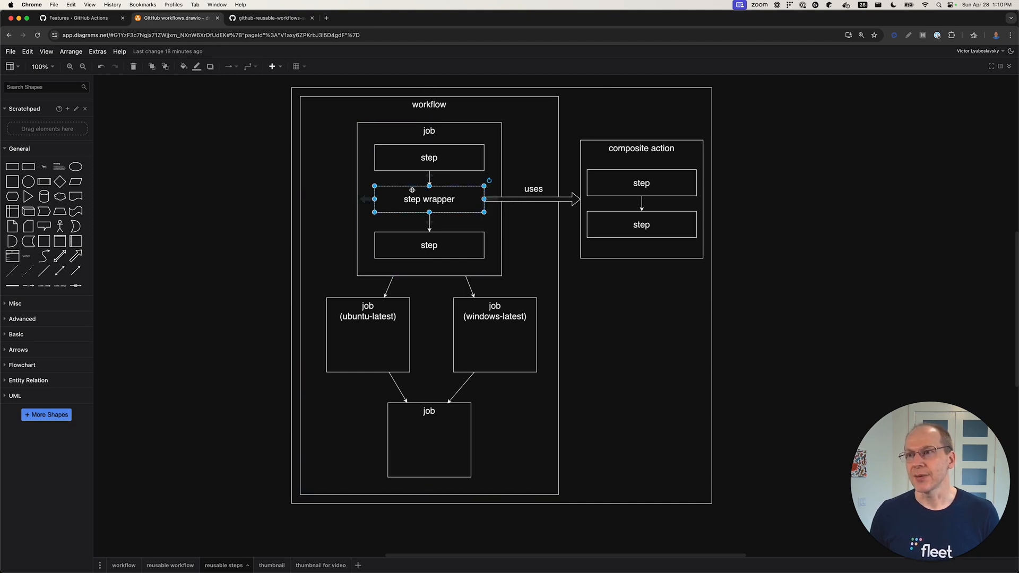
{"action": "left_click", "coordinate": [564, 173]}
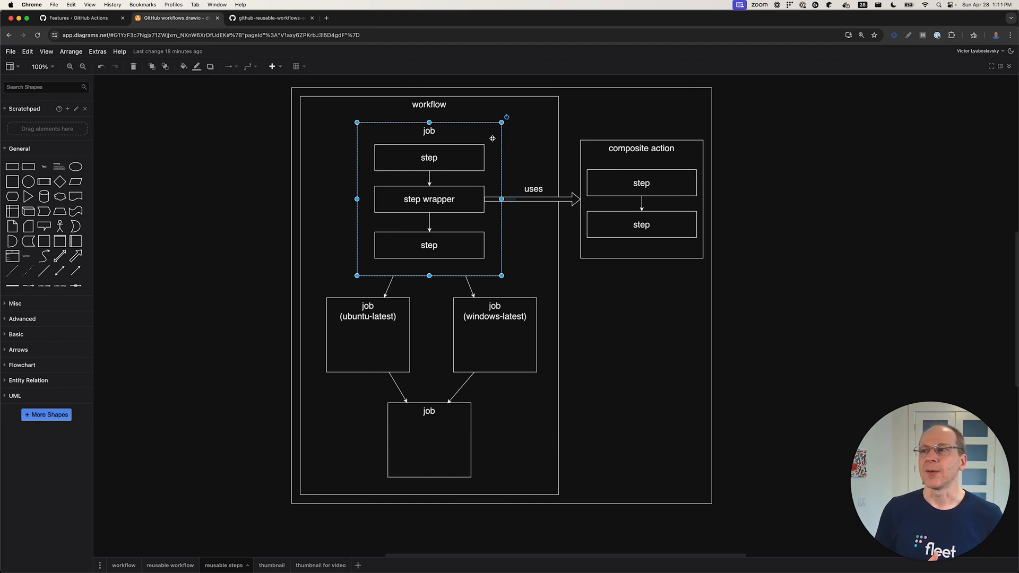
{"action": "left_click", "coordinate": [640, 148]}
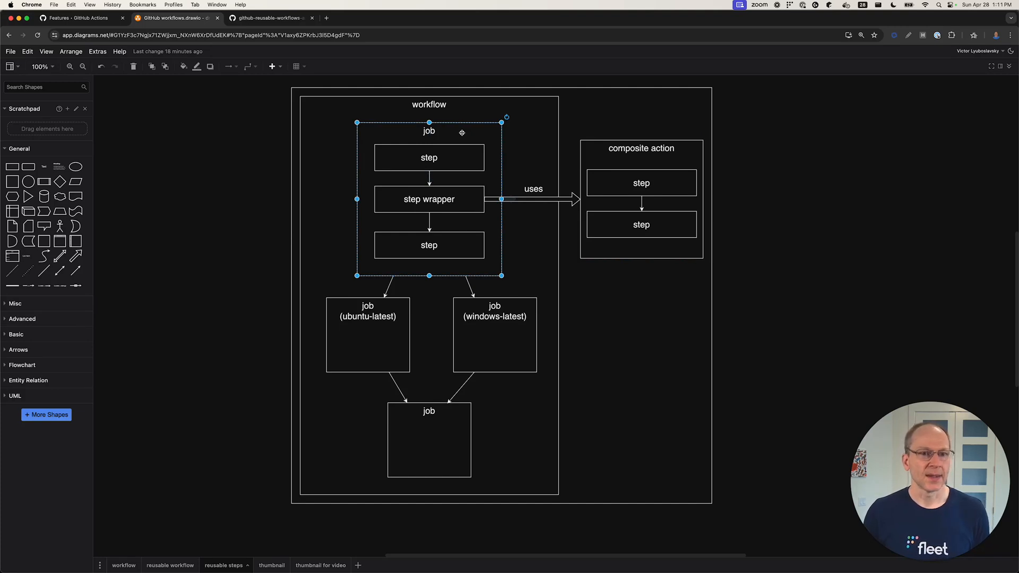
{"action": "mouse_move", "coordinate": [398, 135]}
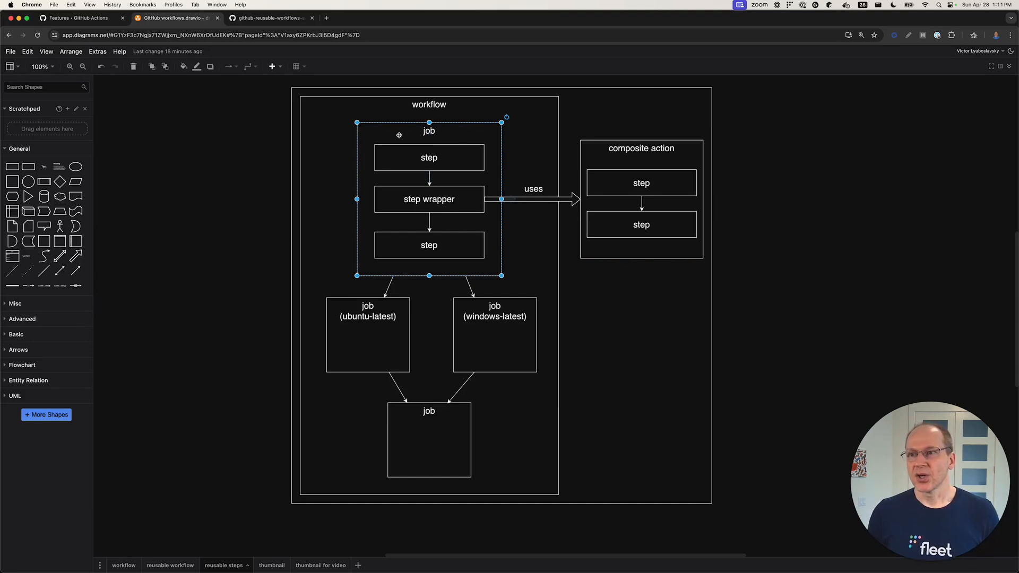
{"action": "left_click", "coordinate": [266, 18]}
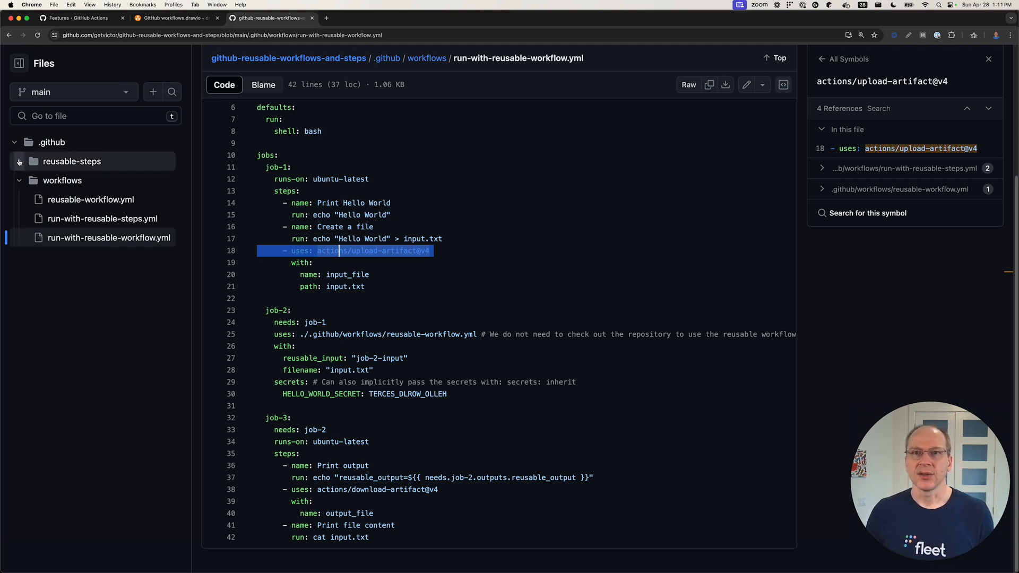
Expand .github/reusable-steps in the Files tree and open the composite action.yml.
{"action": "left_click", "coordinate": [19, 162]}
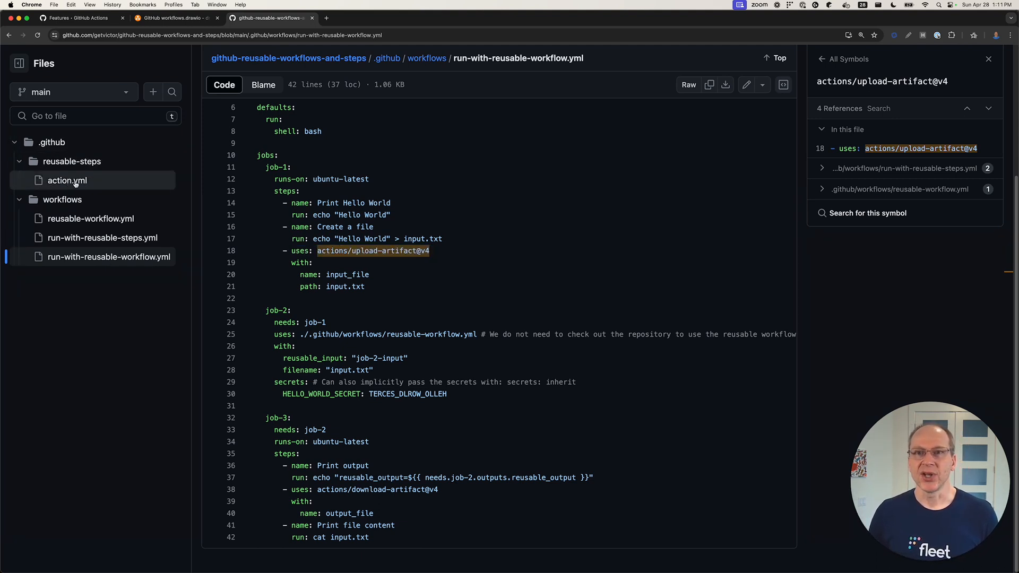
{"action": "mouse_move", "coordinate": [72, 162]}
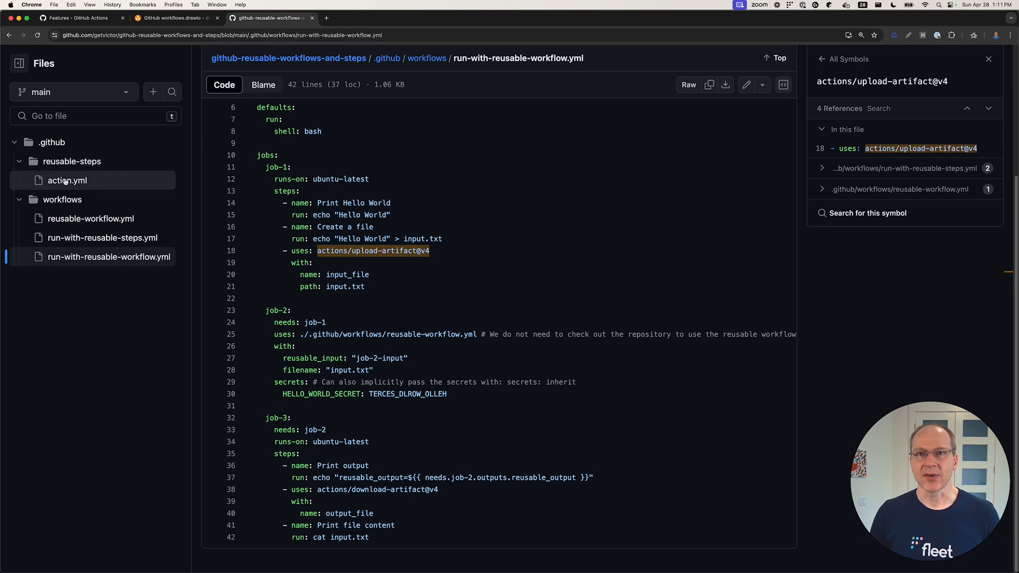
{"action": "left_click", "coordinate": [67, 180]}
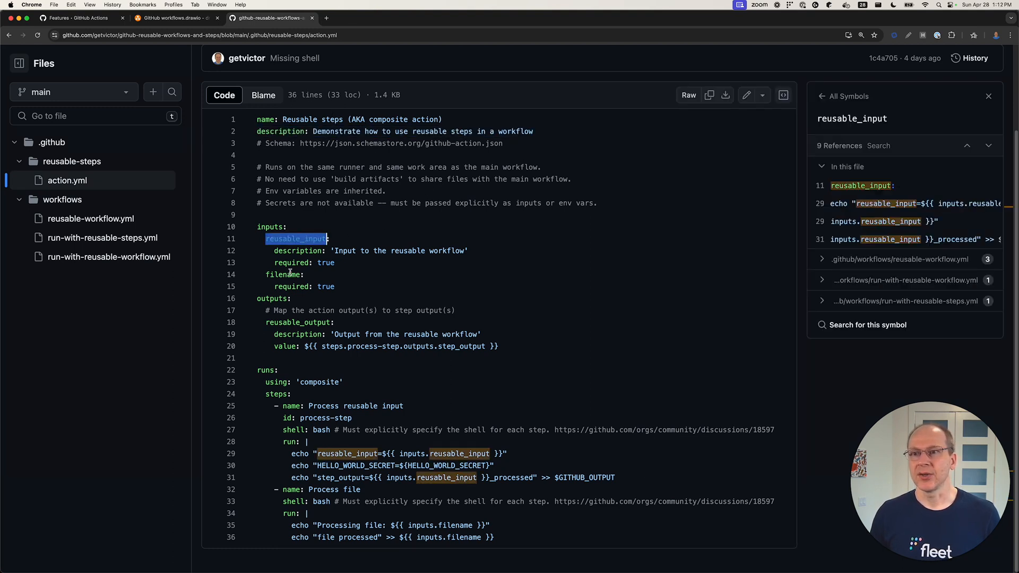
Trace reusable_input and the process-step id in action.yml, then open run-with-reusable-steps.yml.
{"action": "left_click", "coordinate": [283, 274]}
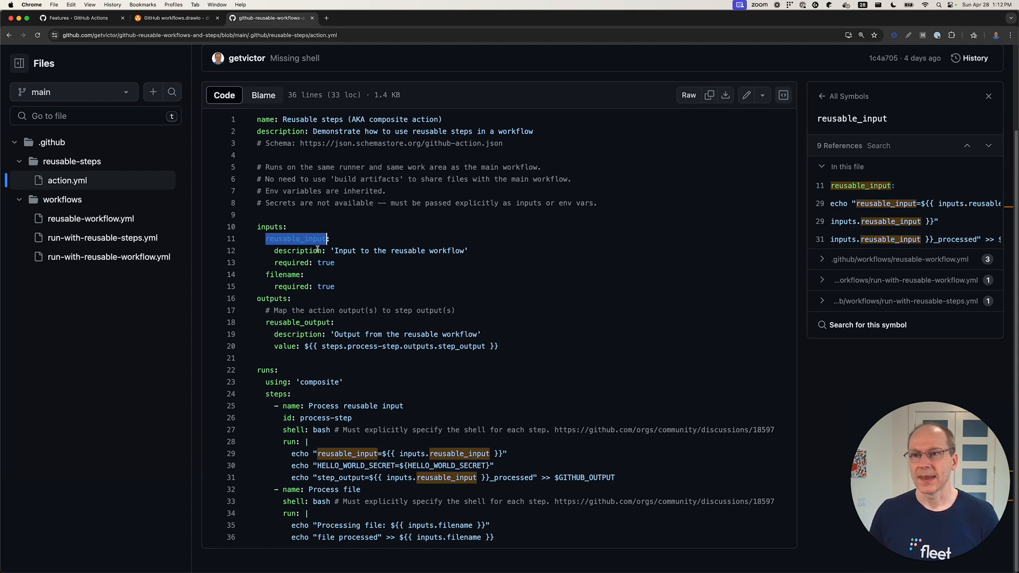
{"action": "double_click", "coordinate": [322, 406]}
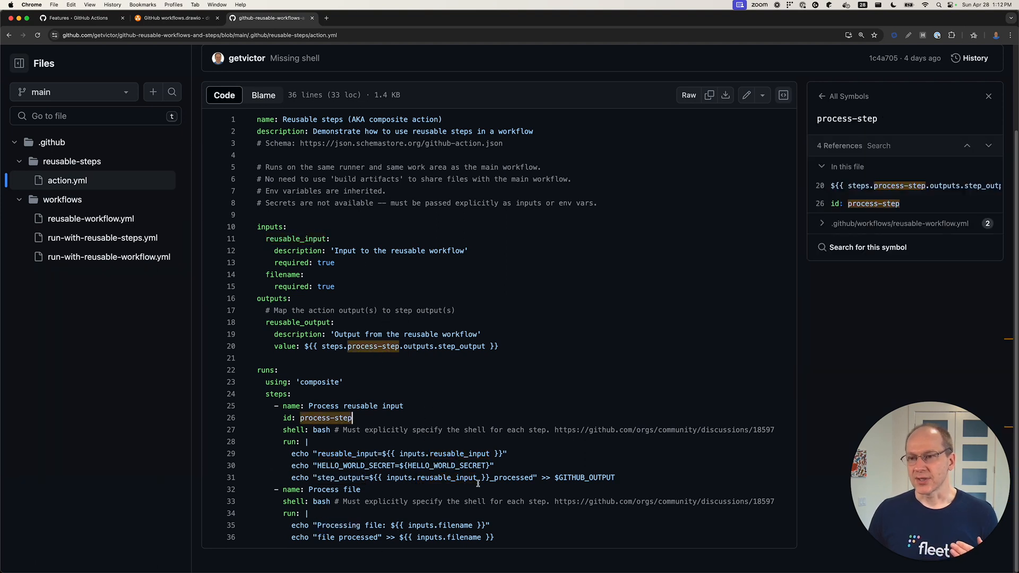
{"action": "mouse_move", "coordinate": [476, 368]}
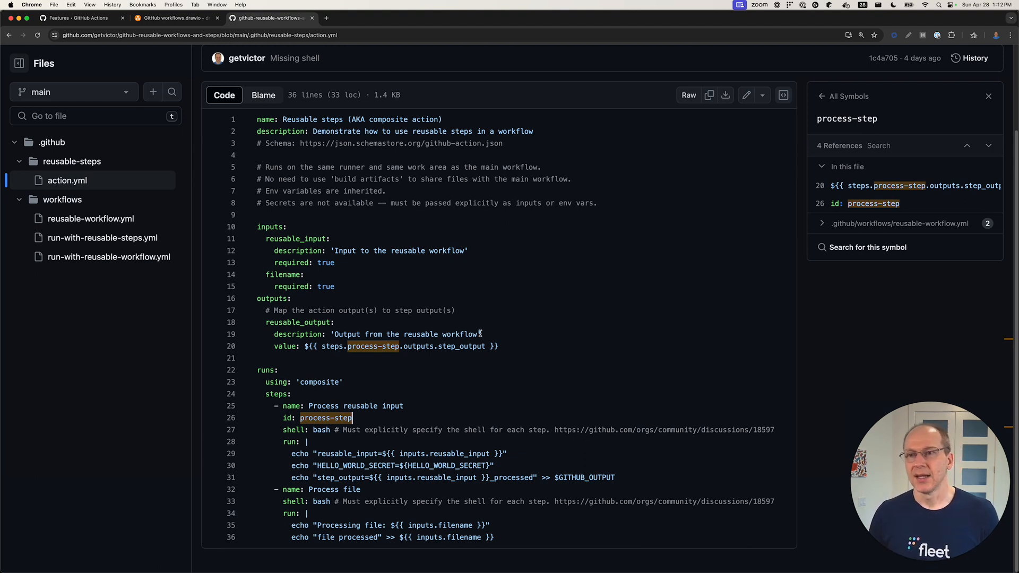
{"action": "mouse_move", "coordinate": [480, 333]}
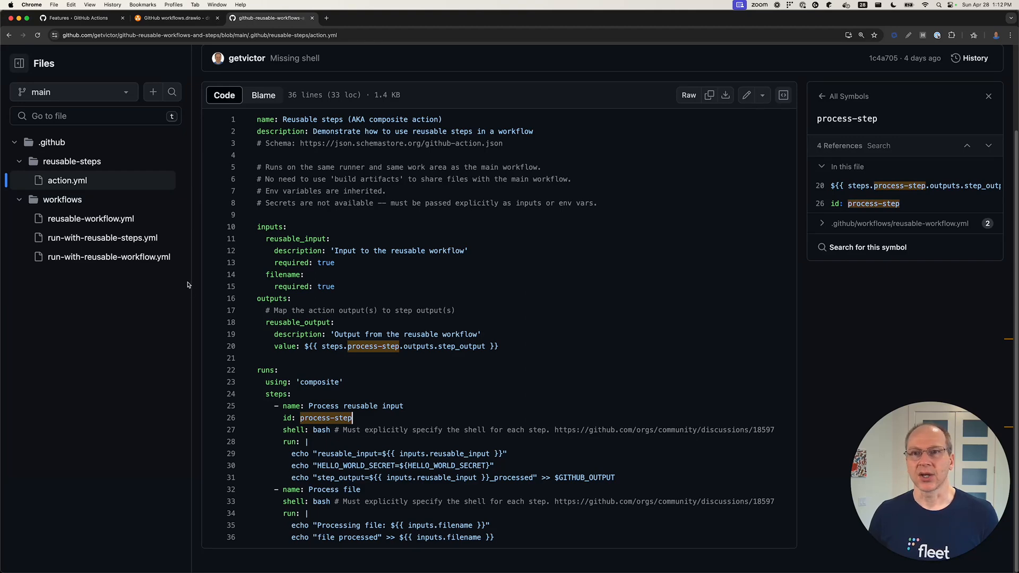
{"action": "left_click", "coordinate": [102, 237]}
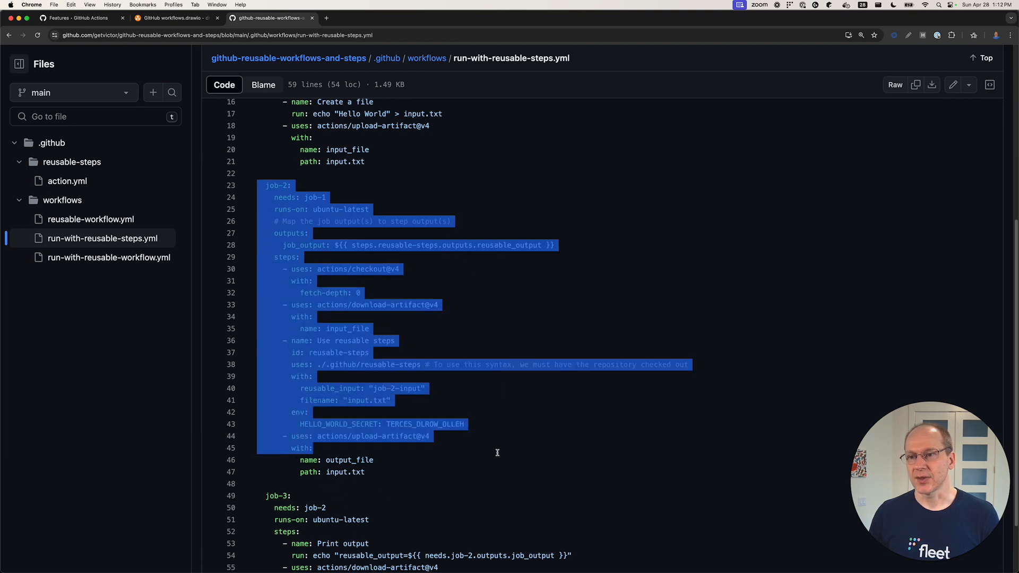
Show references to output_file and actions/checkout@v4, select job-2's step lines, then scroll to the top.
{"action": "left_click", "coordinate": [349, 459]}
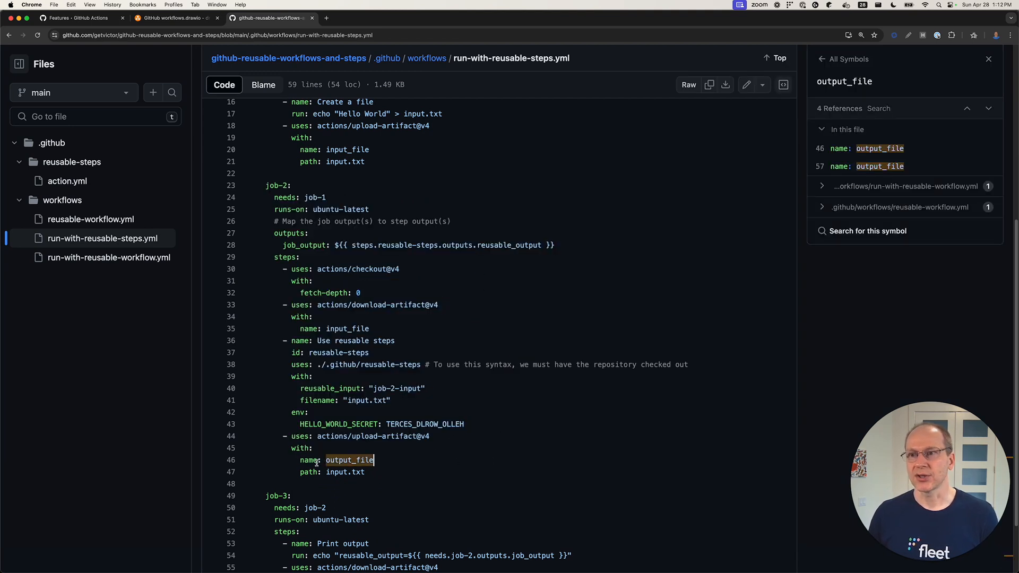
{"action": "left_click", "coordinate": [358, 268]}
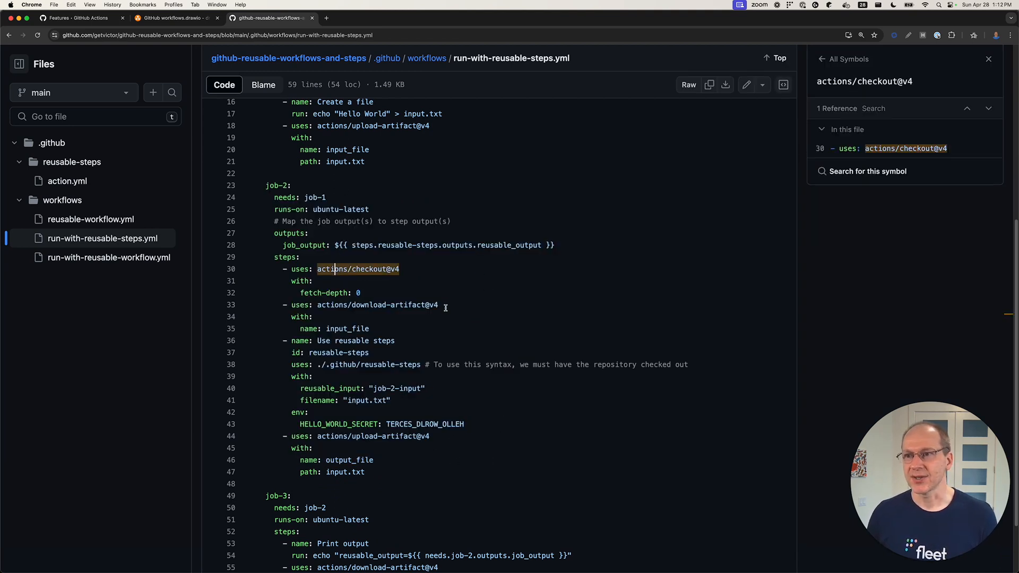
{"action": "mouse_move", "coordinate": [401, 345]}
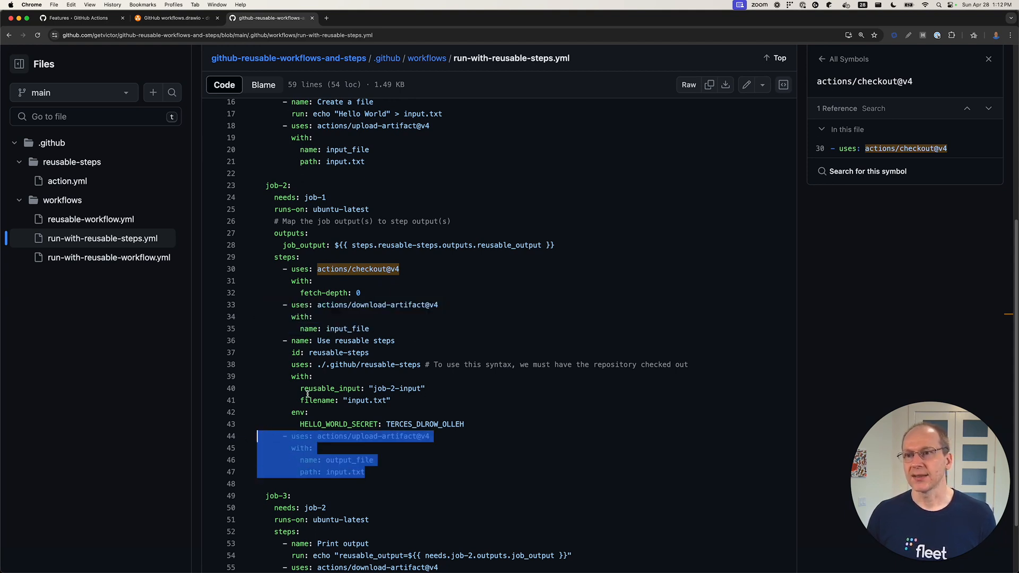
{"action": "left_click", "coordinate": [362, 293]}
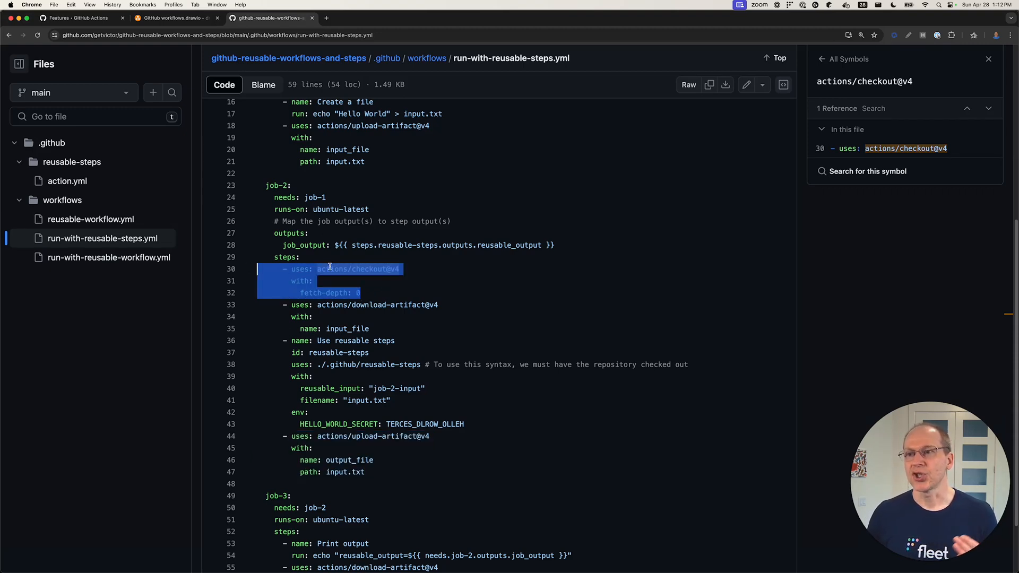
{"action": "mouse_move", "coordinate": [339, 341]}
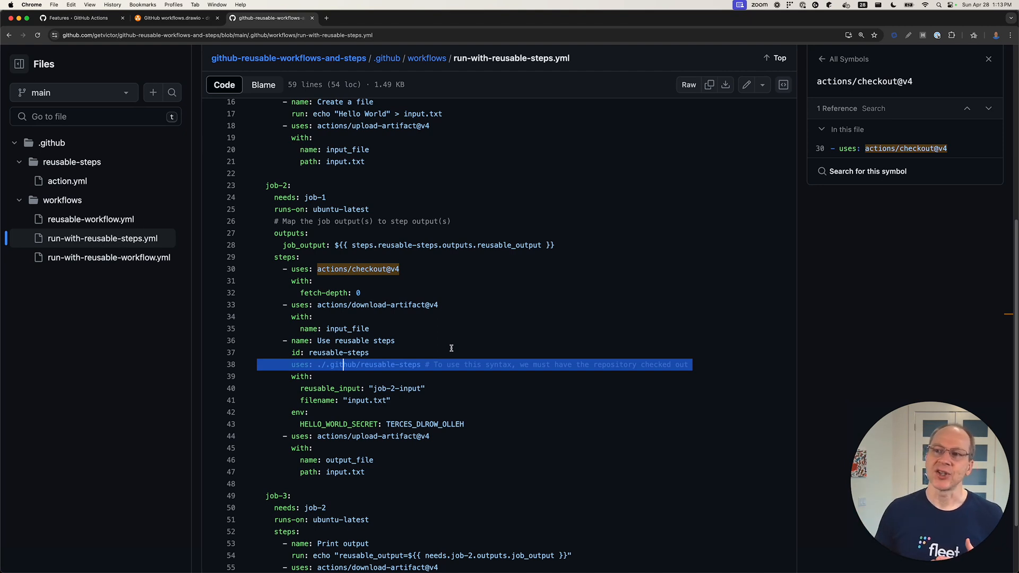
{"action": "mouse_move", "coordinate": [322, 364]}
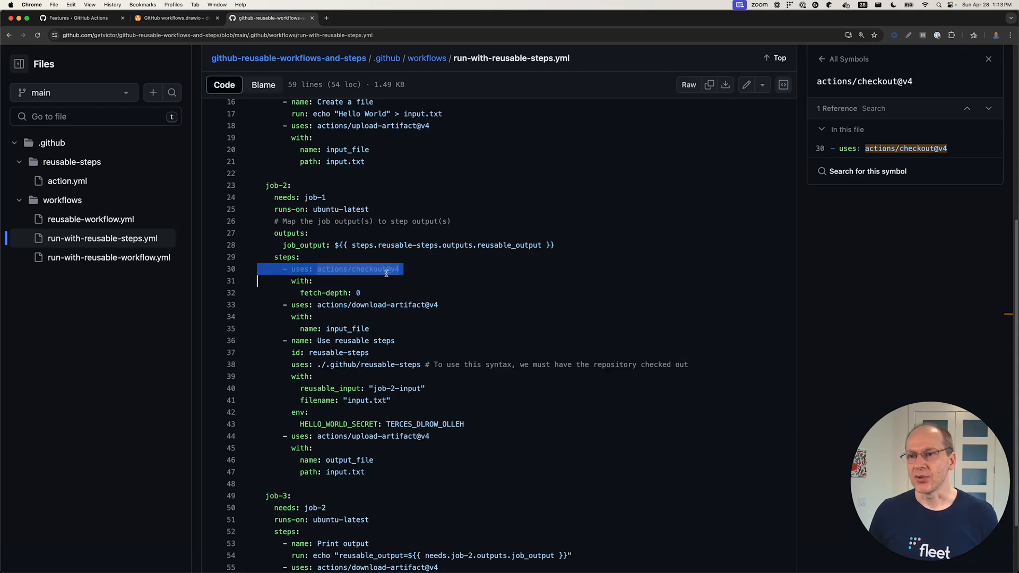
{"action": "left_click", "coordinate": [363, 364]}
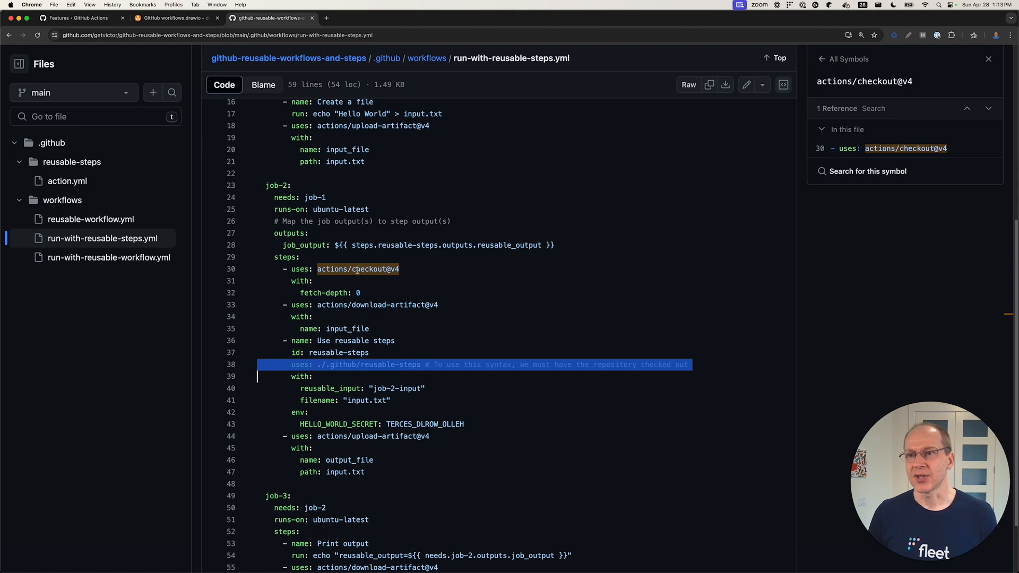
{"action": "left_click", "coordinate": [348, 364]}
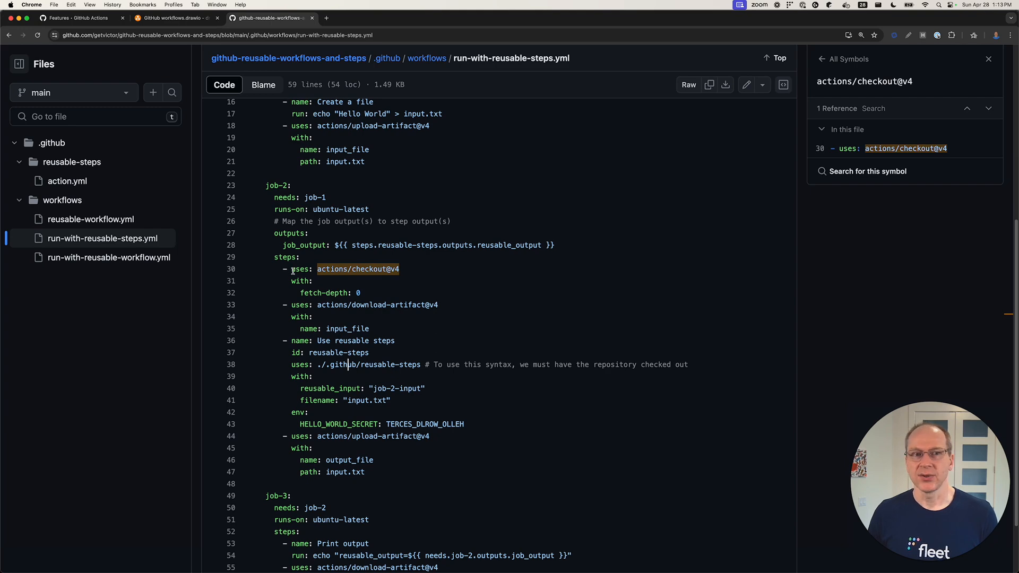
{"action": "scroll", "scroll_direction": "up", "scroll_amount": 3}
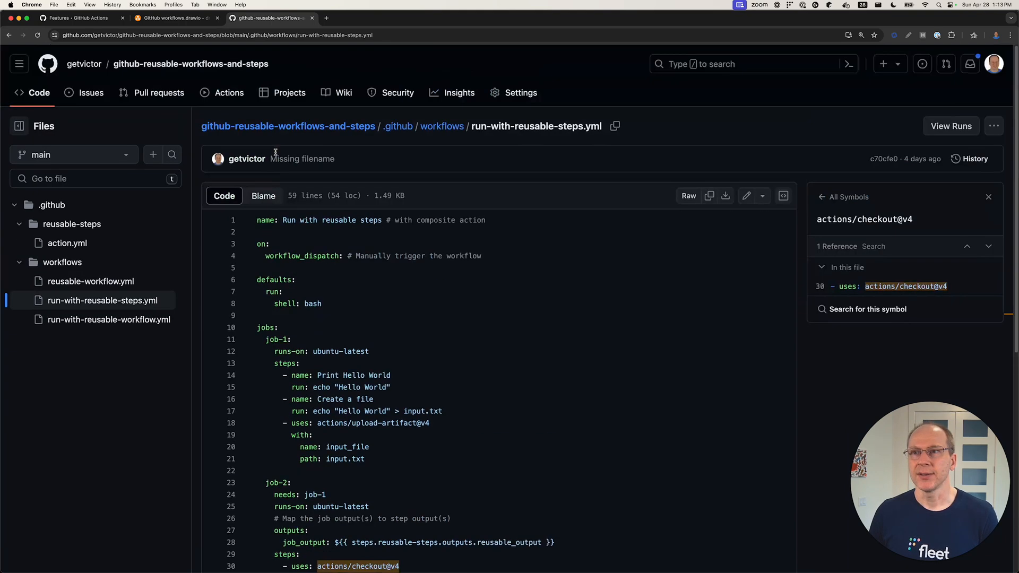
{"action": "mouse_move", "coordinate": [190, 63]}
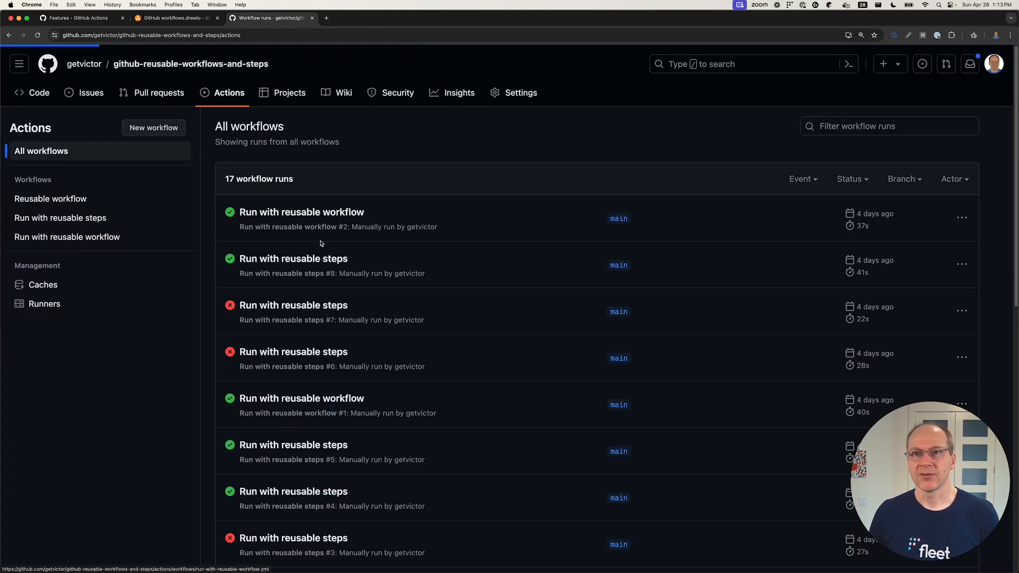
View job-2 then job-3 logs in run #8, highlighting the processed reusable output value.
{"action": "left_click", "coordinate": [293, 259]}
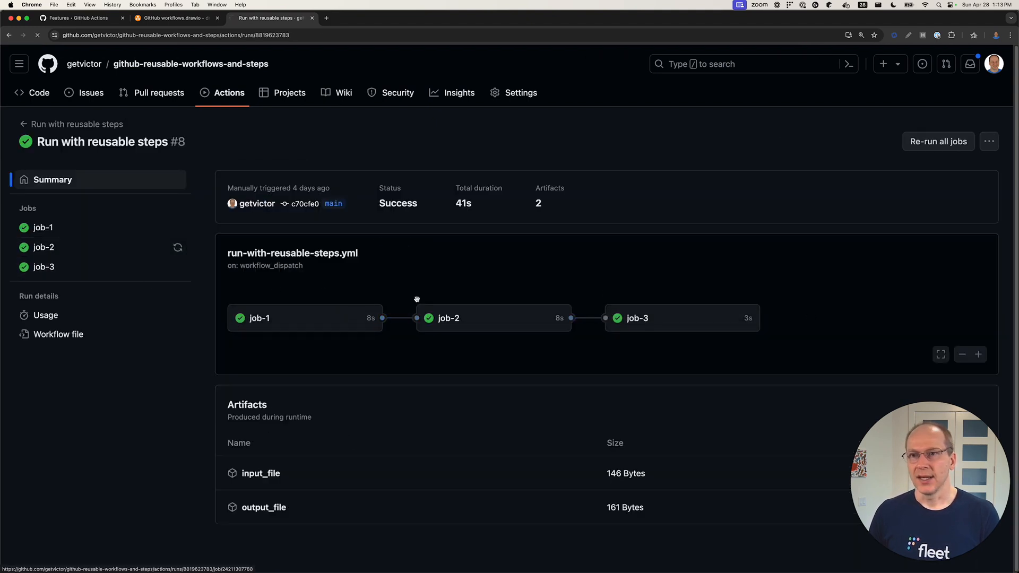
{"action": "left_click", "coordinate": [44, 247]}
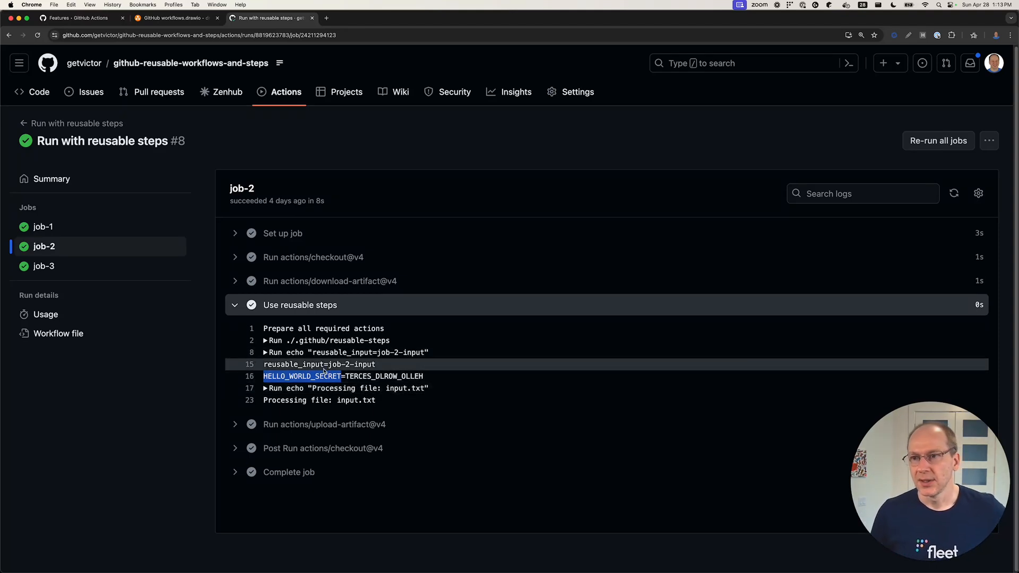
{"action": "left_click", "coordinate": [279, 388]}
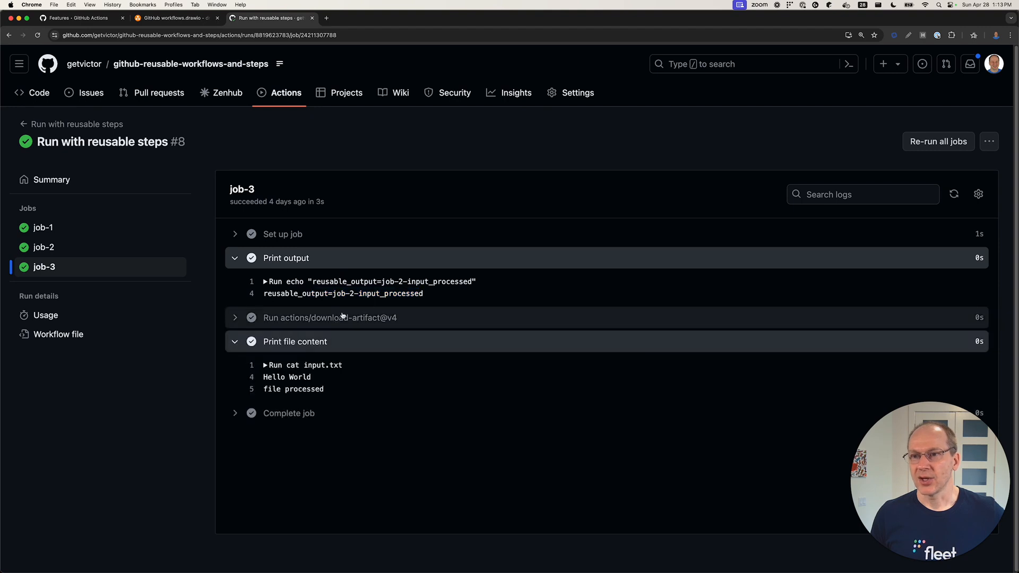
{"action": "double_click", "coordinate": [285, 377]}
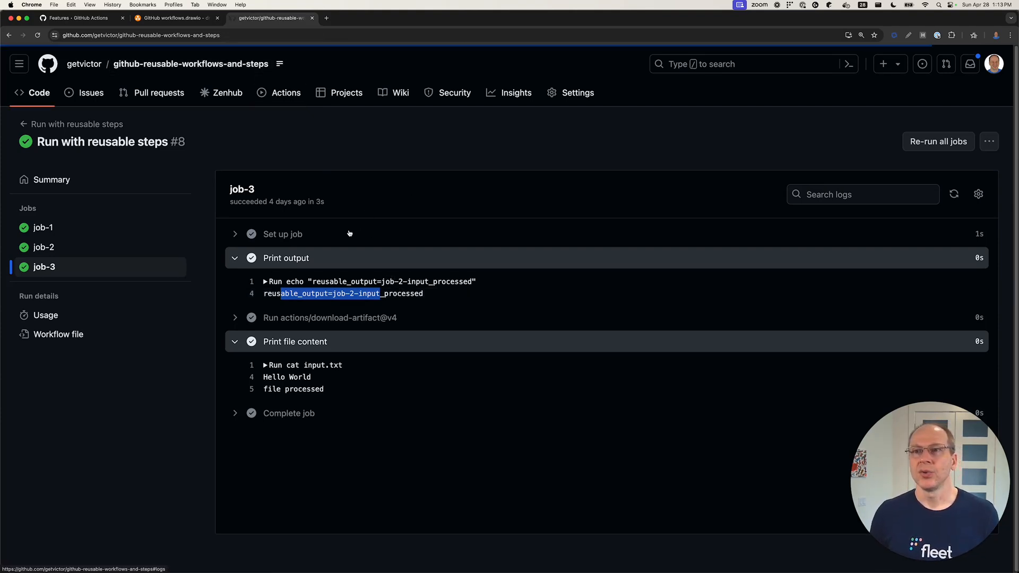
{"action": "mouse_move", "coordinate": [101, 106]}
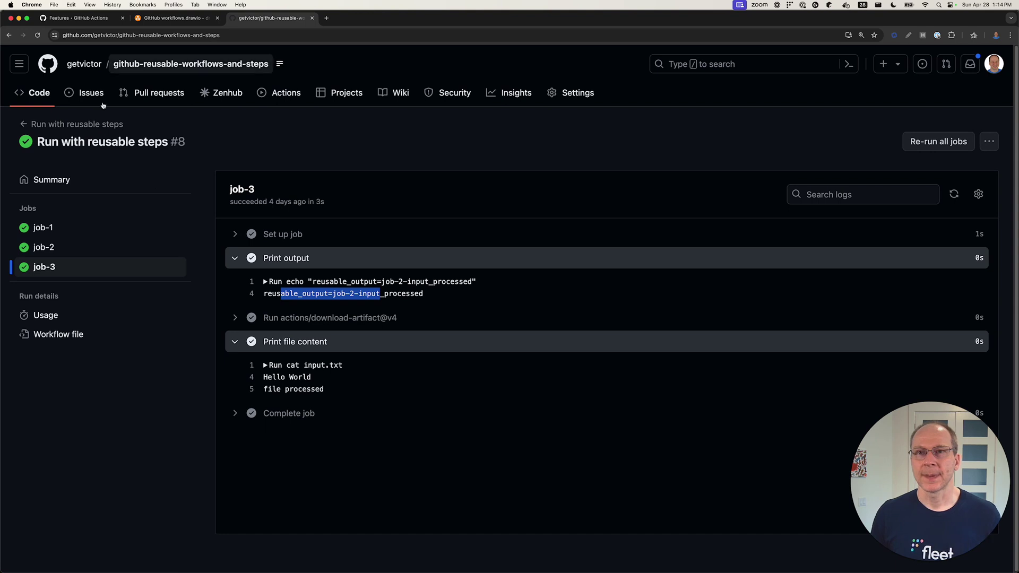